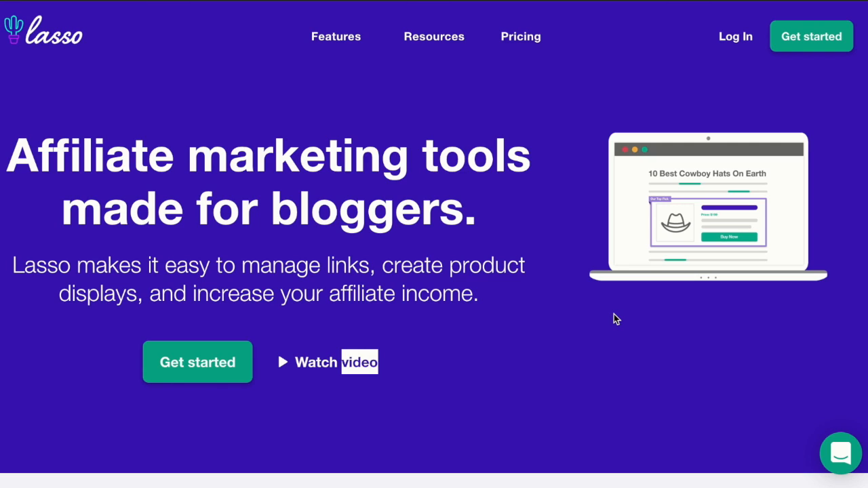
{"action": "mouse_move", "coordinate": [542, 143]}
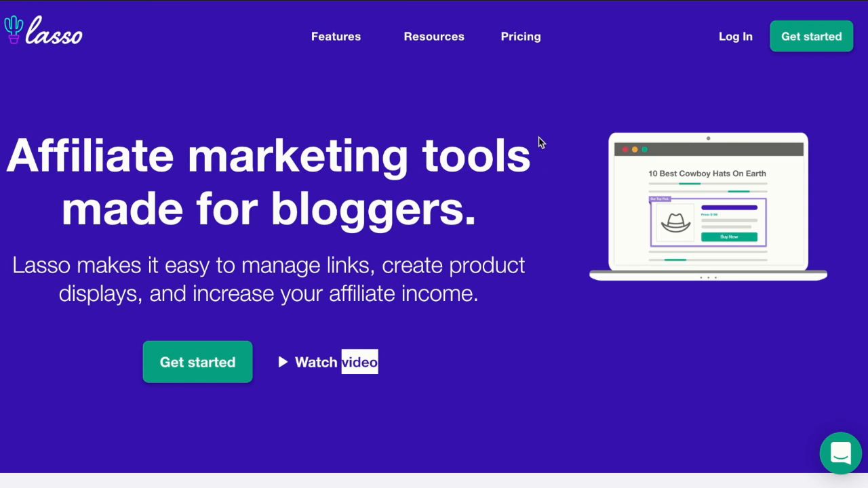
- Scroll past the trusted-by logos to the Cowboy Hat display with Amazon and Walmart offers
{"action": "scroll", "scroll_direction": "down", "scroll_amount": 3}
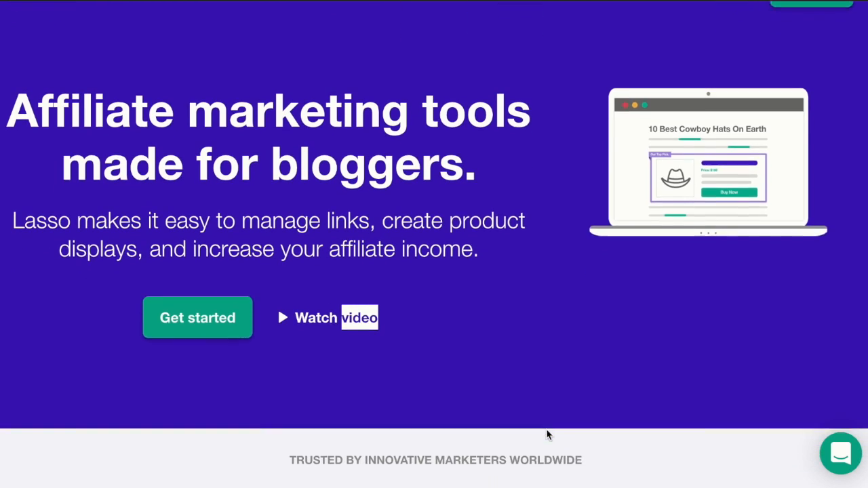
{"action": "scroll", "scroll_direction": "down", "scroll_amount": 3}
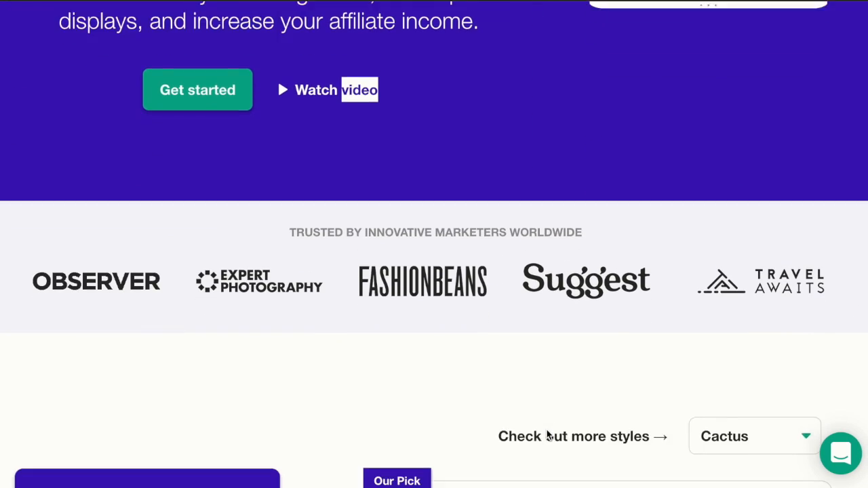
{"action": "scroll", "scroll_direction": "down", "scroll_amount": 3}
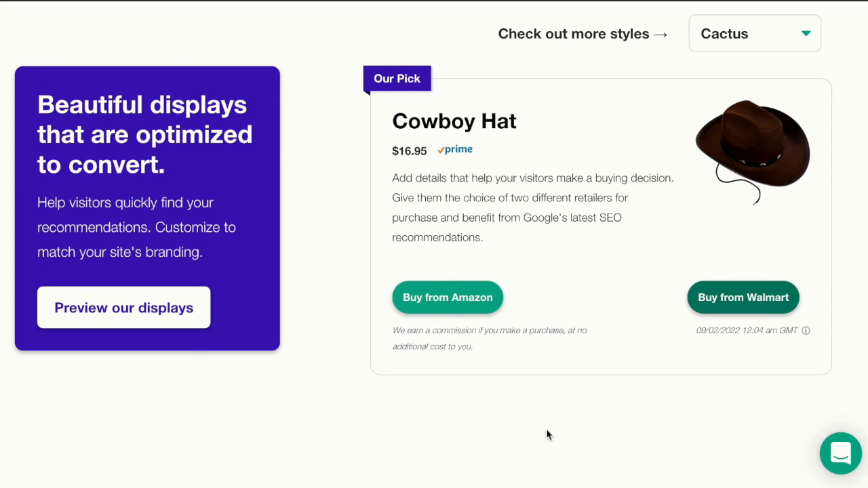
{"action": "mouse_move", "coordinate": [466, 197]}
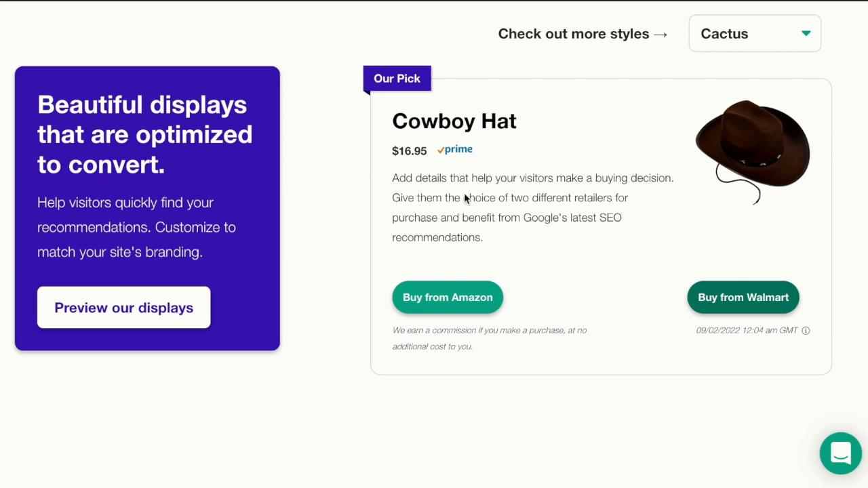
{"action": "mouse_move", "coordinate": [553, 230]}
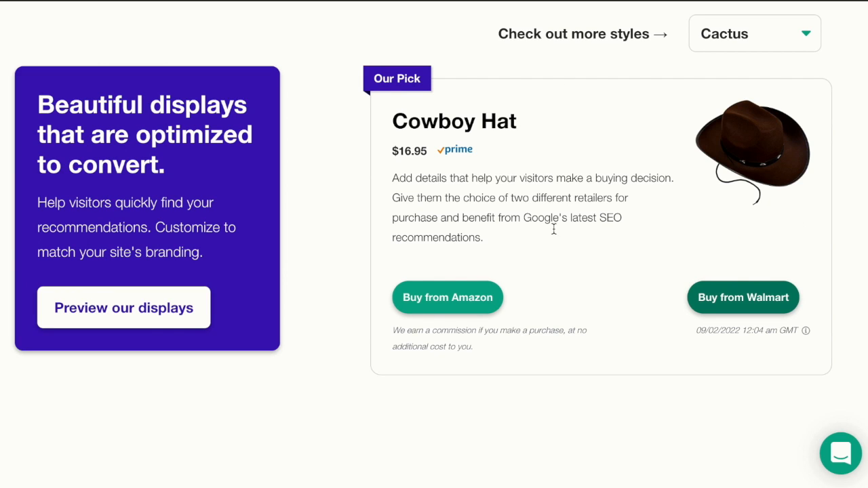
{"action": "mouse_move", "coordinate": [567, 124]}
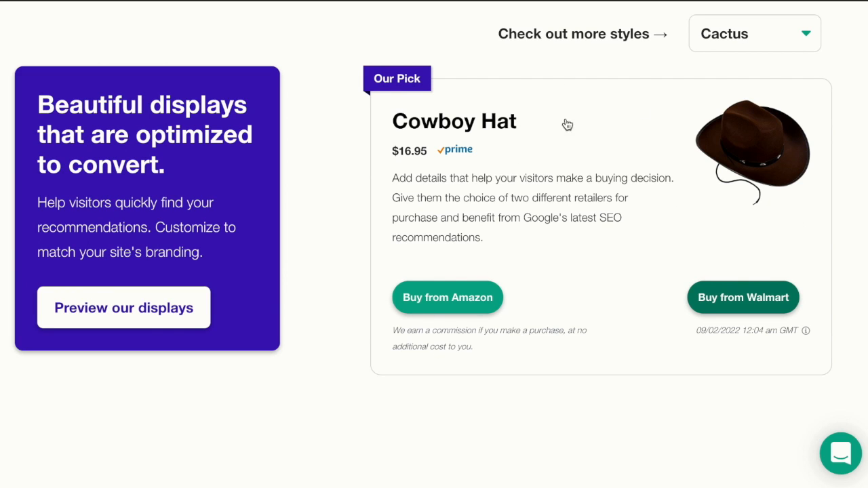
{"action": "mouse_move", "coordinate": [345, 386]}
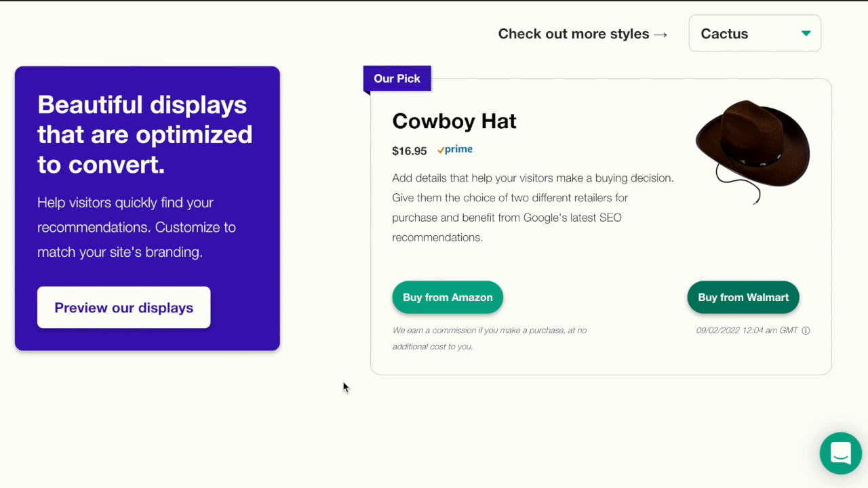
- Scroll past the dashboard, keywords and testimonials sections to the 'Capture the full value' banner
{"action": "scroll", "scroll_direction": "down", "scroll_amount": 3}
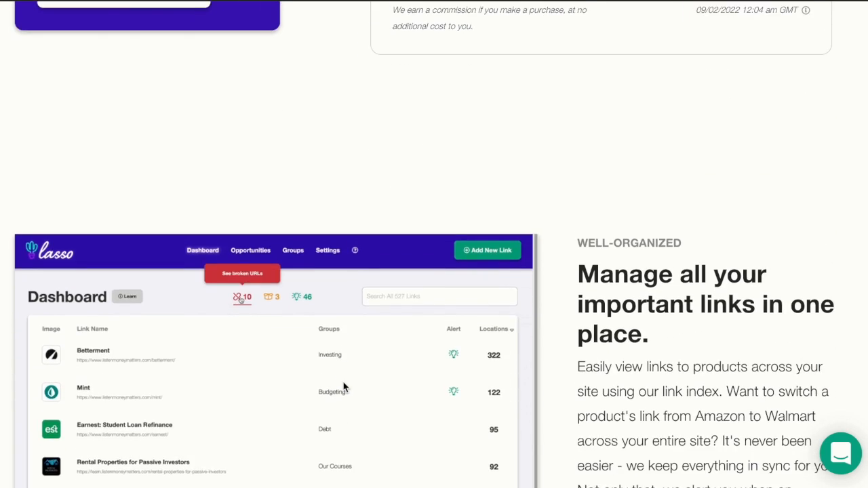
{"action": "scroll", "scroll_direction": "down", "scroll_amount": 3}
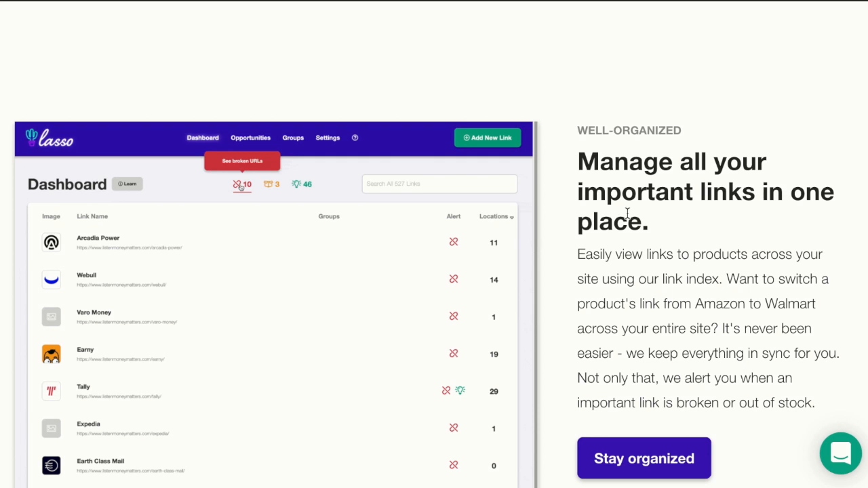
{"action": "scroll", "scroll_direction": "down", "scroll_amount": 3}
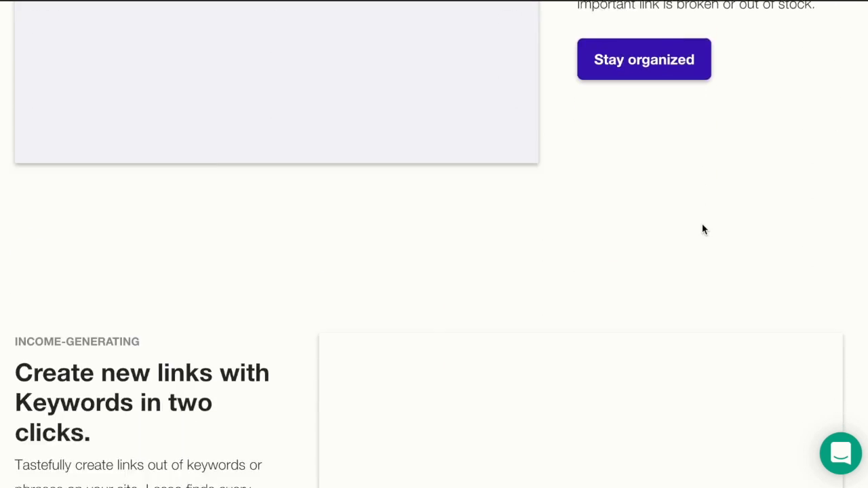
{"action": "scroll", "scroll_direction": "down", "scroll_amount": 3}
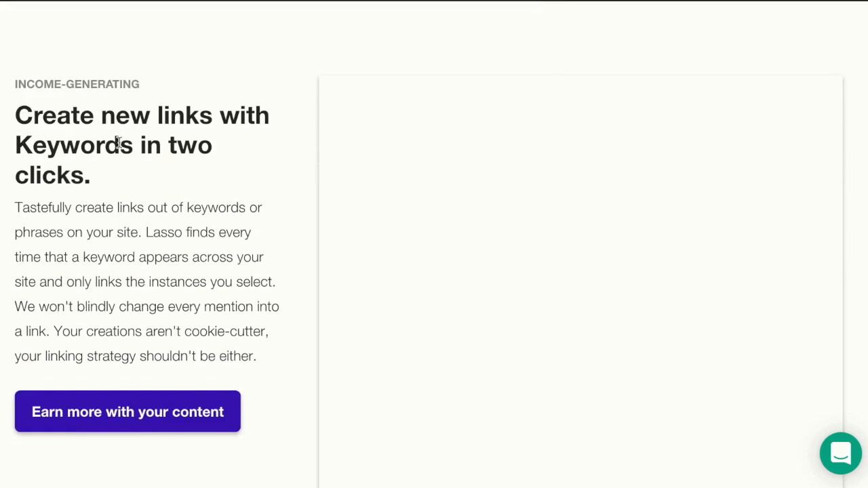
{"action": "scroll", "scroll_direction": "down", "scroll_amount": 3}
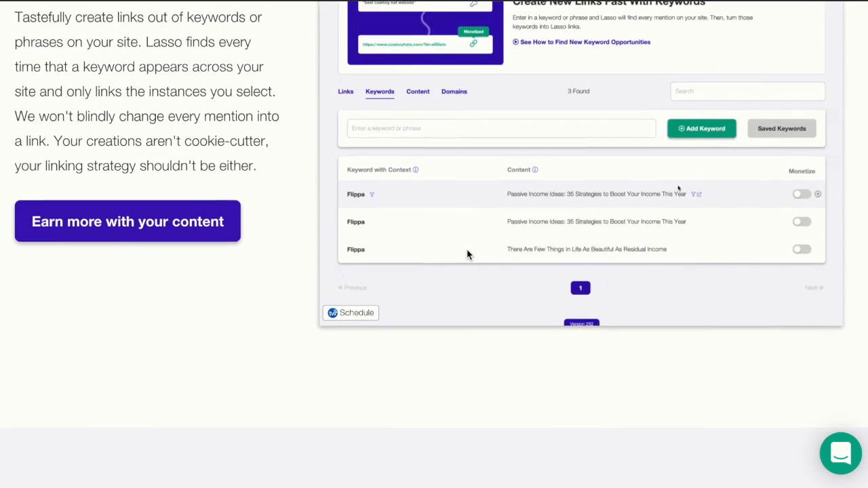
{"action": "scroll", "scroll_direction": "down", "scroll_amount": 3}
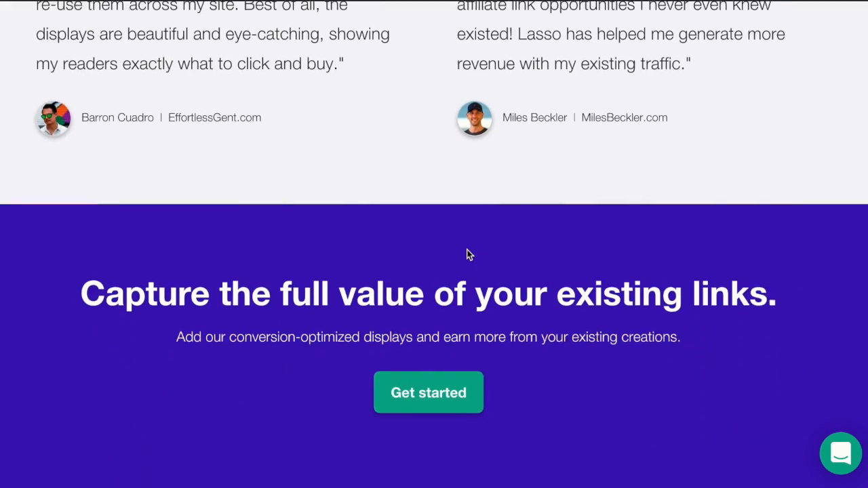
{"action": "scroll", "scroll_direction": "down", "scroll_amount": 3}
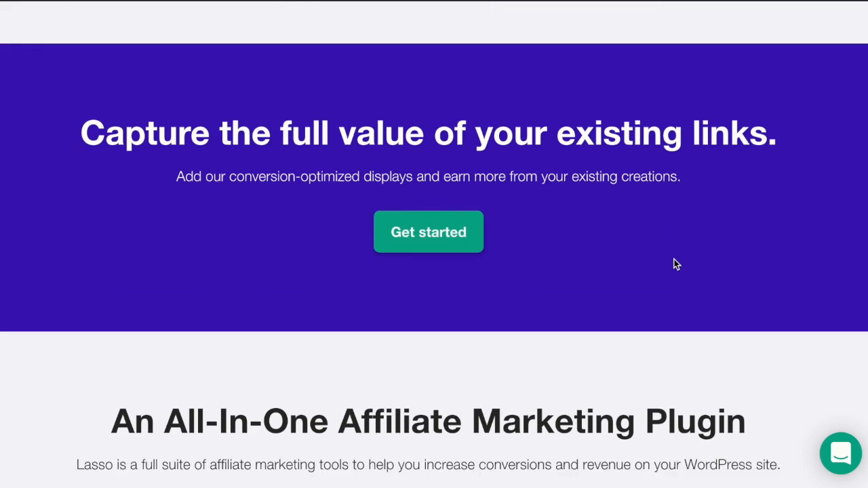
{"action": "scroll", "scroll_direction": "down", "scroll_amount": 3}
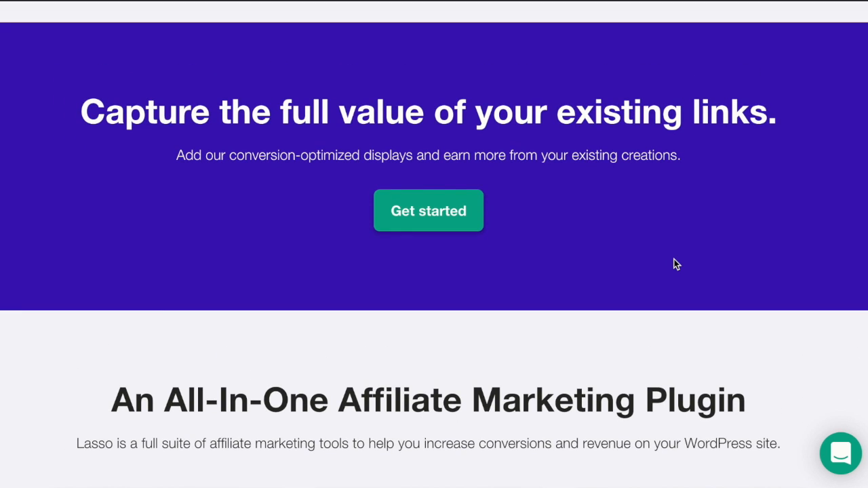
{"action": "scroll", "scroll_direction": "down", "scroll_amount": 3}
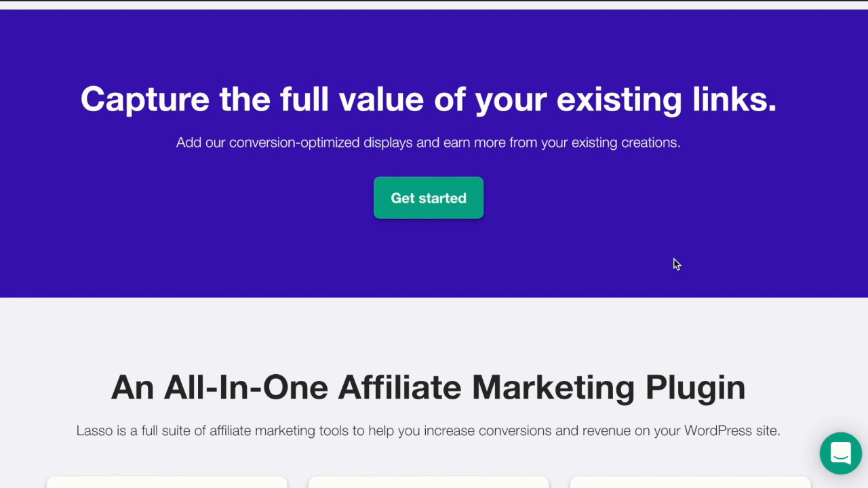
{"action": "scroll", "scroll_direction": "down", "scroll_amount": 3}
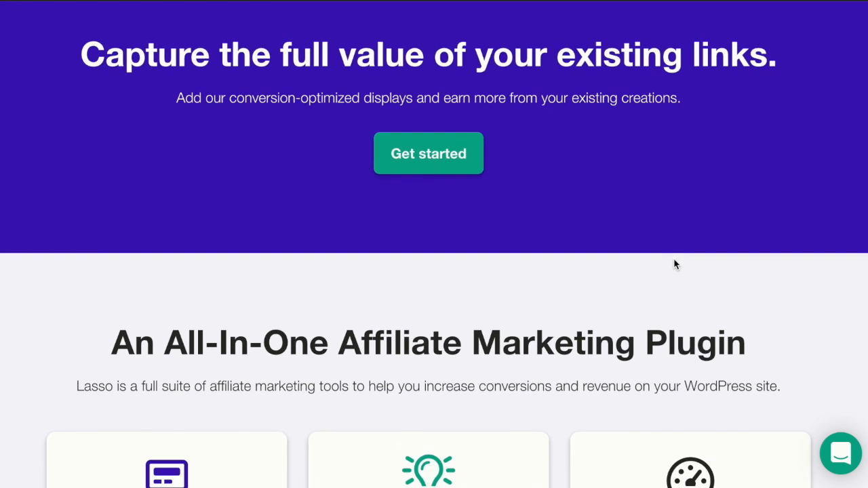
- Scroll through the Product Displays, Opportunities, Amazon Integration and Link Cloaking feature cards
{"action": "scroll", "scroll_direction": "down", "scroll_amount": 3}
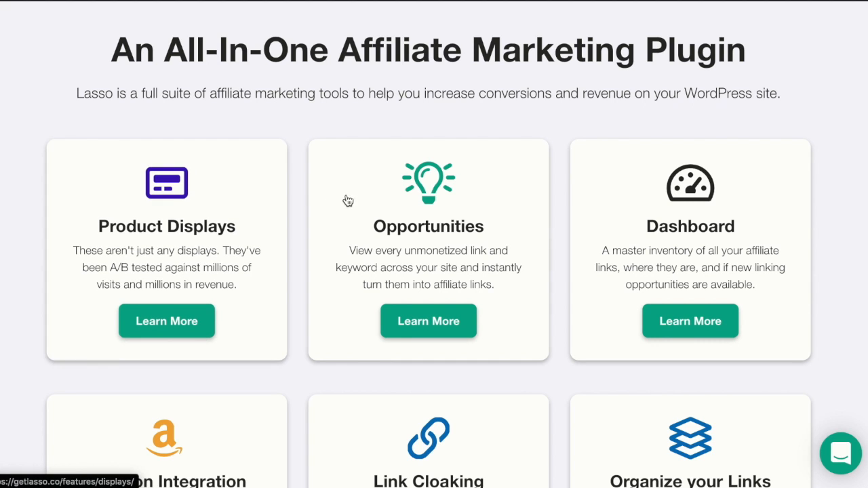
{"action": "scroll", "scroll_direction": "down", "scroll_amount": 3}
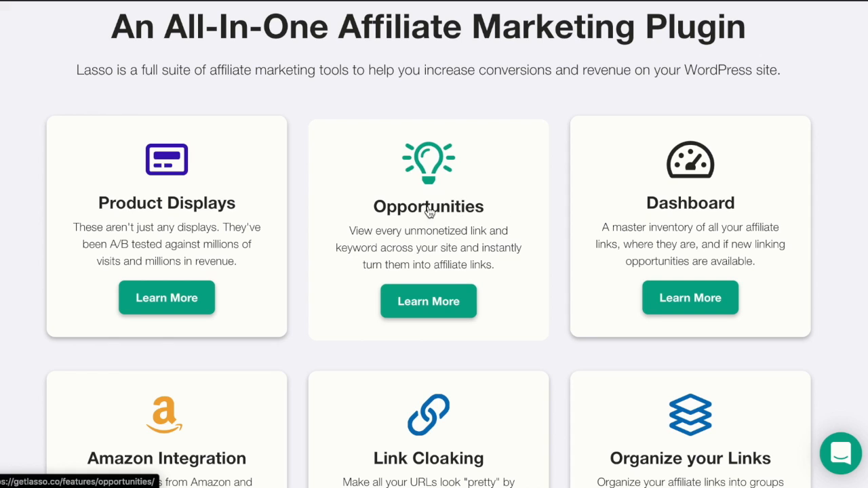
{"action": "mouse_move", "coordinate": [549, 304]}
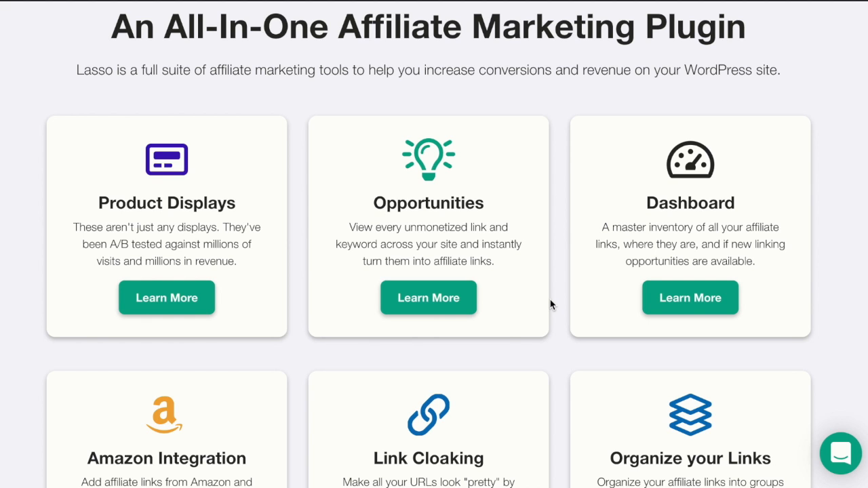
{"action": "mouse_move", "coordinate": [547, 296]}
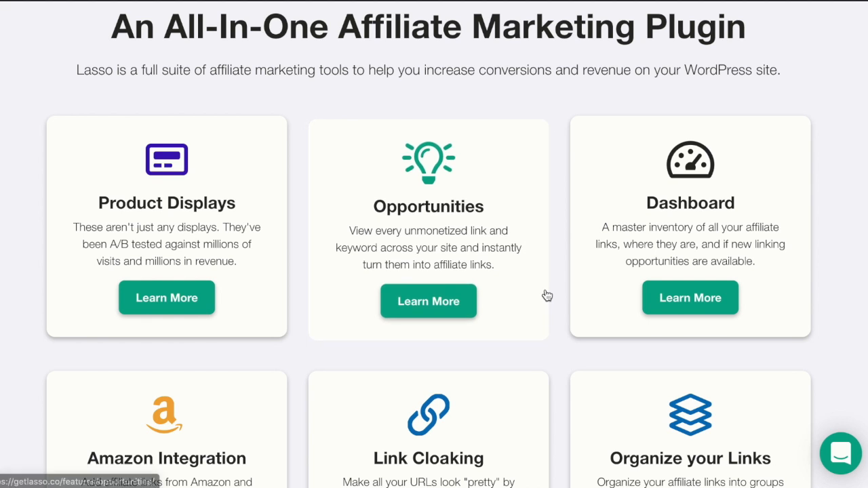
{"action": "scroll", "scroll_direction": "down", "scroll_amount": 3}
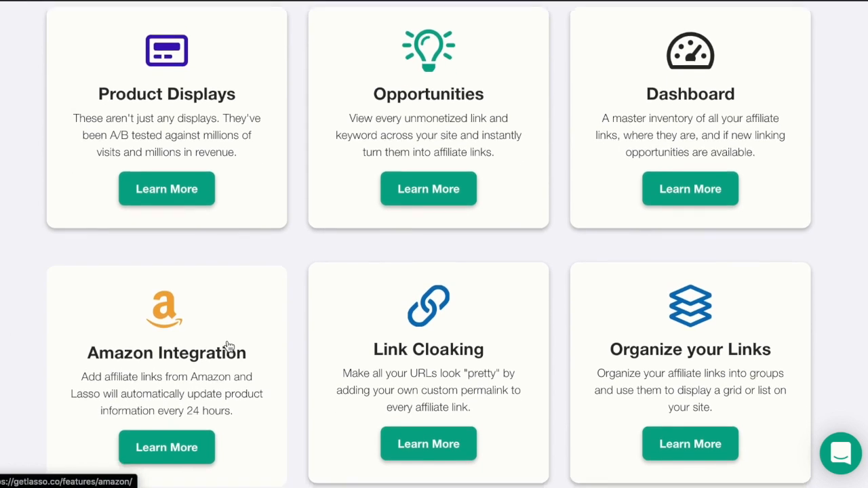
{"action": "scroll", "scroll_direction": "down", "scroll_amount": 3}
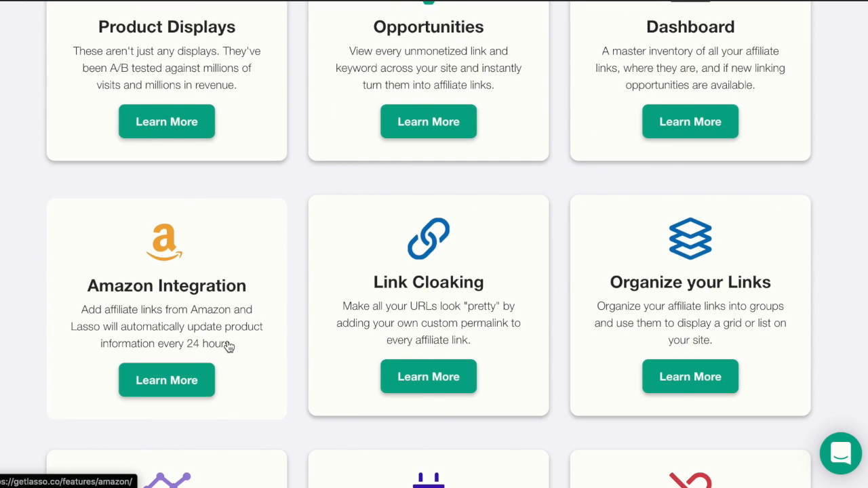
{"action": "mouse_move", "coordinate": [249, 296]}
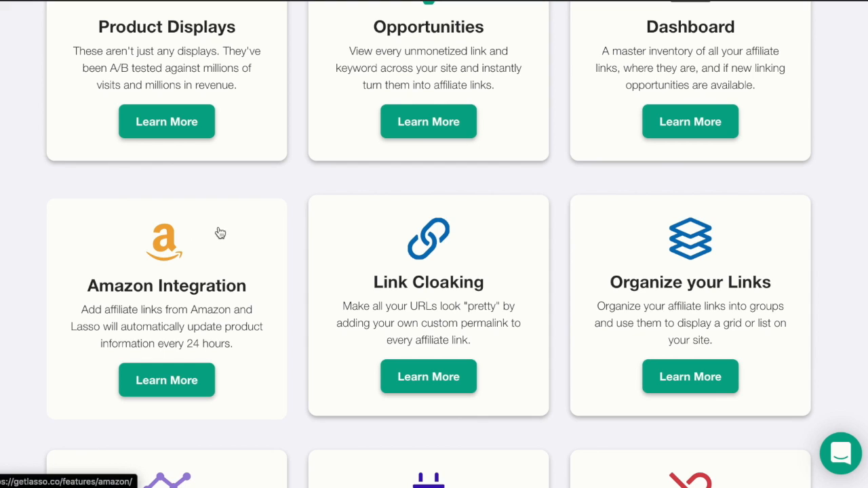
{"action": "mouse_move", "coordinate": [209, 257]}
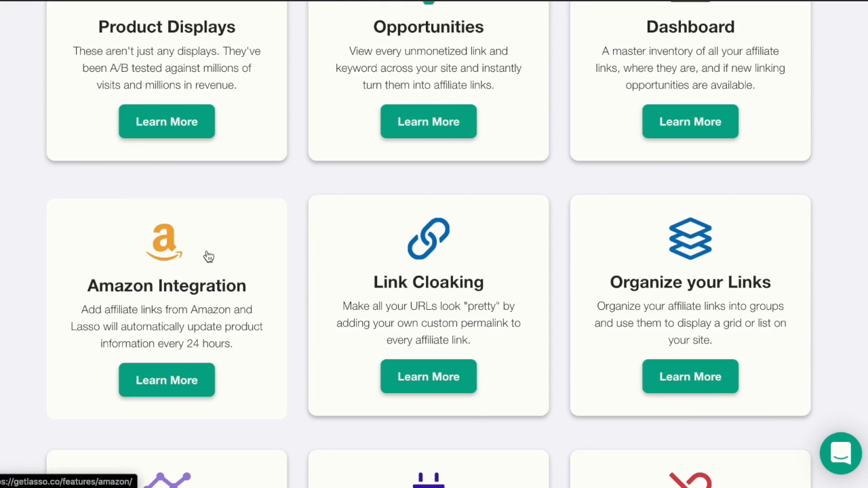
{"action": "mouse_move", "coordinate": [280, 371]}
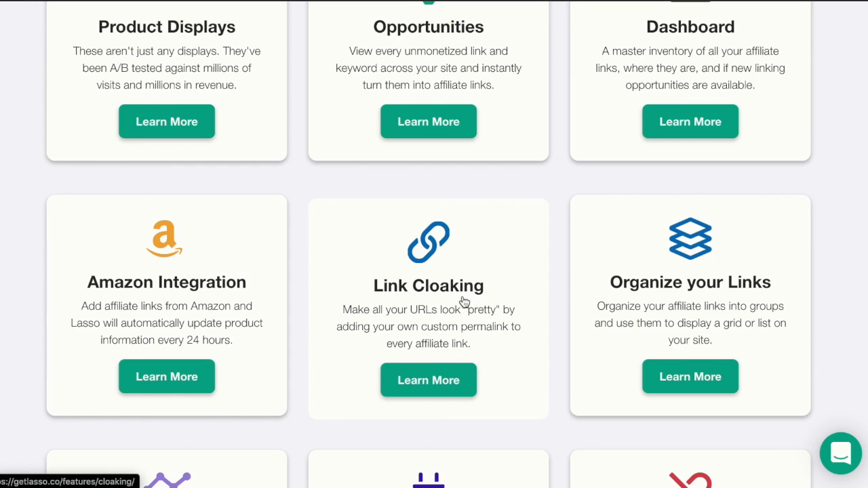
{"action": "mouse_move", "coordinate": [511, 272]}
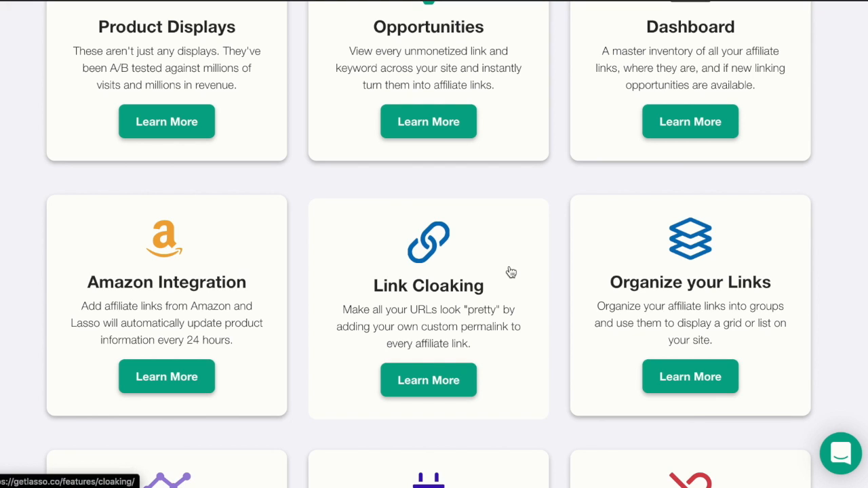
{"action": "mouse_move", "coordinate": [529, 276]}
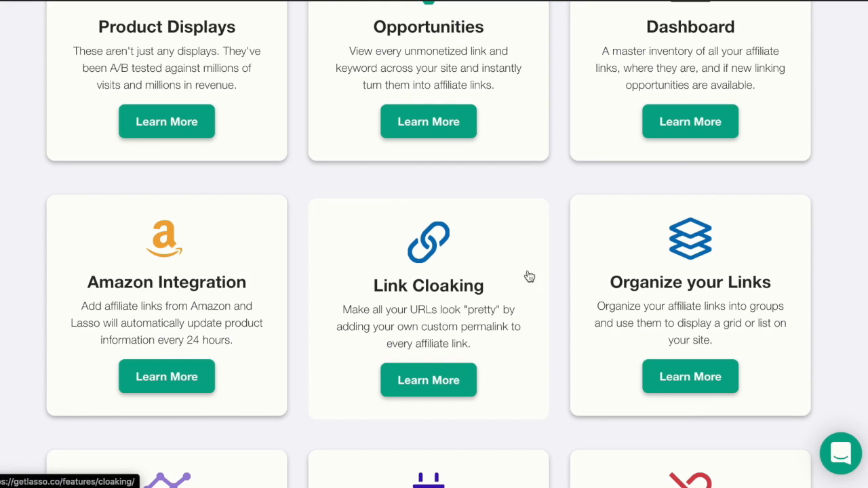
{"action": "scroll", "scroll_direction": "down", "scroll_amount": 3}
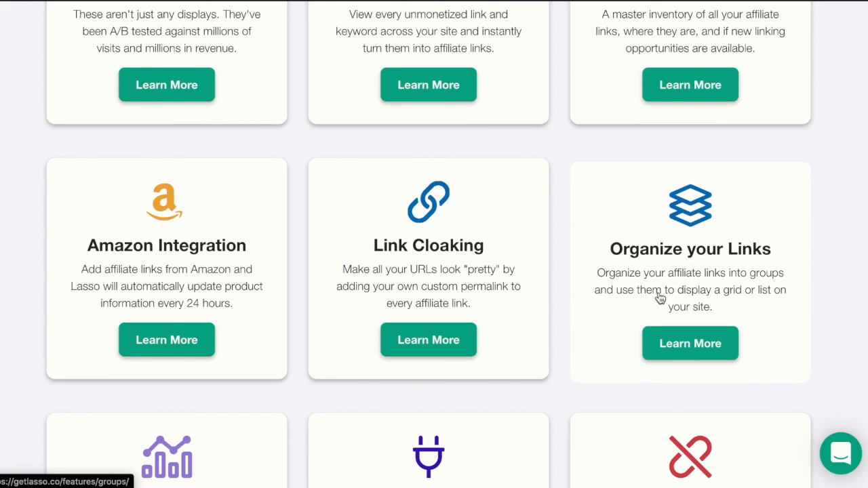
{"action": "scroll", "scroll_direction": "down", "scroll_amount": 3}
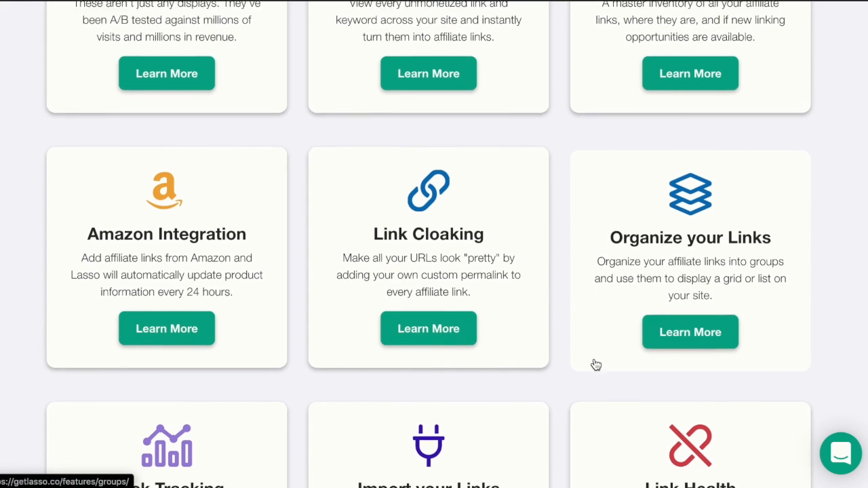
{"action": "scroll", "scroll_direction": "down", "scroll_amount": 3}
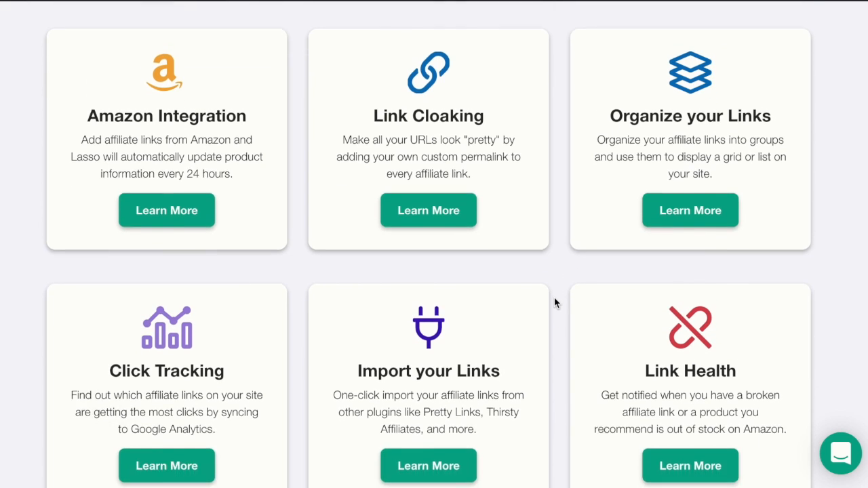
{"action": "scroll", "scroll_direction": "down", "scroll_amount": 3}
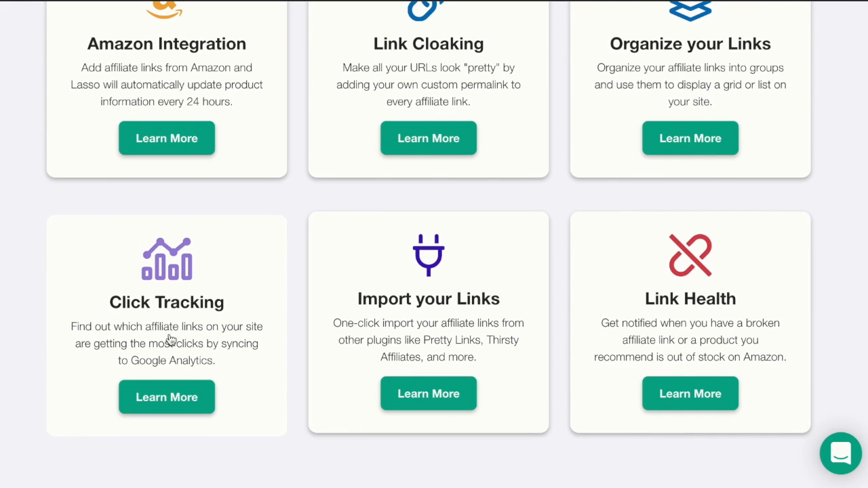
{"action": "mouse_move", "coordinate": [287, 394]}
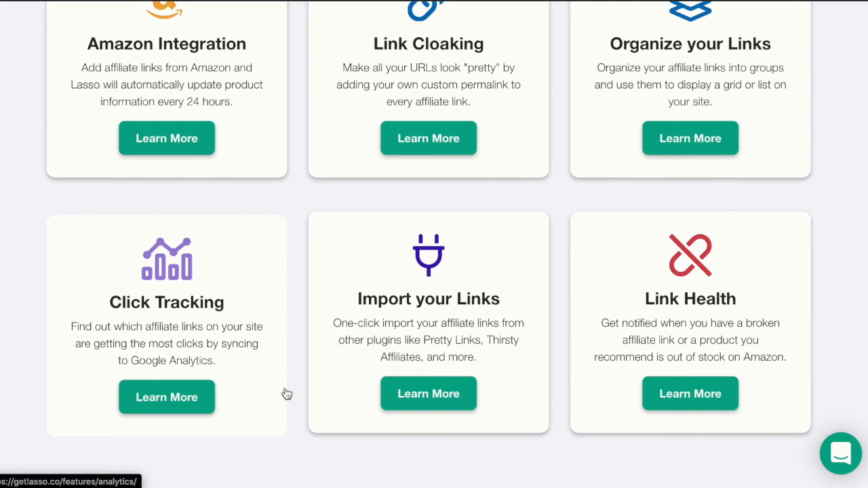
{"action": "mouse_move", "coordinate": [285, 374]}
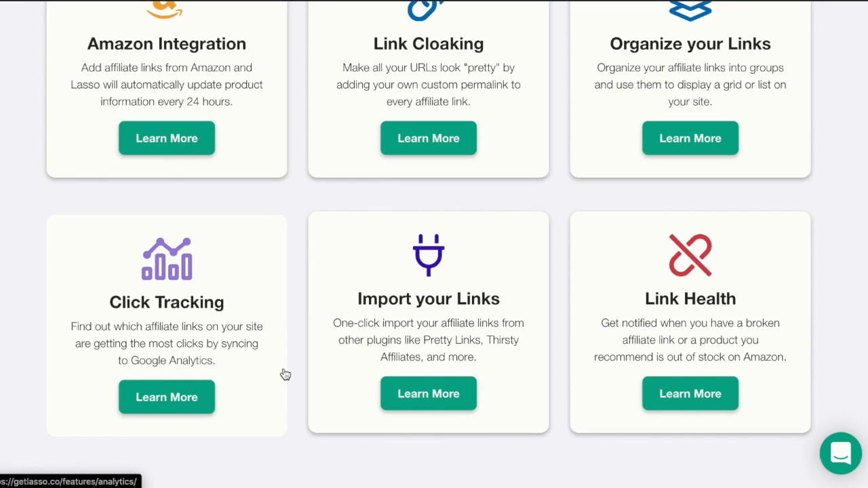
{"action": "scroll", "scroll_direction": "down", "scroll_amount": 3}
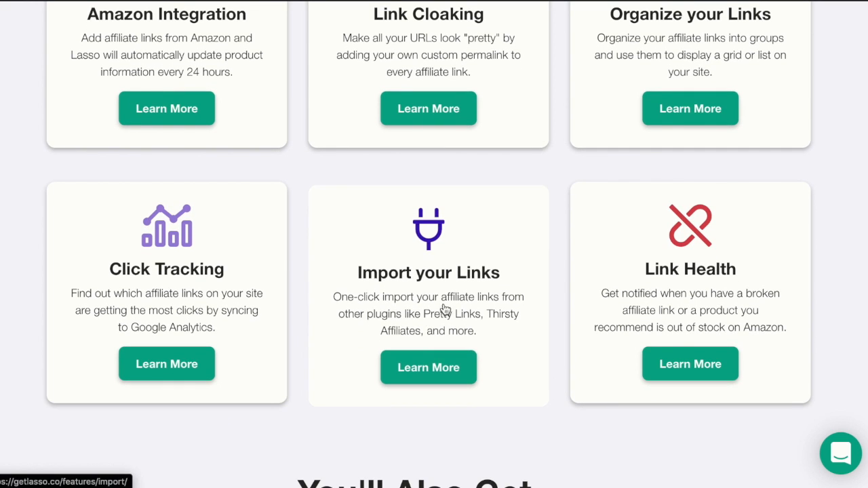
{"action": "mouse_move", "coordinate": [529, 329]}
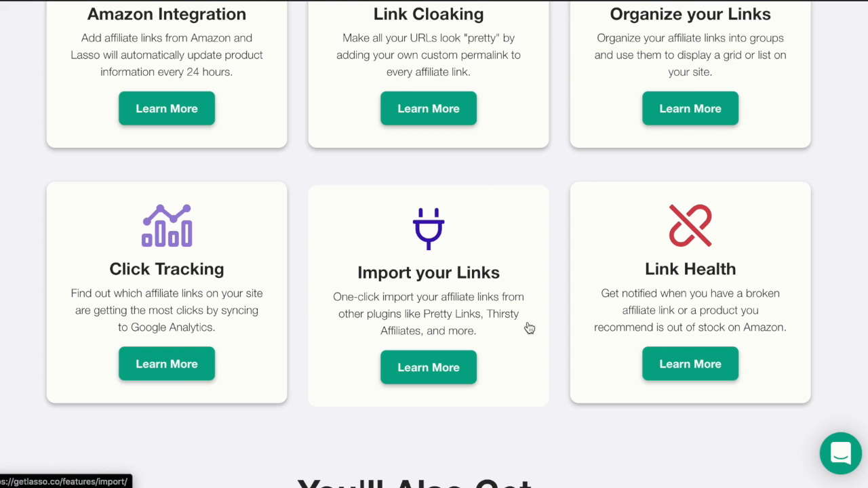
{"action": "mouse_move", "coordinate": [551, 276]}
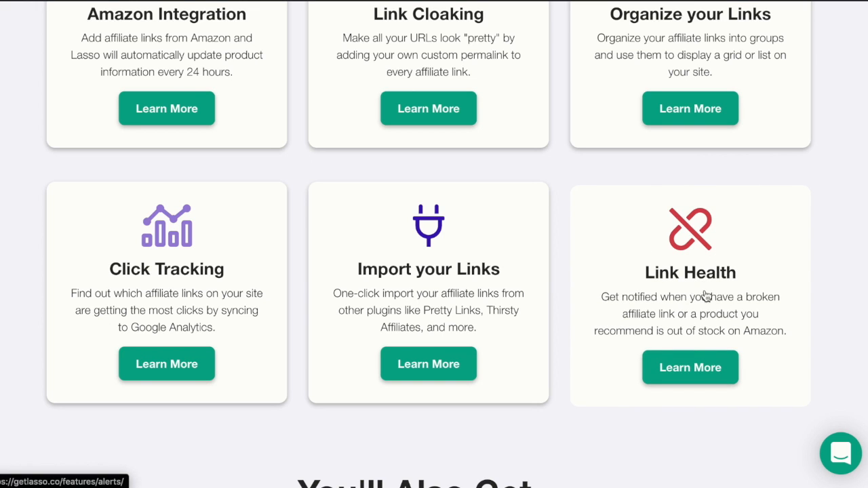
{"action": "mouse_move", "coordinate": [605, 354]}
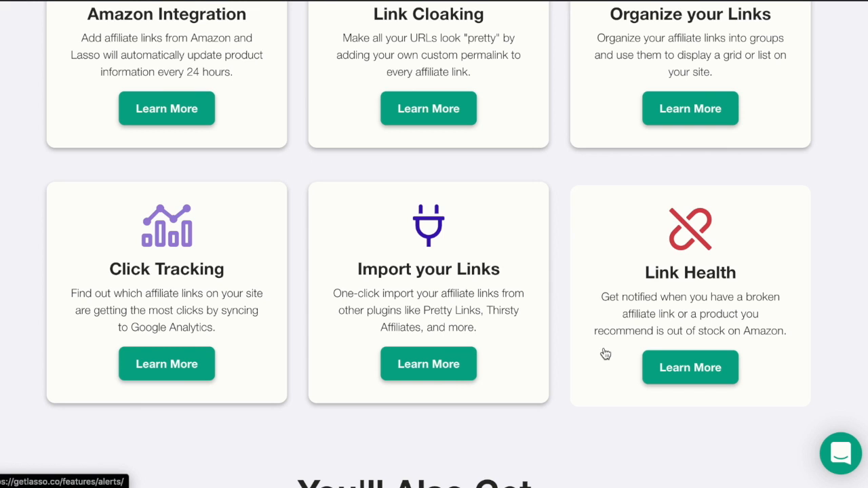
{"action": "mouse_move", "coordinate": [566, 340]}
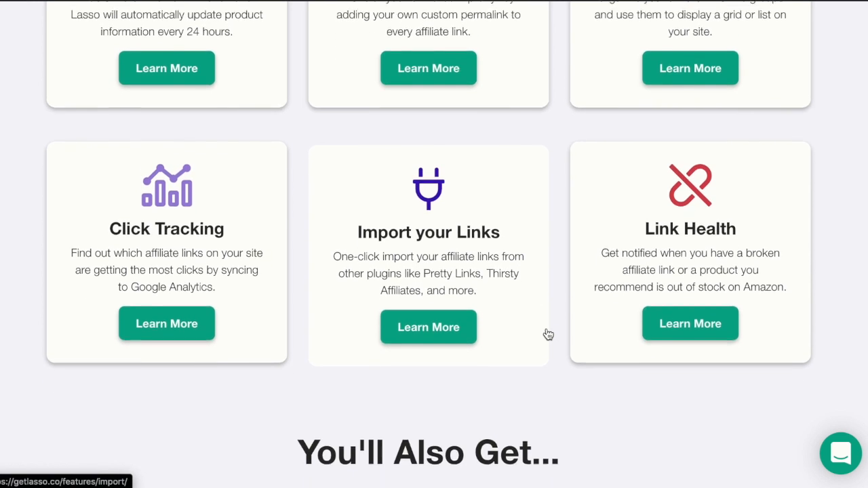
{"action": "scroll", "scroll_direction": "down", "scroll_amount": 3}
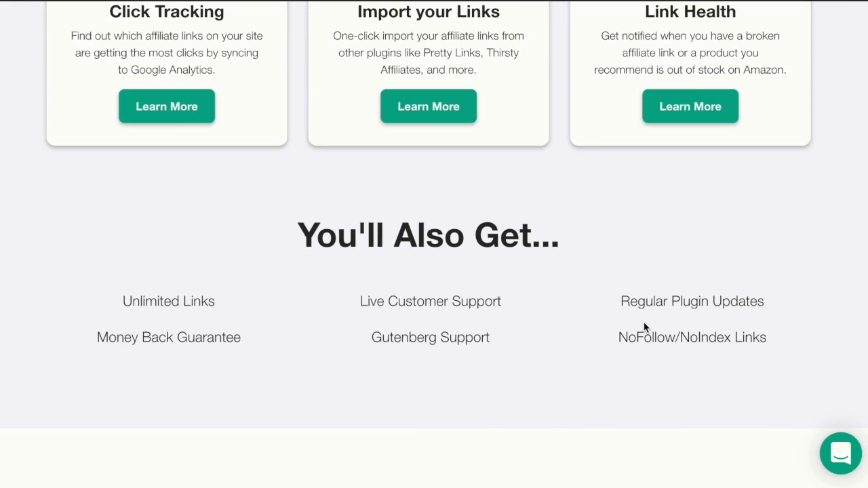
{"action": "scroll", "scroll_direction": "down", "scroll_amount": 3}
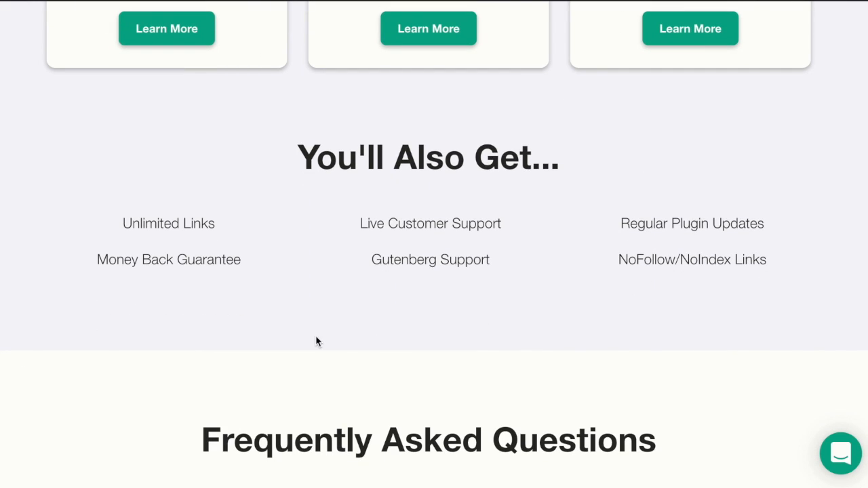
{"action": "mouse_move", "coordinate": [365, 304]}
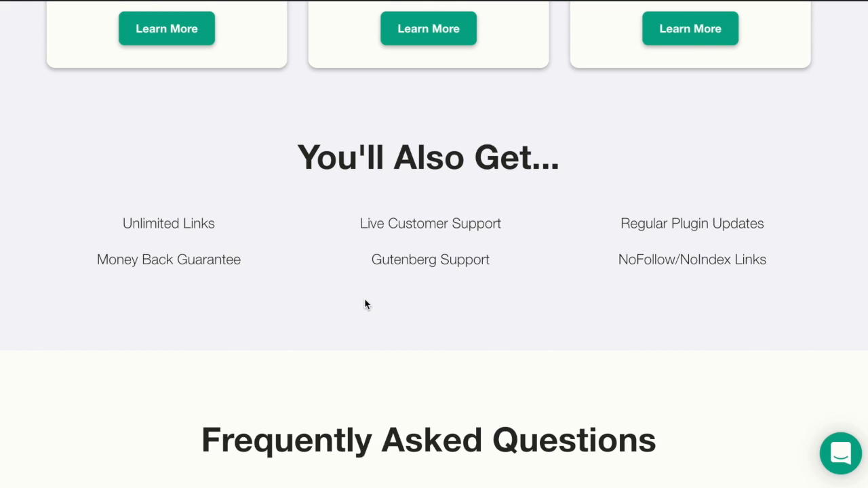
{"action": "mouse_move", "coordinate": [276, 318]}
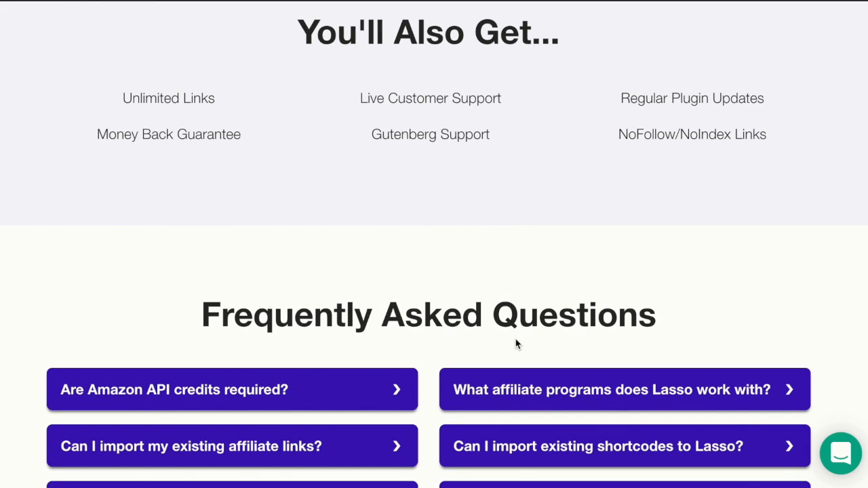
{"action": "scroll", "scroll_direction": "down", "scroll_amount": 3}
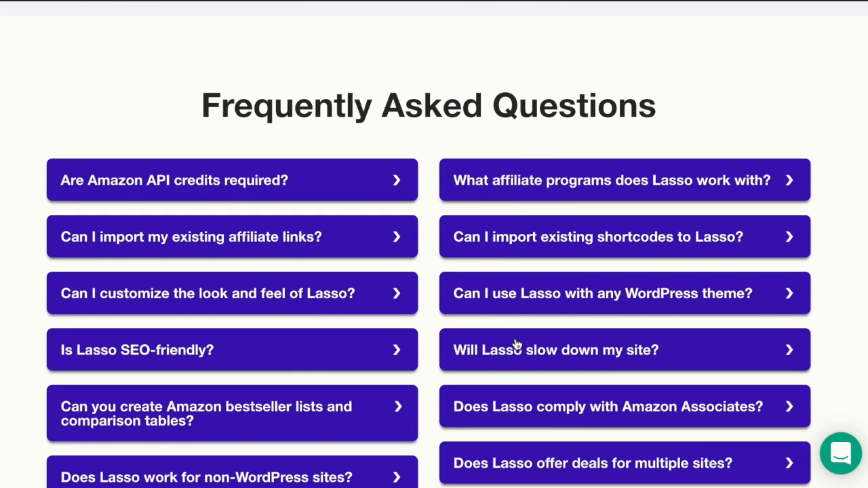
{"action": "scroll", "scroll_direction": "down", "scroll_amount": 3}
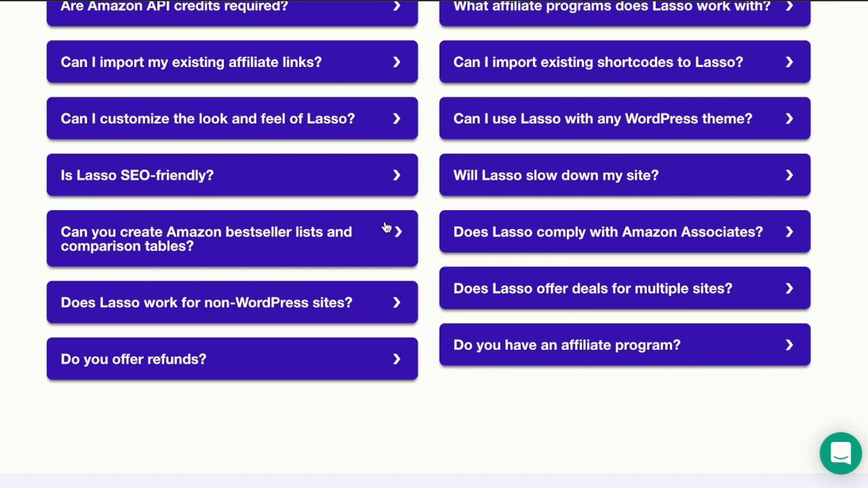
{"action": "scroll", "scroll_direction": "down", "scroll_amount": 3}
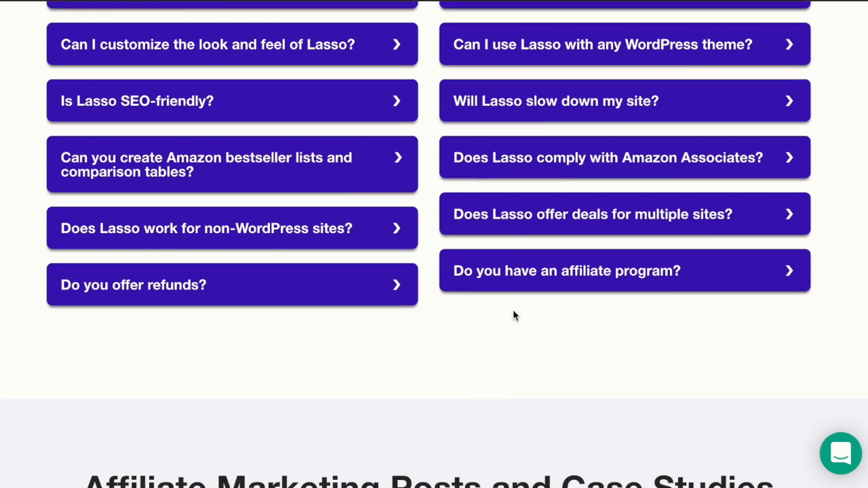
{"action": "scroll", "scroll_direction": "down", "scroll_amount": 3}
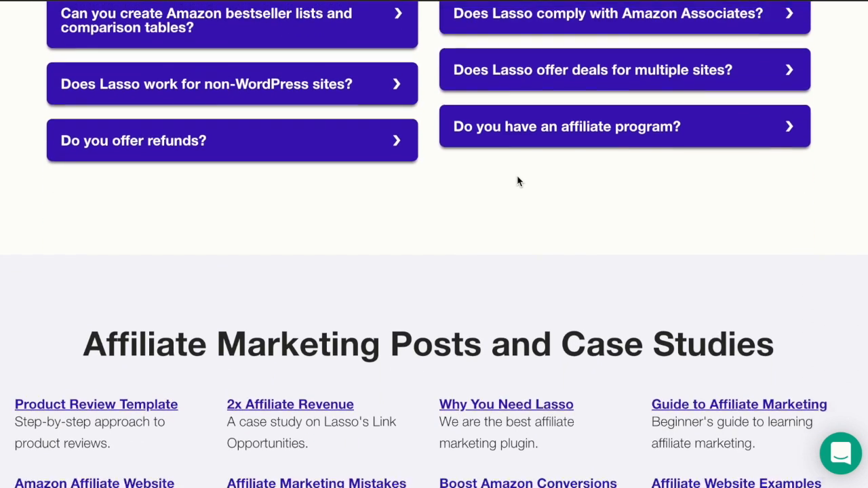
{"action": "scroll", "scroll_direction": "down", "scroll_amount": 3}
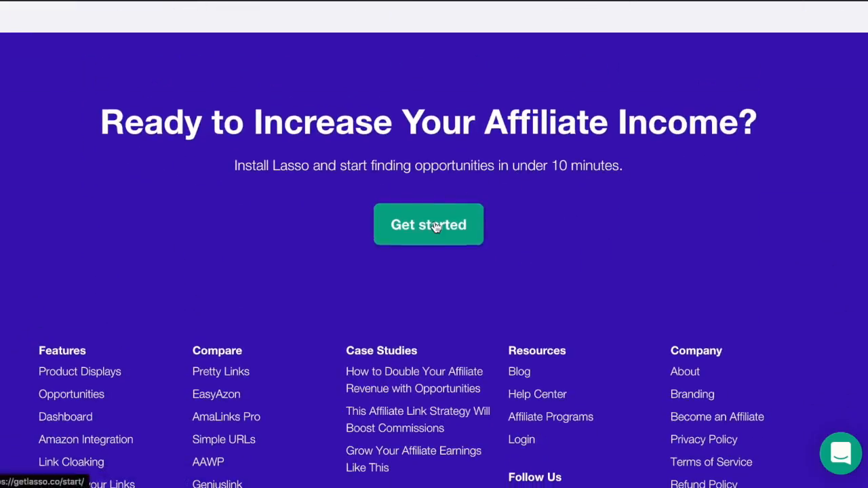
- Open 'Get started' from the footer and review the Most Flexible and Best Deal plans
{"action": "left_click", "coordinate": [428, 225]}
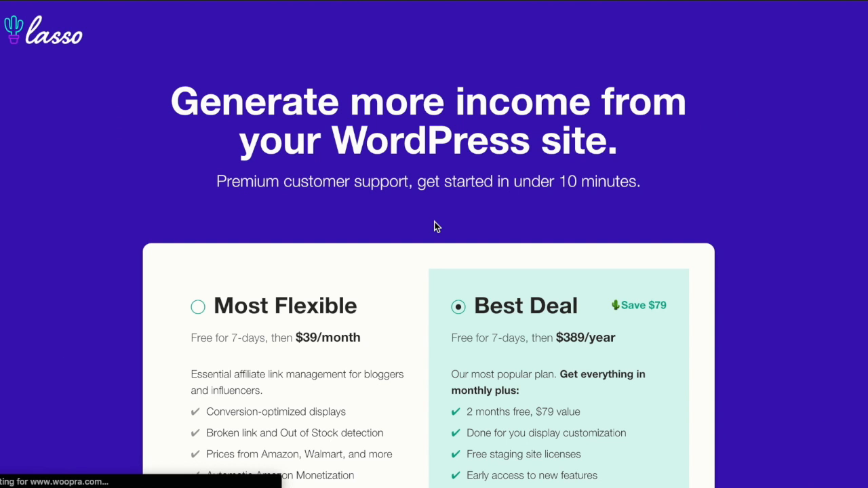
{"action": "scroll", "scroll_direction": "down", "scroll_amount": 3}
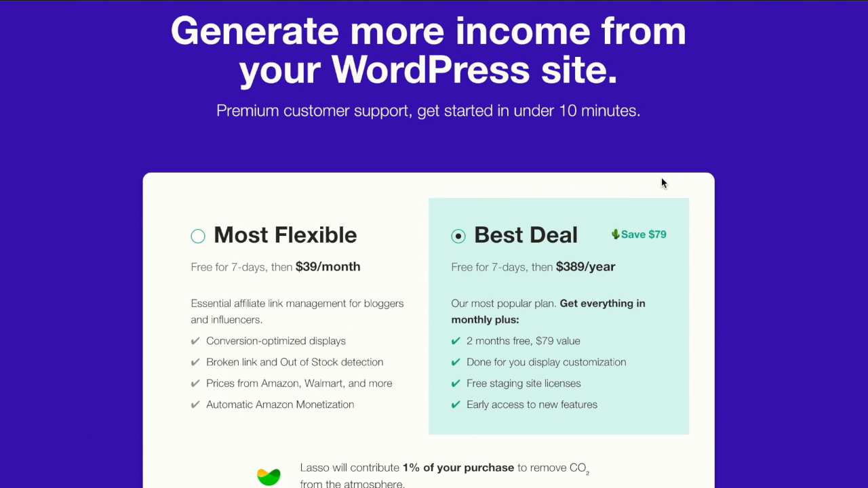
{"action": "scroll", "scroll_direction": "down", "scroll_amount": 3}
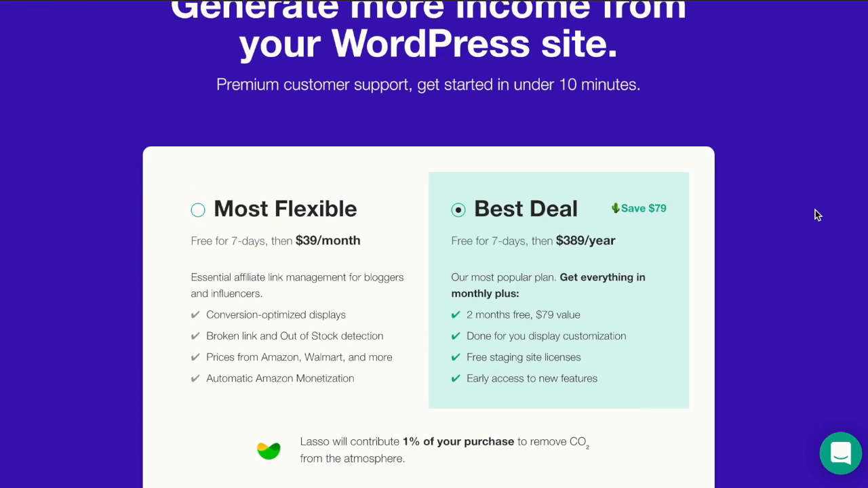
{"action": "scroll", "scroll_direction": "down", "scroll_amount": 3}
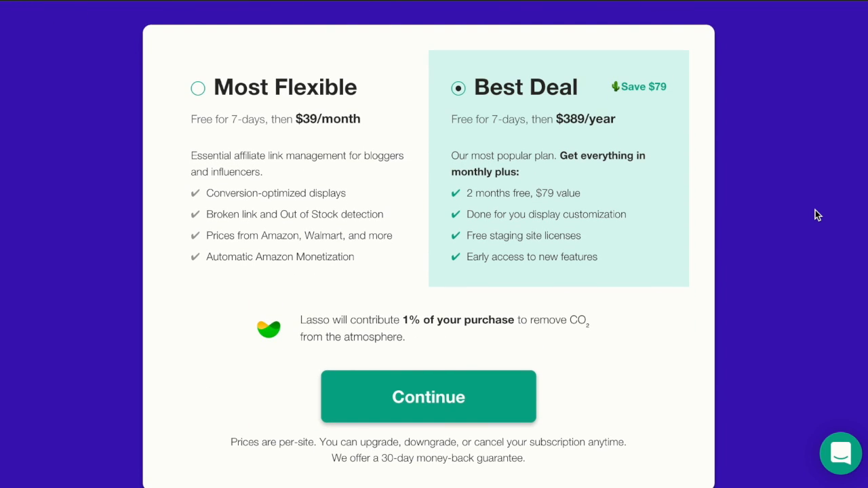
{"action": "mouse_move", "coordinate": [301, 168]}
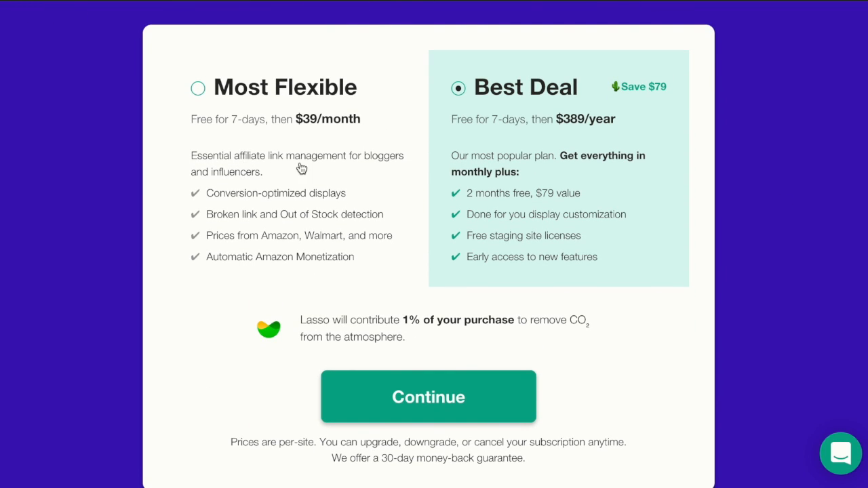
{"action": "mouse_move", "coordinate": [249, 141]}
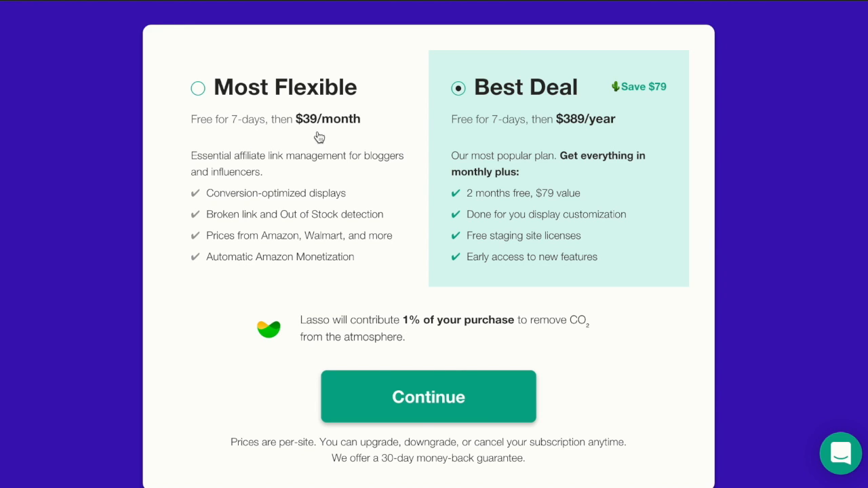
{"action": "mouse_move", "coordinate": [335, 137]}
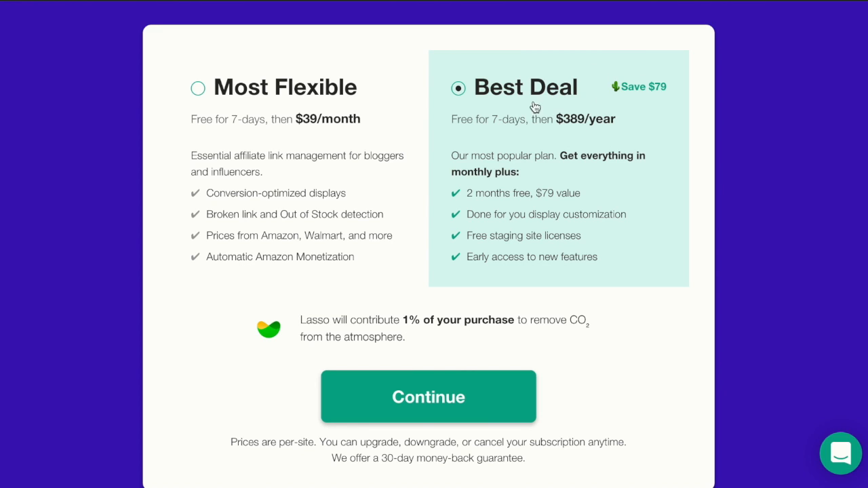
{"action": "mouse_move", "coordinate": [558, 97]}
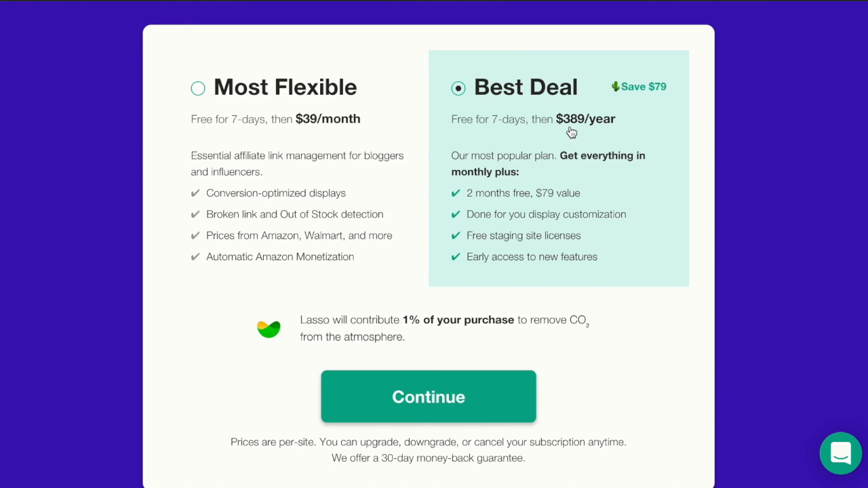
{"action": "mouse_move", "coordinate": [604, 128]}
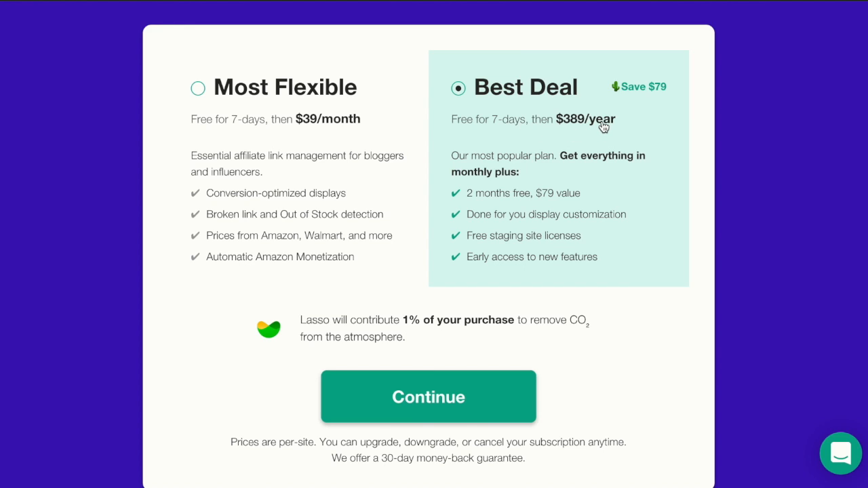
{"action": "mouse_move", "coordinate": [671, 93]}
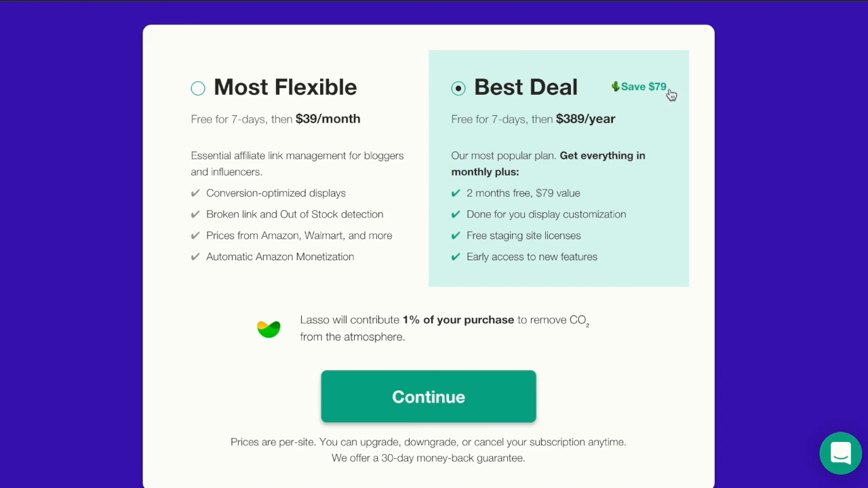
{"action": "mouse_move", "coordinate": [641, 186]}
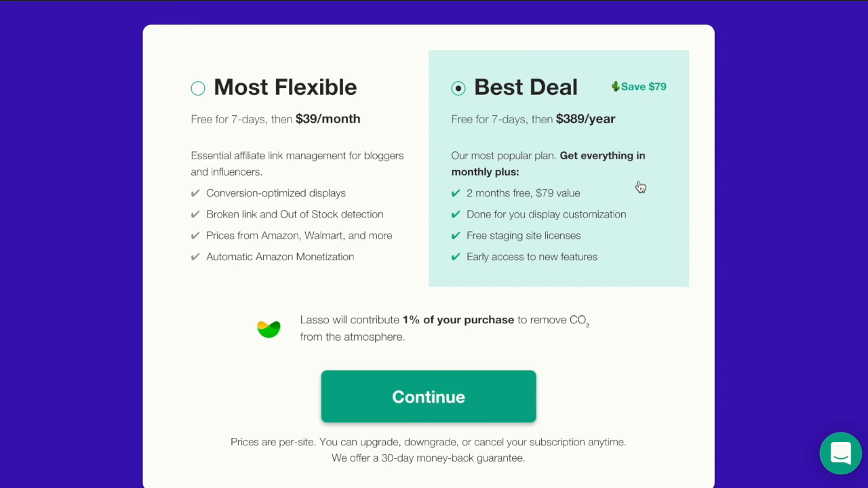
{"action": "mouse_move", "coordinate": [616, 176]}
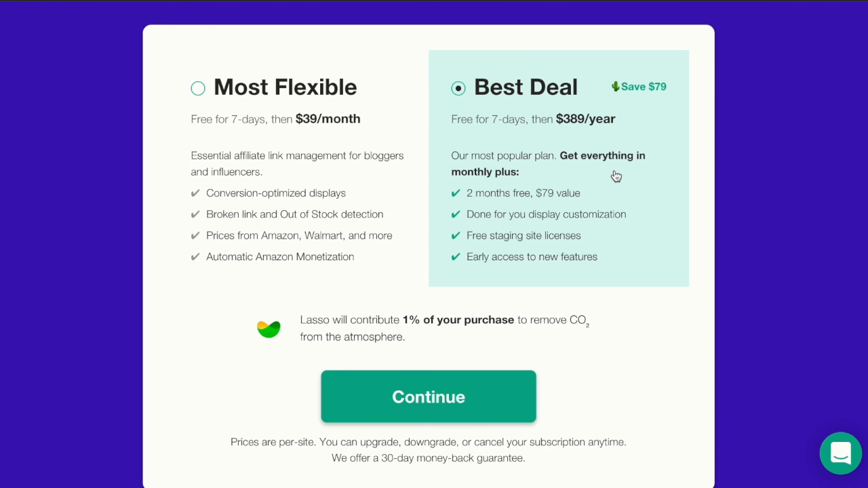
{"action": "mouse_move", "coordinate": [562, 172]}
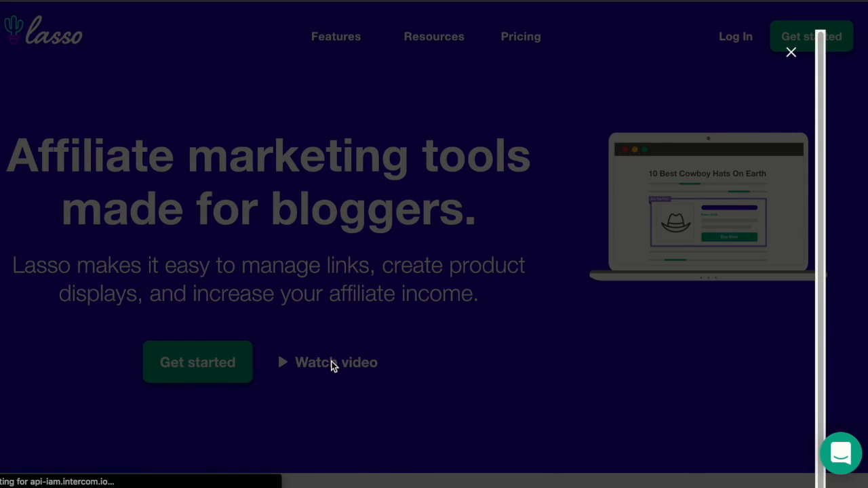
{"action": "mouse_move", "coordinate": [543, 261]}
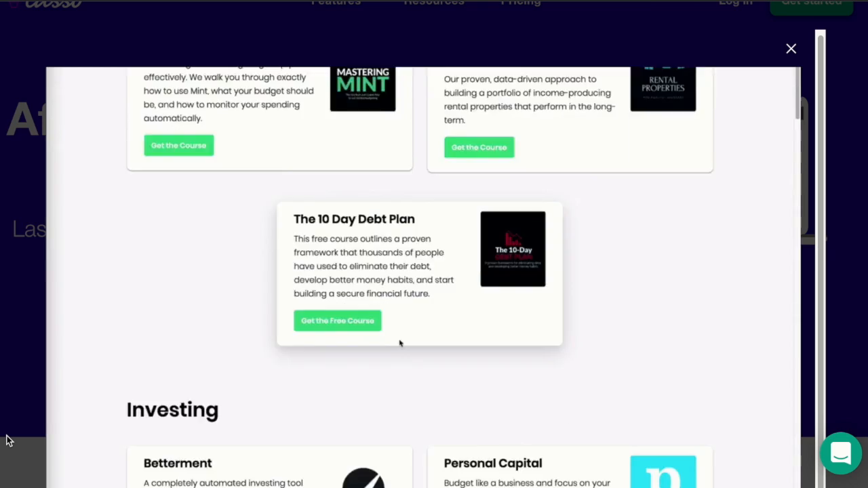
- Let the promo video play to its closing logo, then close the video overlay
{"action": "scroll", "scroll_direction": "down", "scroll_amount": 3}
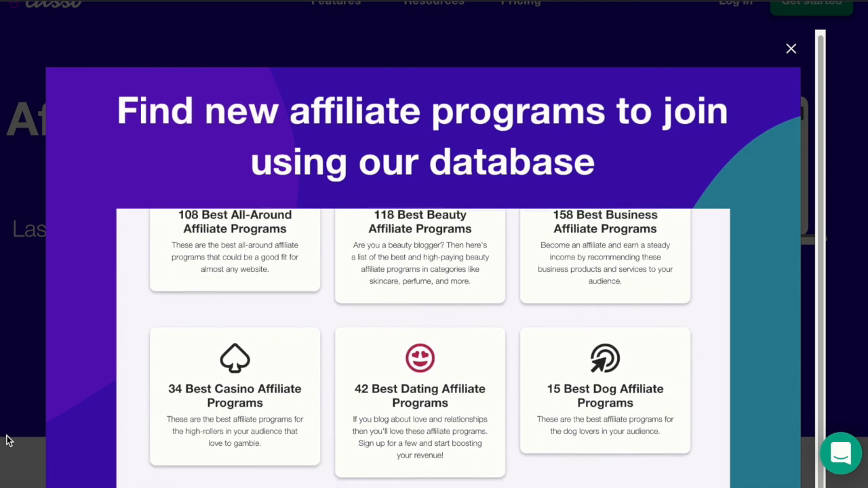
{"action": "scroll", "scroll_direction": "down", "scroll_amount": 3}
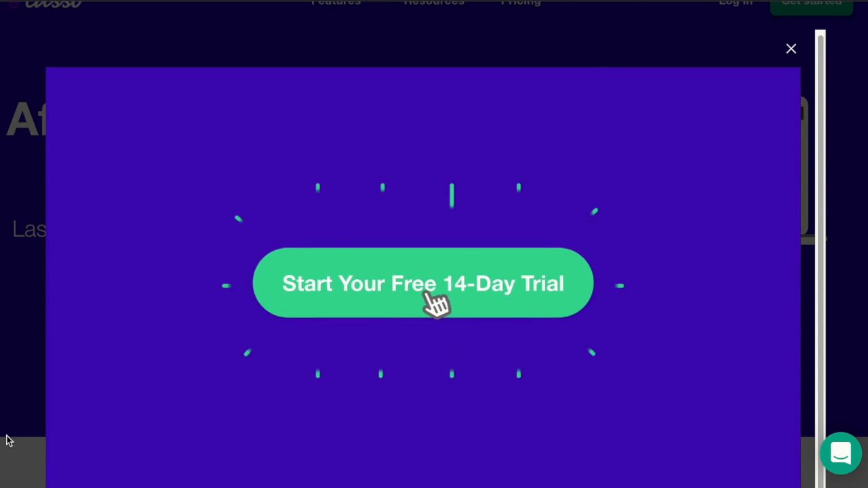
{"action": "left_click", "coordinate": [423, 284]}
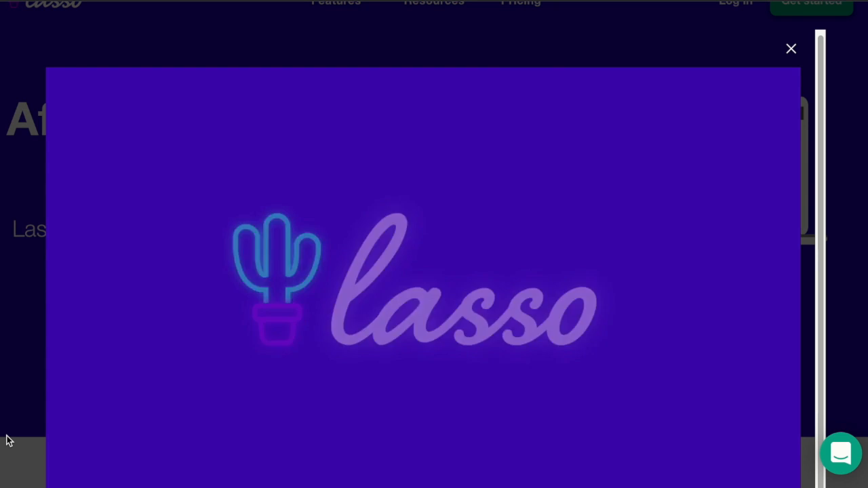
{"action": "left_click", "coordinate": [791, 49]}
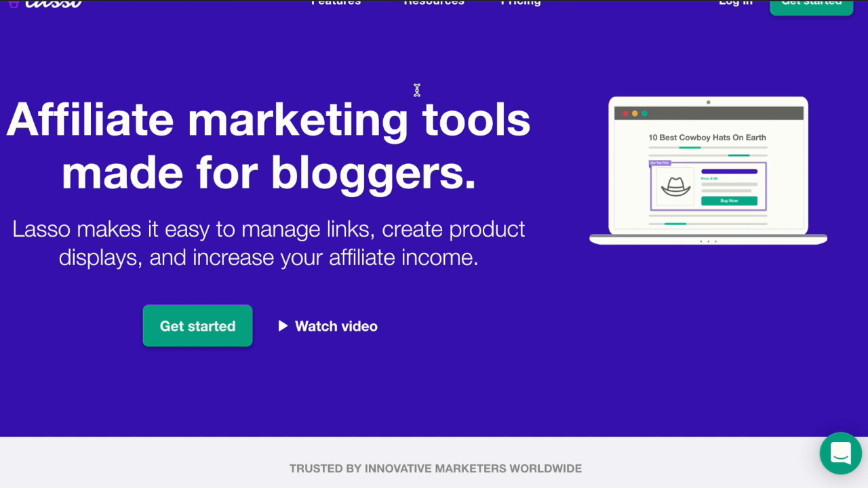
{"action": "mouse_move", "coordinate": [177, 96]}
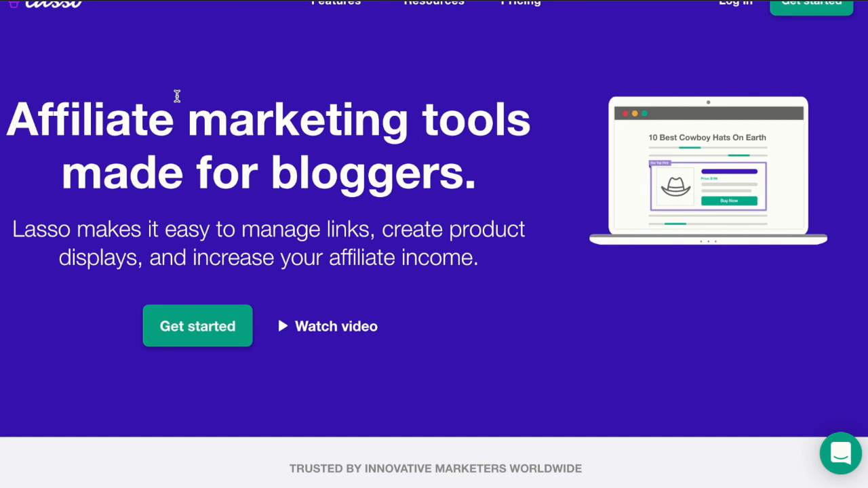
{"action": "scroll", "scroll_direction": "down", "scroll_amount": 3}
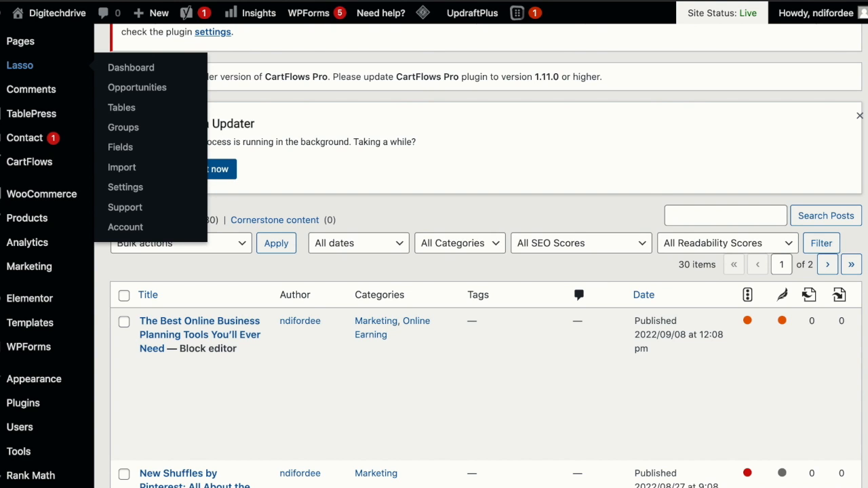
- Open Lasso's Dashboard and scroll the link list down to Skillshare and Thinkific
{"action": "left_click", "coordinate": [131, 67]}
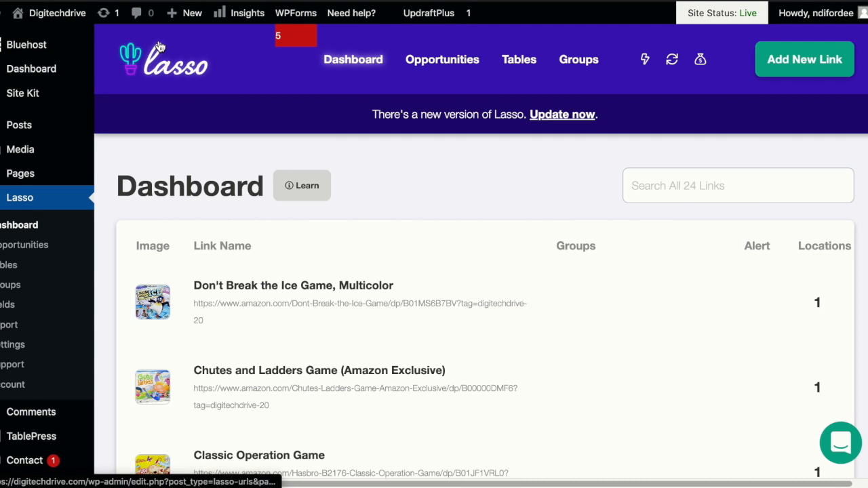
{"action": "mouse_move", "coordinate": [435, 134]}
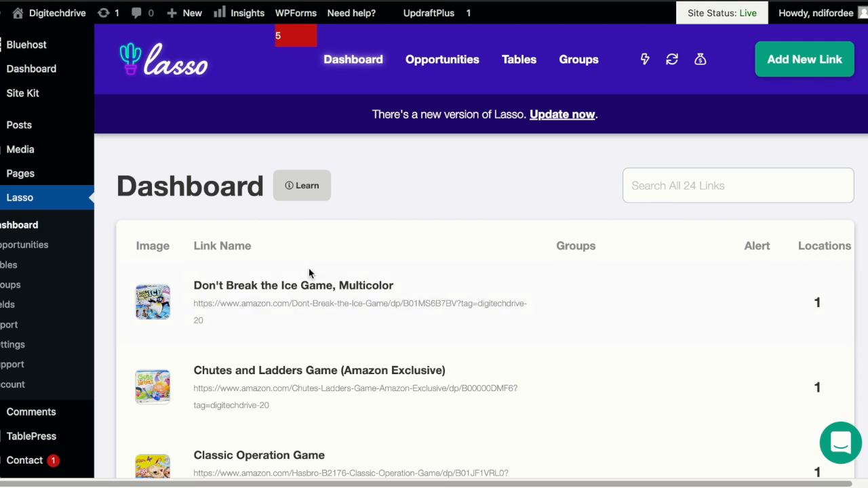
{"action": "mouse_move", "coordinate": [161, 370]}
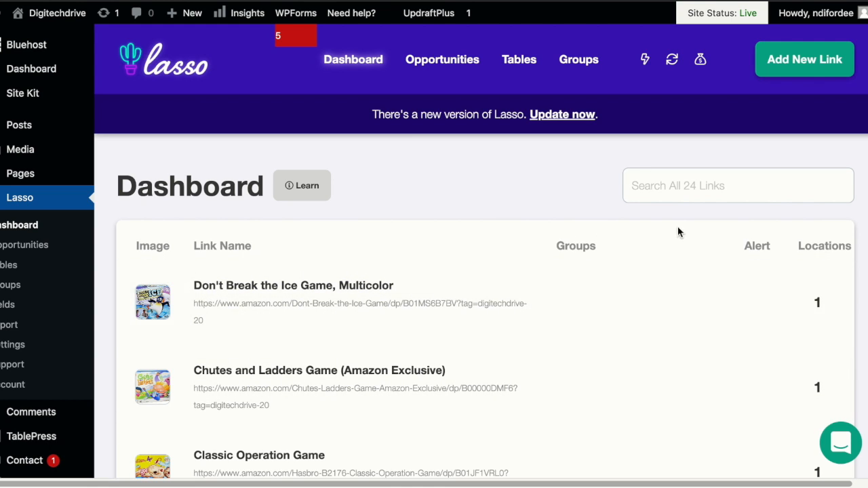
{"action": "mouse_move", "coordinate": [625, 84]}
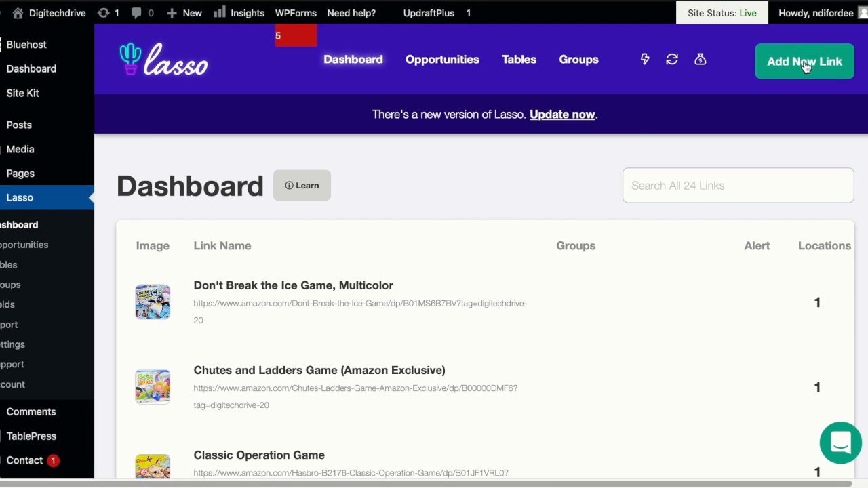
{"action": "mouse_move", "coordinate": [804, 72]}
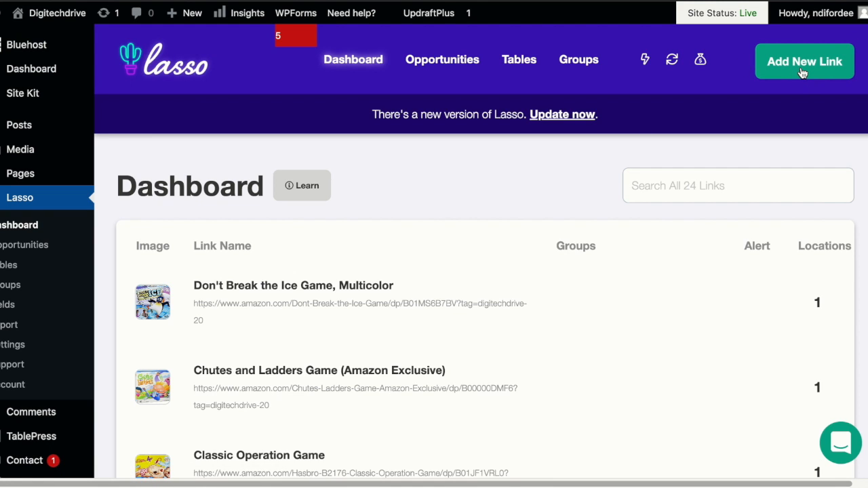
{"action": "left_click", "coordinate": [805, 61]}
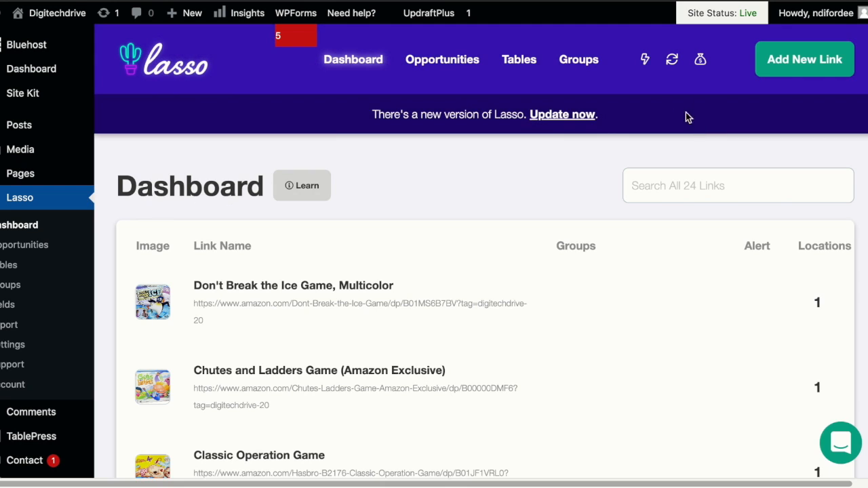
{"action": "mouse_move", "coordinate": [360, 308]}
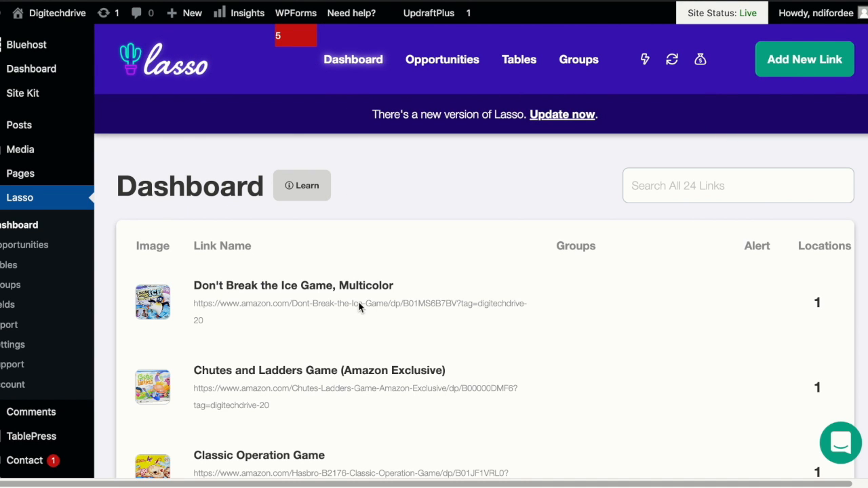
{"action": "scroll", "scroll_direction": "down", "scroll_amount": 3}
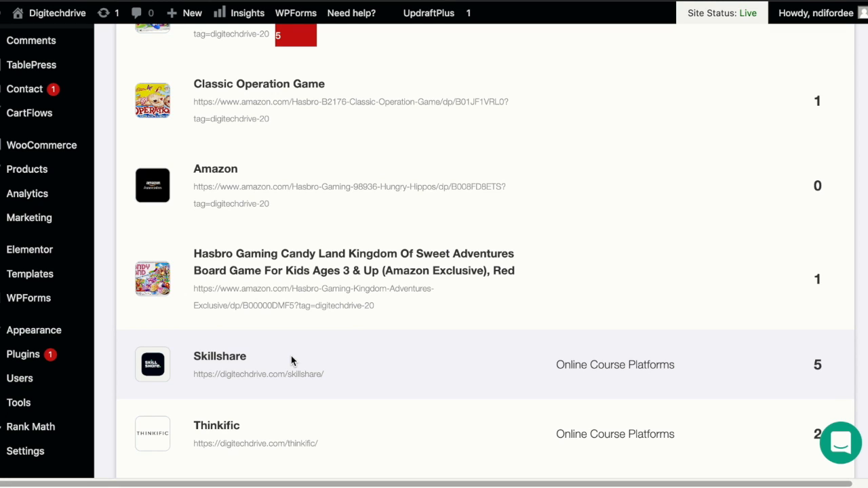
- Open the Skillshare link's details and inspect its primary button label
{"action": "left_click", "coordinate": [220, 356]}
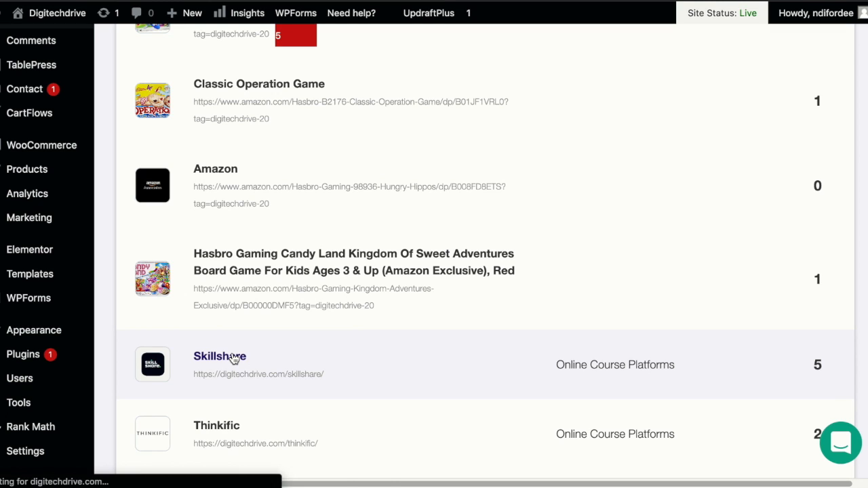
{"action": "left_click", "coordinate": [220, 356]}
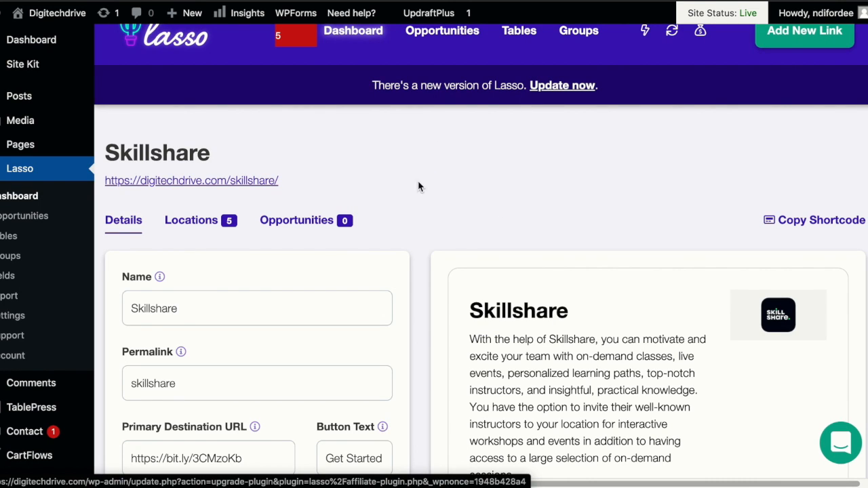
{"action": "scroll", "scroll_direction": "down", "scroll_amount": 3}
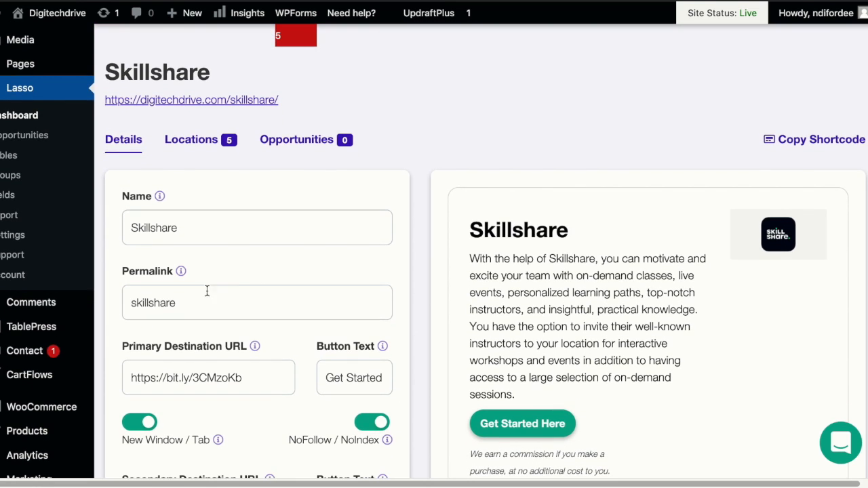
{"action": "scroll", "scroll_direction": "down", "scroll_amount": 3}
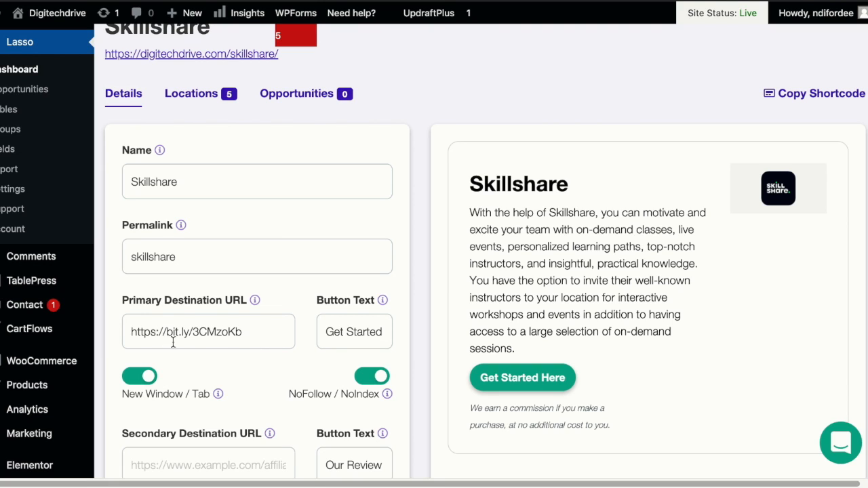
{"action": "mouse_move", "coordinate": [113, 331]}
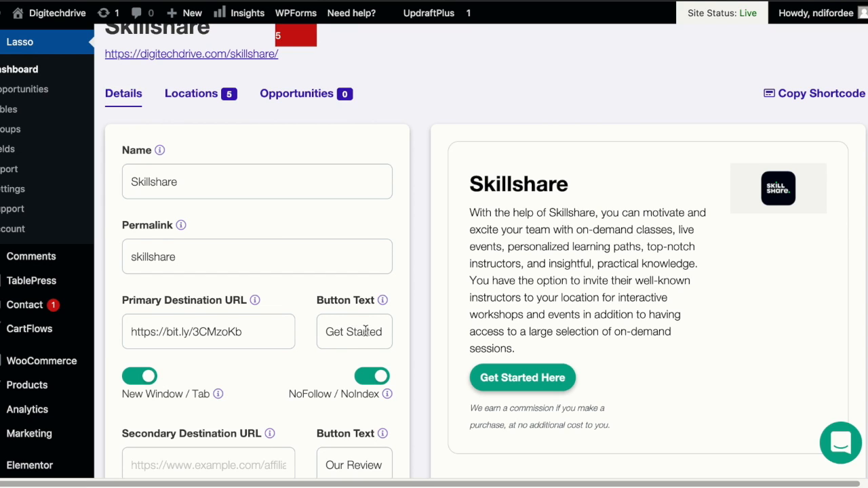
{"action": "mouse_move", "coordinate": [522, 377]}
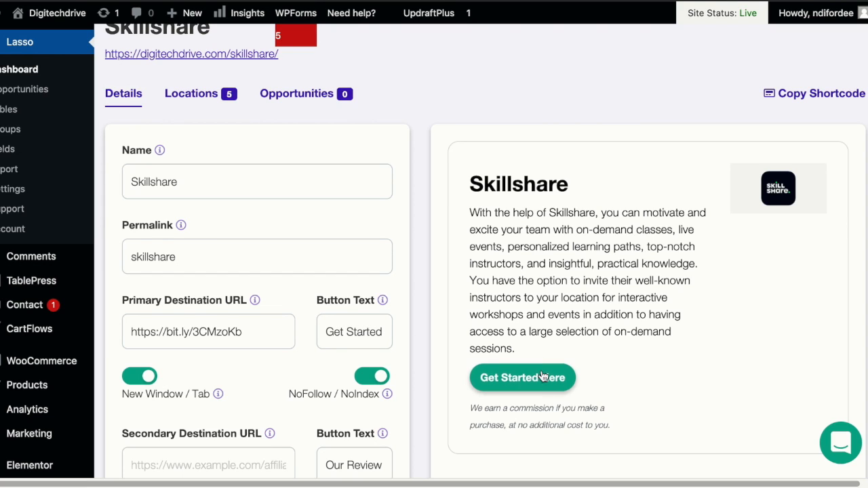
{"action": "mouse_move", "coordinate": [402, 332]}
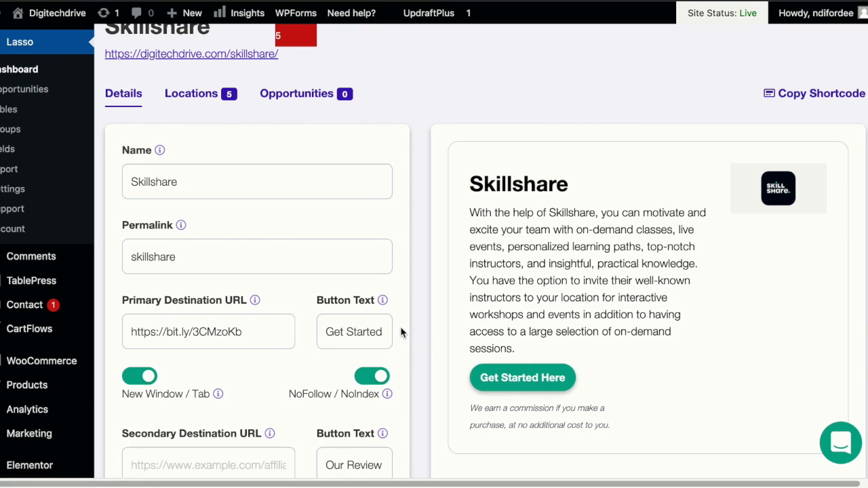
{"action": "left_click", "coordinate": [355, 332]}
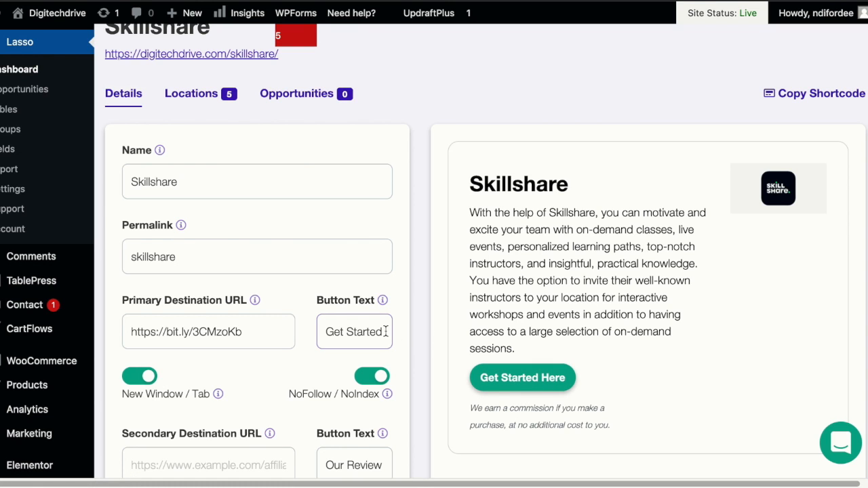
- Scroll through the Skillshare link's Online Course Platforms group, description and remaining settings
{"action": "scroll", "scroll_direction": "down", "scroll_amount": 3}
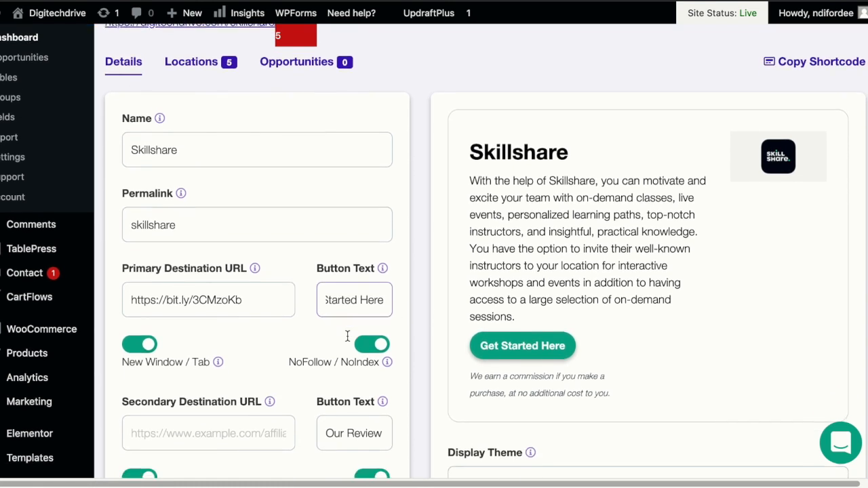
{"action": "scroll", "scroll_direction": "down", "scroll_amount": 3}
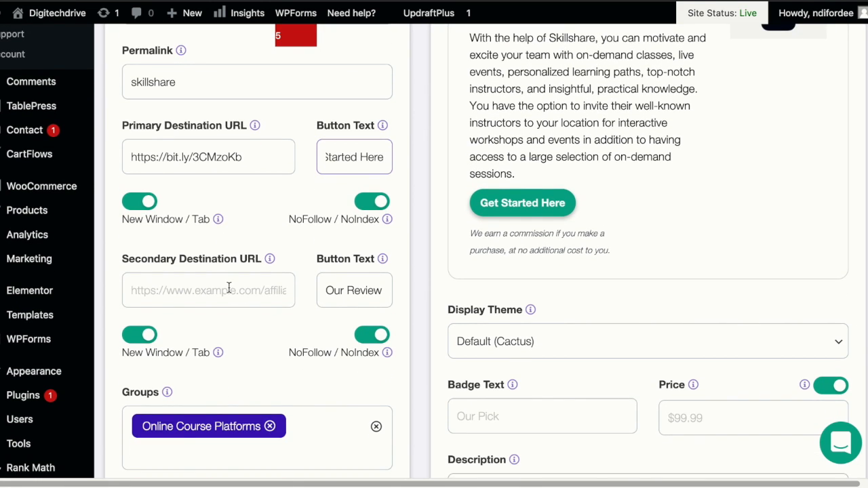
{"action": "mouse_move", "coordinate": [175, 295]}
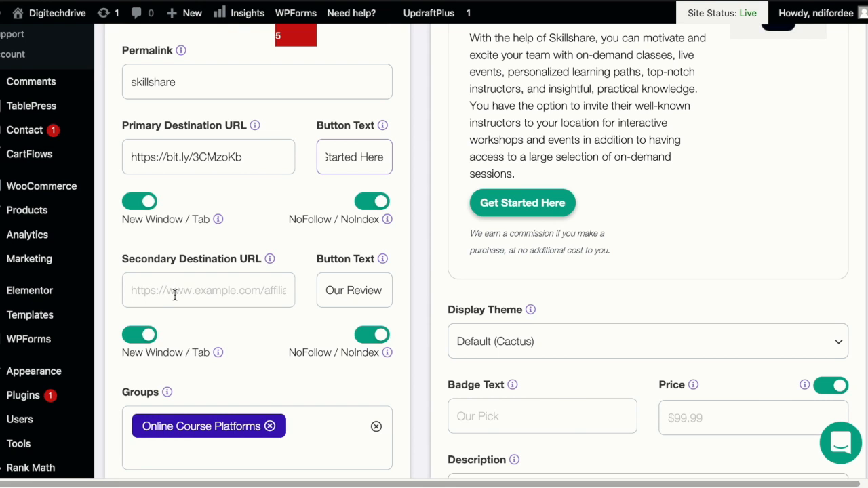
{"action": "scroll", "scroll_direction": "down", "scroll_amount": 3}
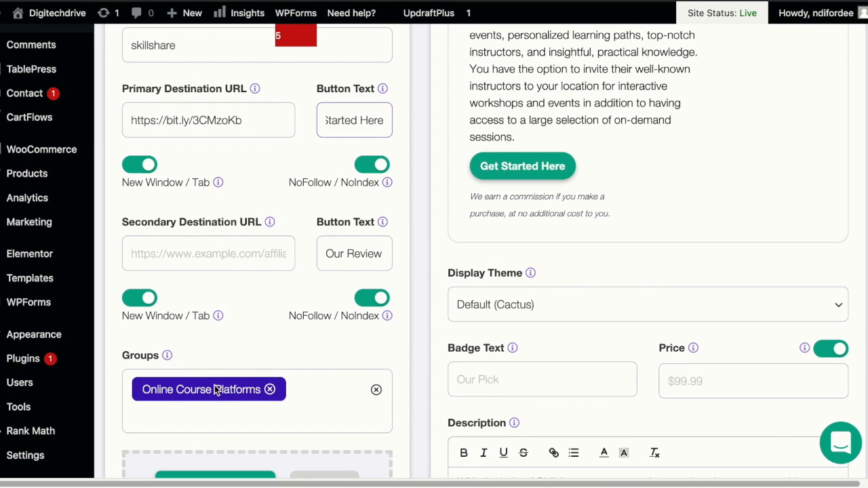
{"action": "scroll", "scroll_direction": "down", "scroll_amount": 3}
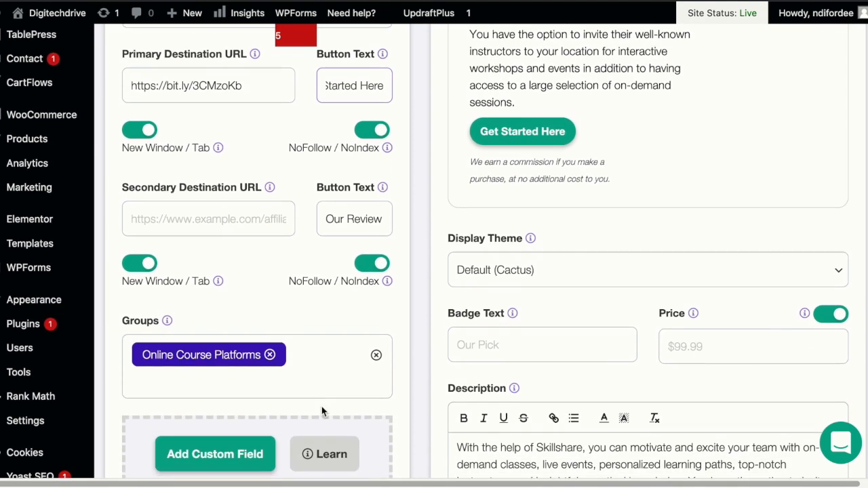
{"action": "scroll", "scroll_direction": "down", "scroll_amount": 3}
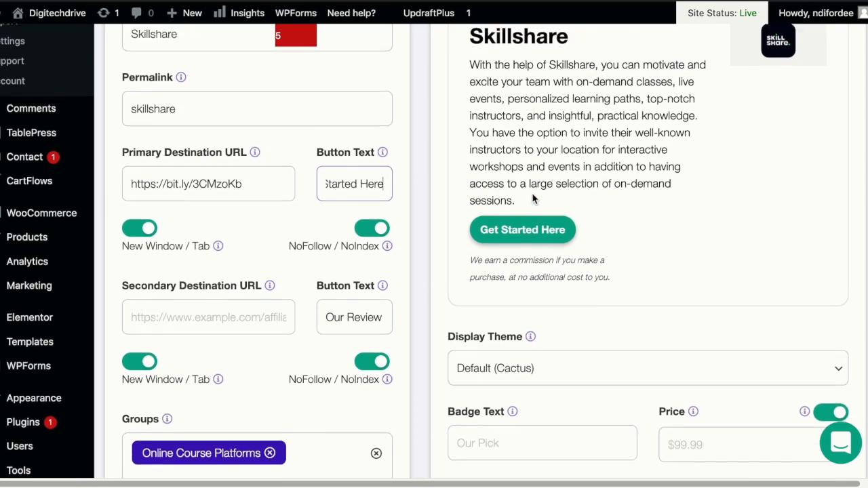
{"action": "scroll", "scroll_direction": "down", "scroll_amount": 3}
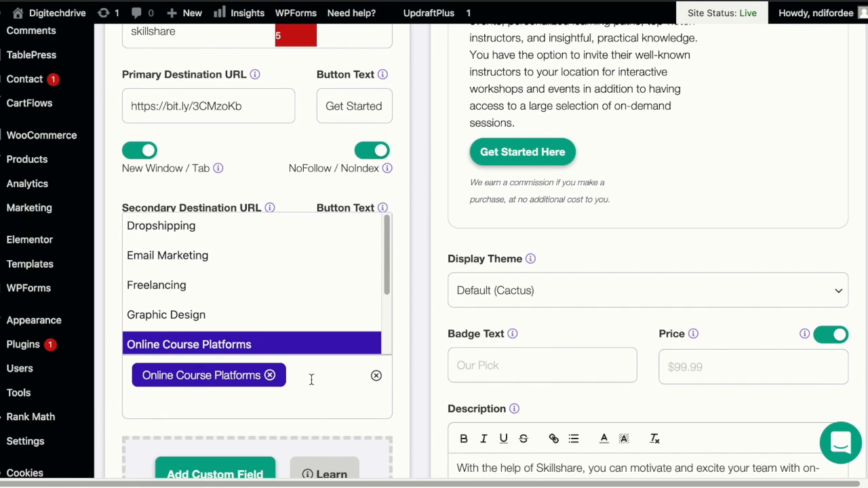
{"action": "mouse_move", "coordinate": [294, 283]}
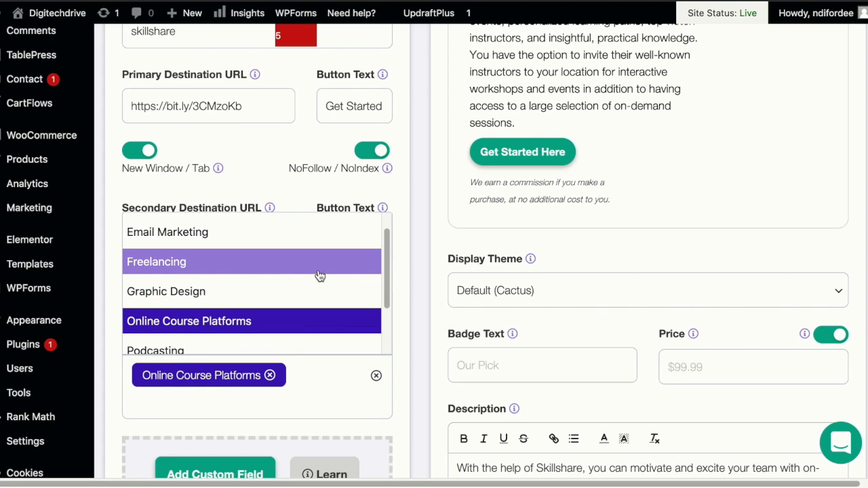
{"action": "mouse_move", "coordinate": [295, 291]}
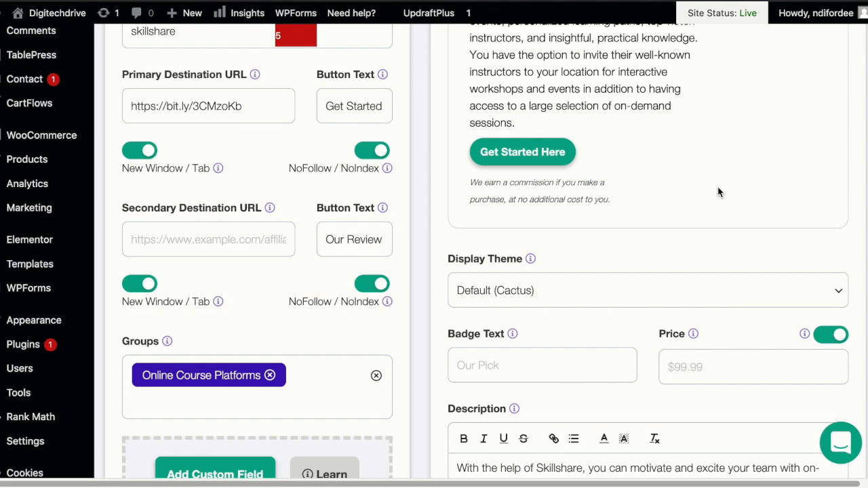
{"action": "scroll", "scroll_direction": "down", "scroll_amount": 3}
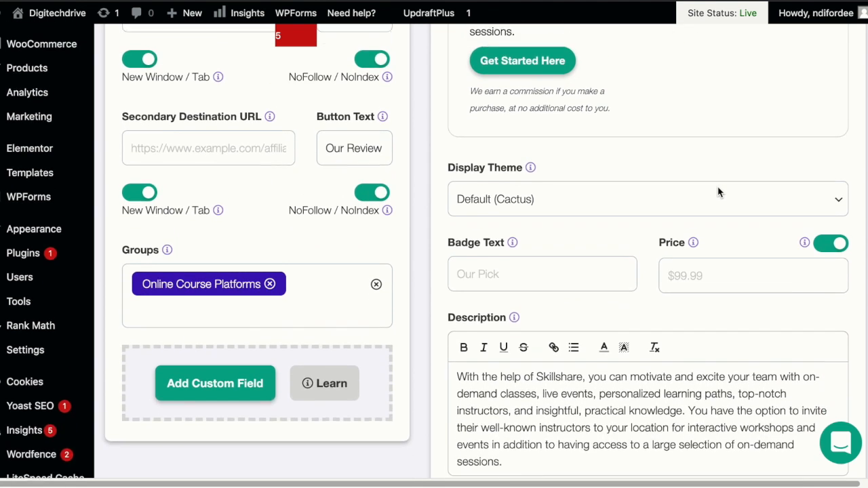
{"action": "scroll", "scroll_direction": "down", "scroll_amount": 3}
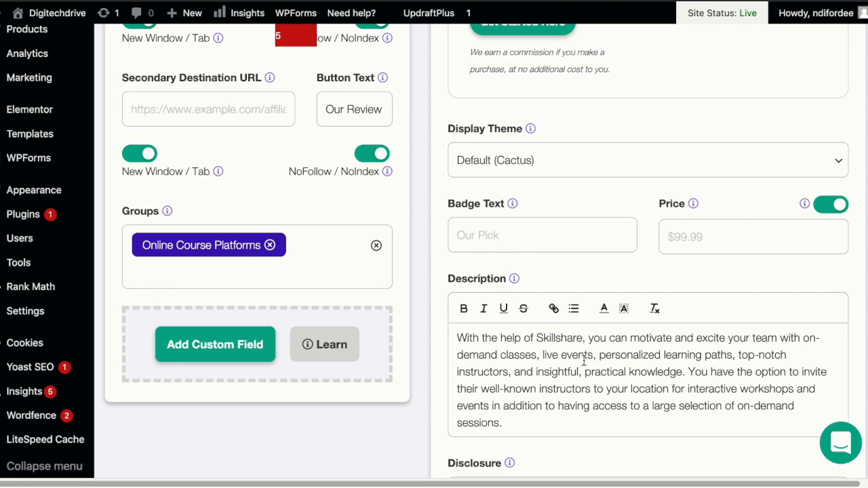
{"action": "mouse_move", "coordinate": [556, 397]}
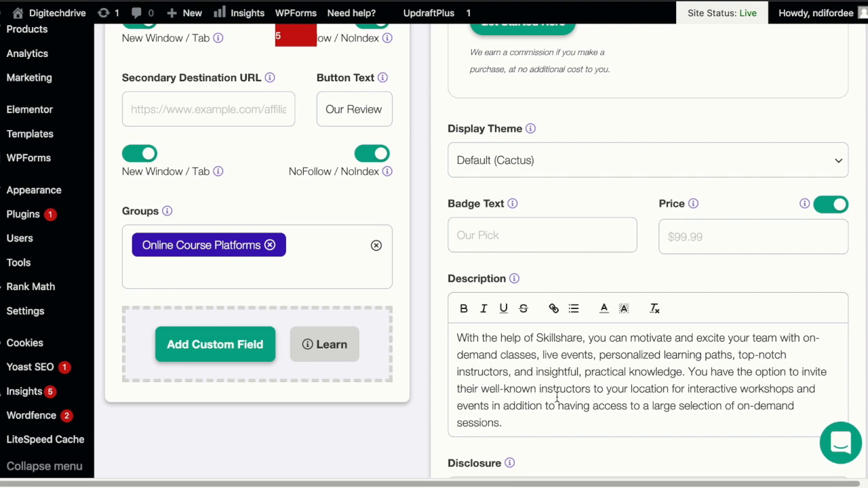
{"action": "scroll", "scroll_direction": "down", "scroll_amount": 3}
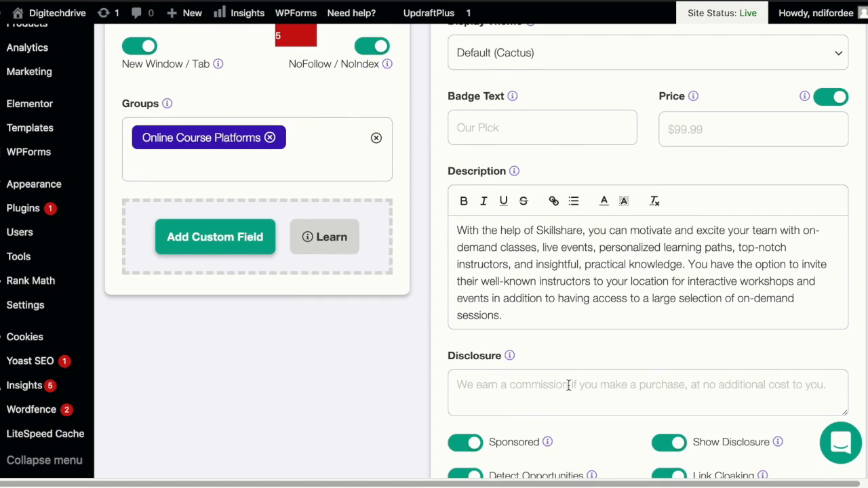
{"action": "scroll", "scroll_direction": "down", "scroll_amount": 3}
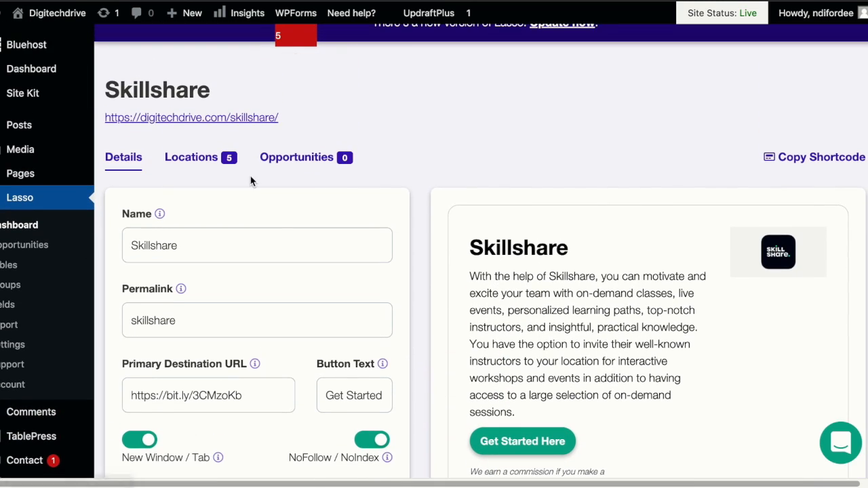
- Show the Skillshare link's Locations tab and scroll through its five placements
{"action": "left_click", "coordinate": [191, 157]}
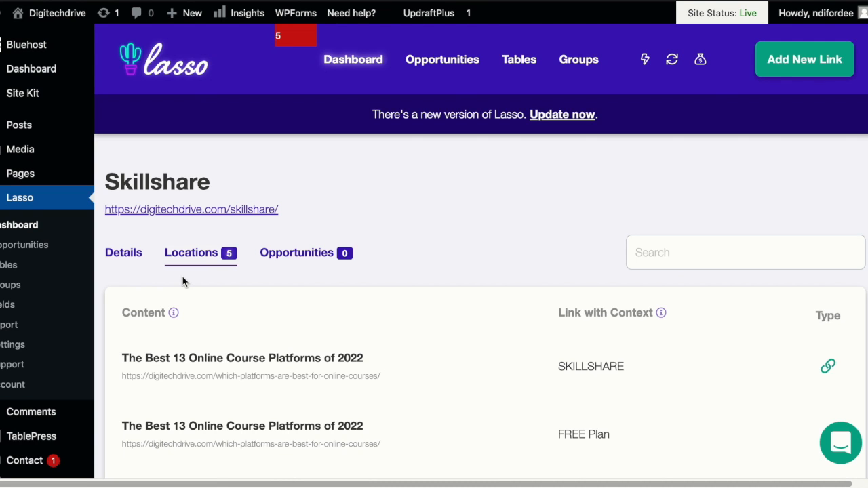
{"action": "scroll", "scroll_direction": "down", "scroll_amount": 3}
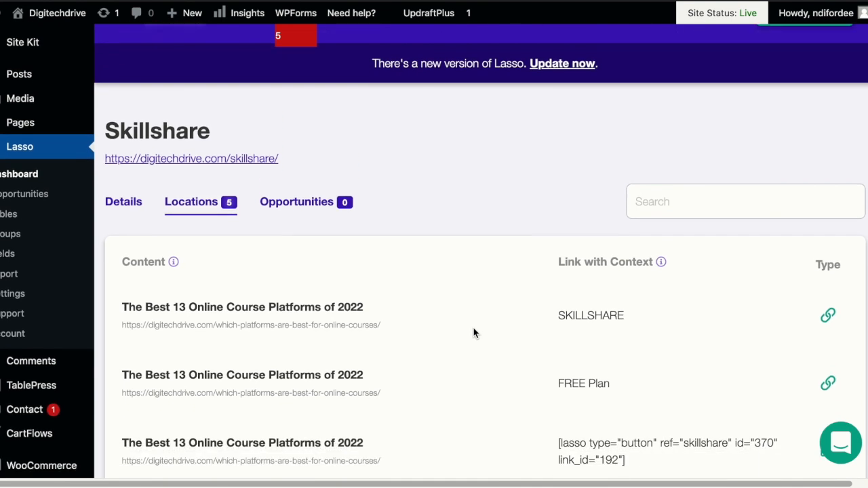
{"action": "scroll", "scroll_direction": "down", "scroll_amount": 3}
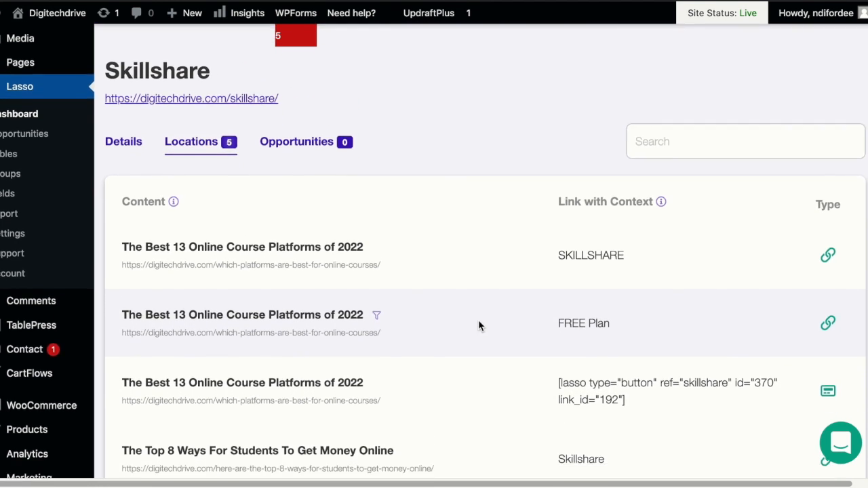
{"action": "scroll", "scroll_direction": "down", "scroll_amount": 3}
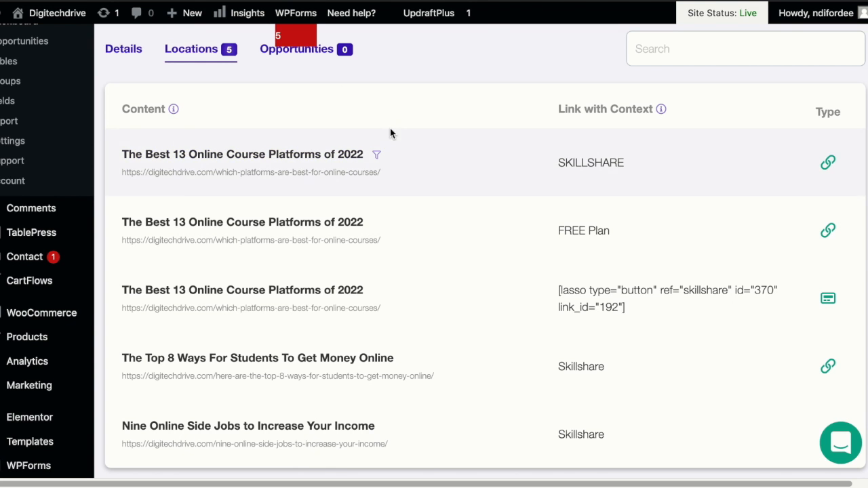
{"action": "mouse_move", "coordinate": [794, 179]}
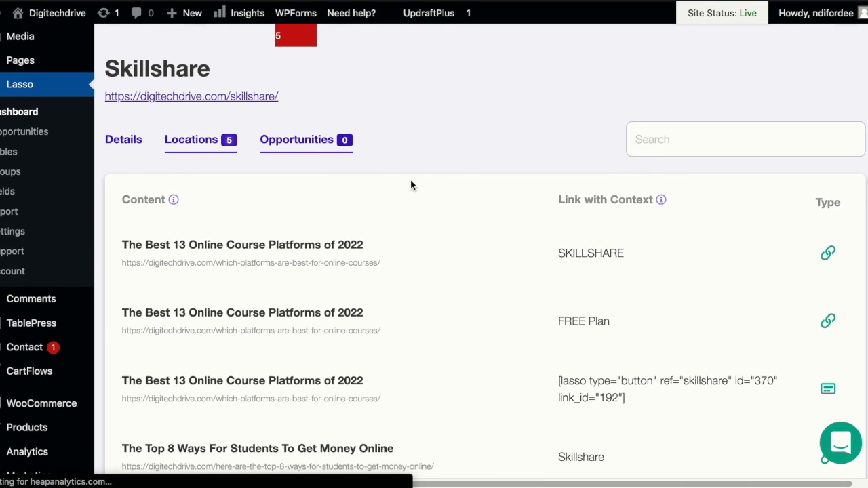
- Show the Skillshare link's Opportunities tab, which reports no opportunities found
{"action": "left_click", "coordinate": [297, 140]}
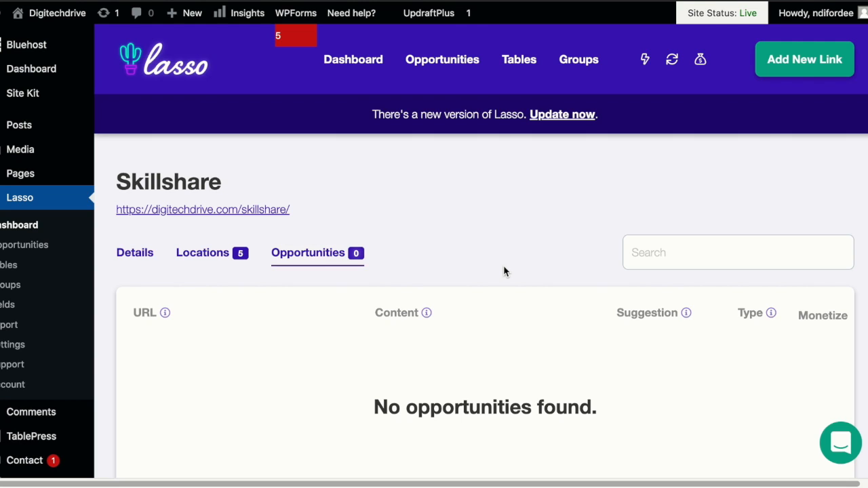
{"action": "mouse_move", "coordinate": [390, 261]}
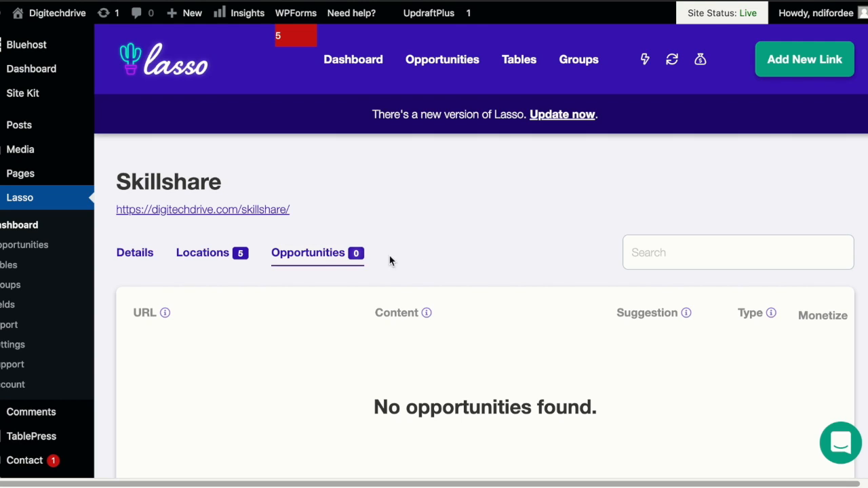
{"action": "mouse_move", "coordinate": [402, 358]}
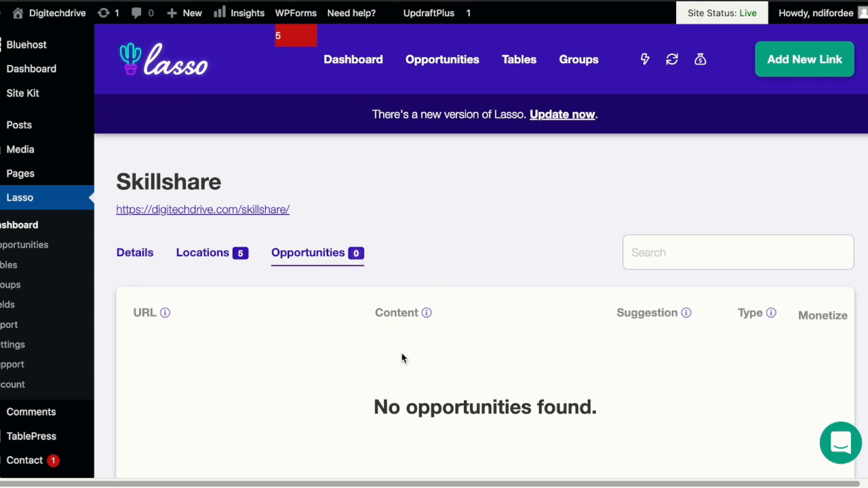
{"action": "left_click", "coordinate": [429, 12]}
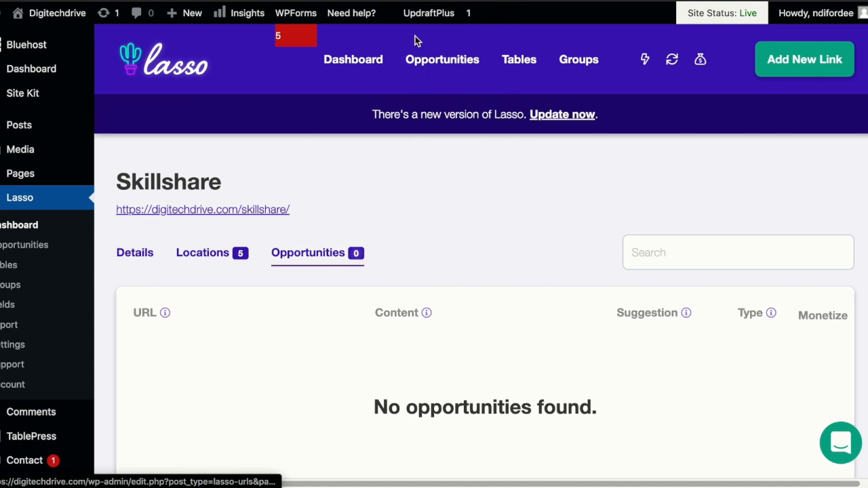
- Browse the seven program opportunities, including Treehouse, Kajabi and Coursera, and pick Treehouse's Signup
{"action": "left_click", "coordinate": [442, 59]}
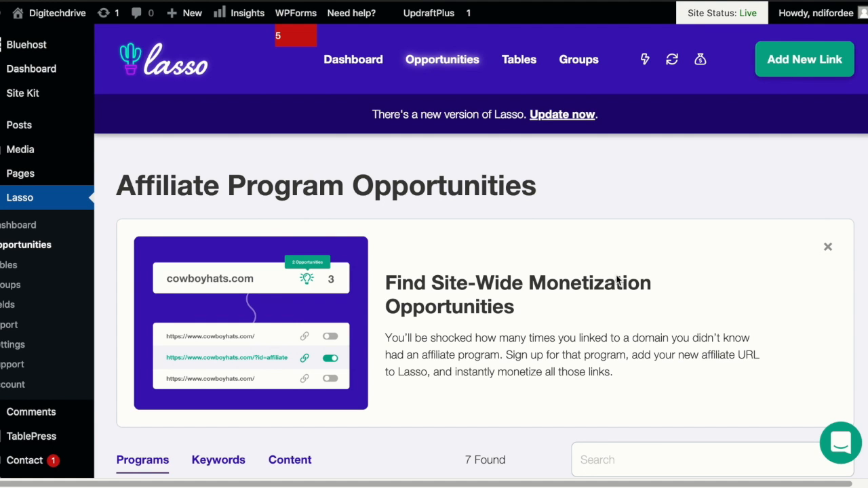
{"action": "scroll", "scroll_direction": "down", "scroll_amount": 3}
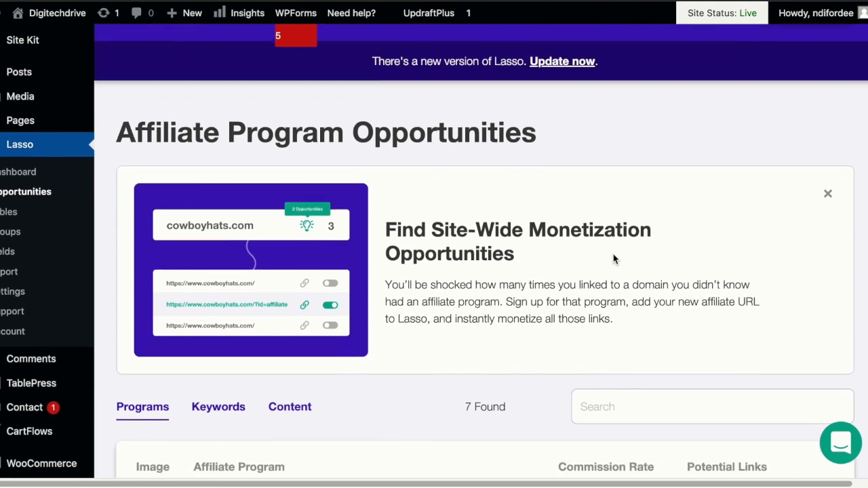
{"action": "scroll", "scroll_direction": "down", "scroll_amount": 3}
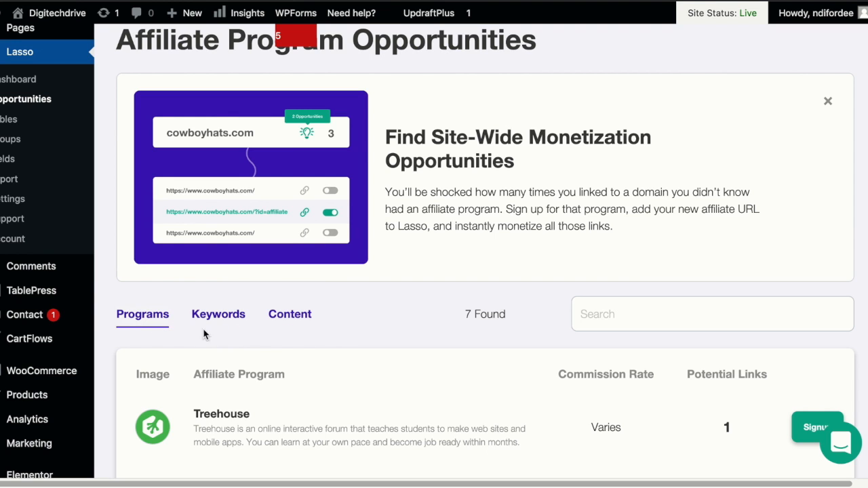
{"action": "scroll", "scroll_direction": "down", "scroll_amount": 3}
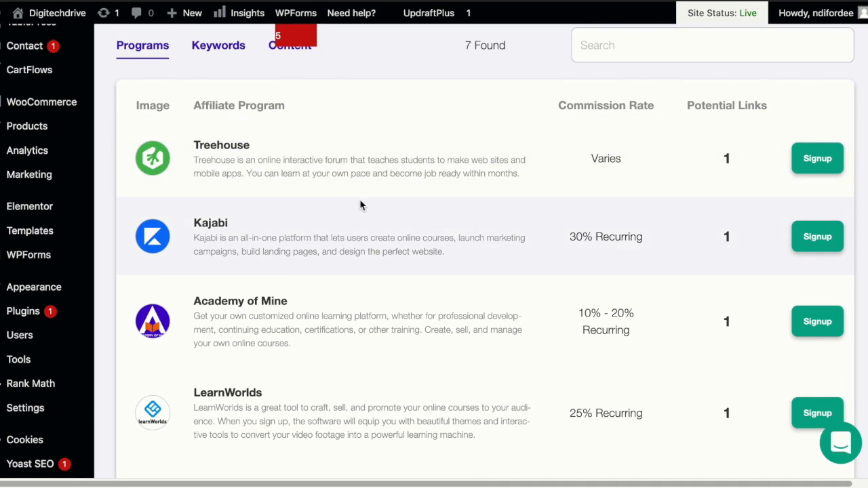
{"action": "scroll", "scroll_direction": "down", "scroll_amount": 3}
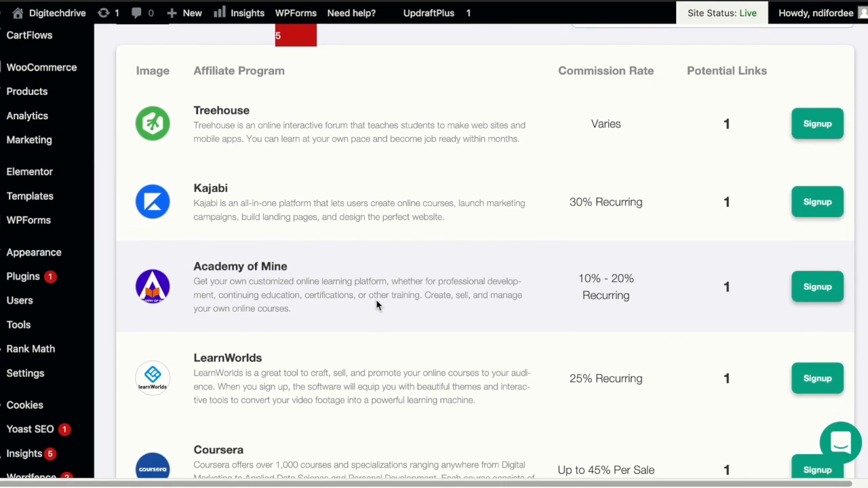
{"action": "scroll", "scroll_direction": "down", "scroll_amount": 3}
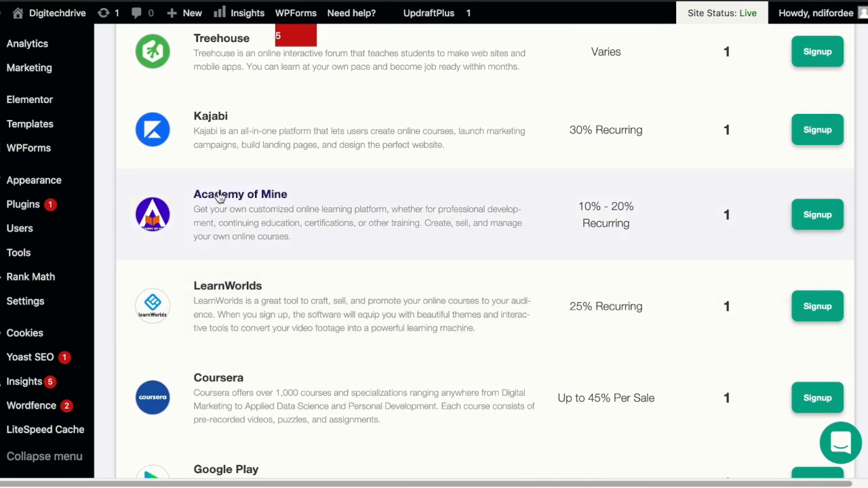
{"action": "mouse_move", "coordinate": [514, 275]}
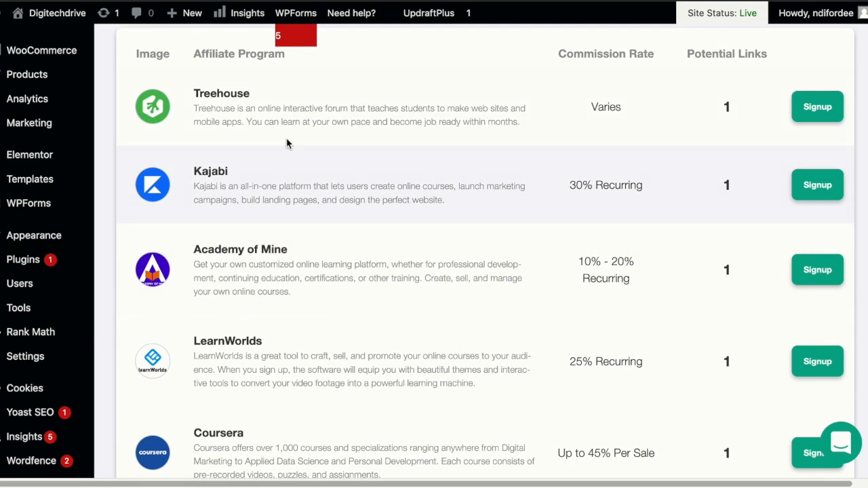
{"action": "mouse_move", "coordinate": [600, 112]}
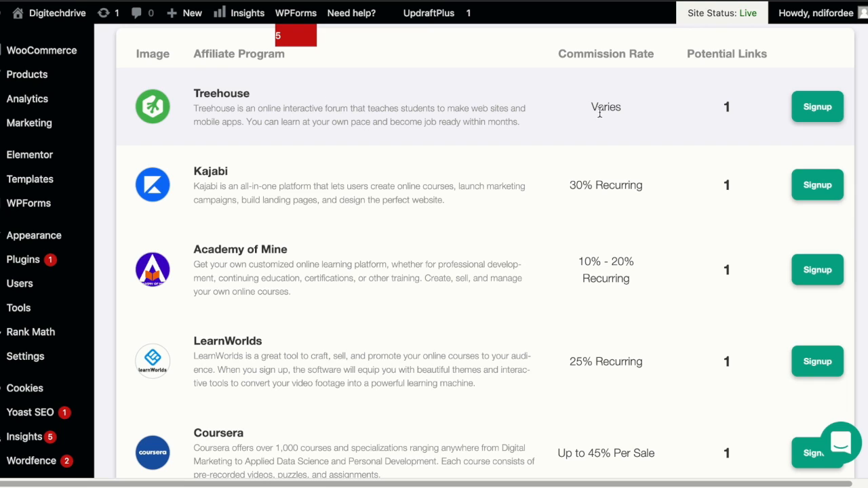
{"action": "mouse_move", "coordinate": [529, 132]}
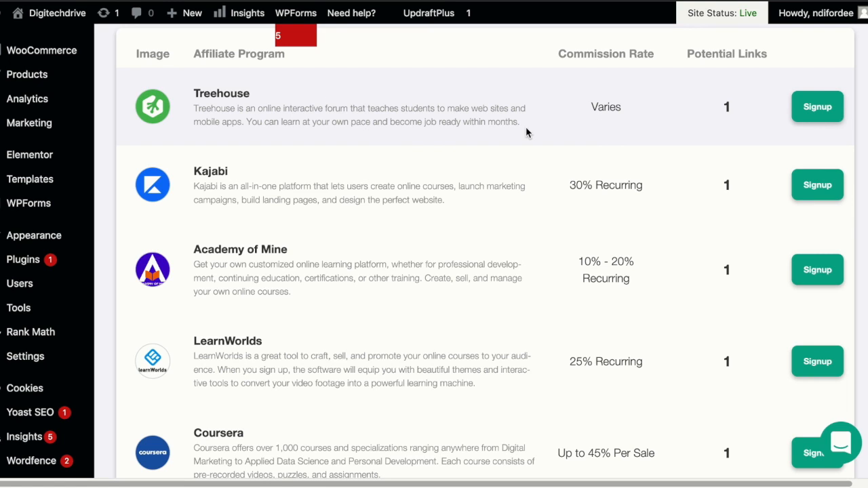
{"action": "mouse_move", "coordinate": [726, 109]}
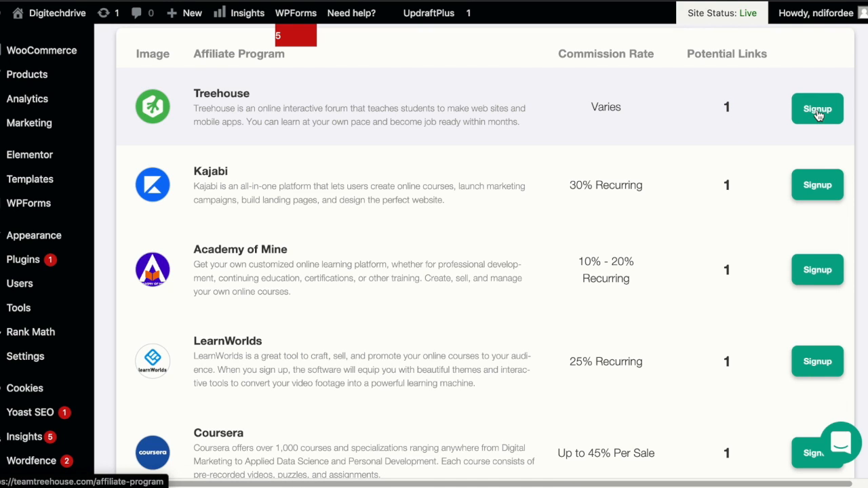
{"action": "left_click", "coordinate": [817, 109]}
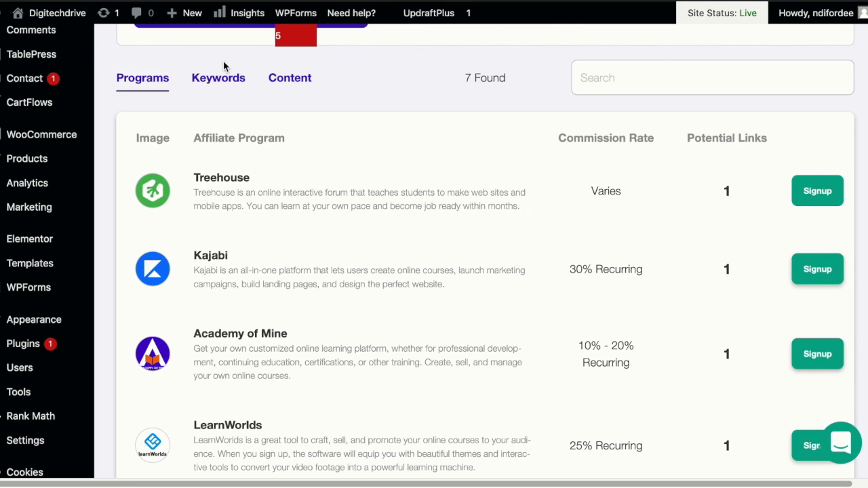
{"action": "left_click", "coordinate": [218, 77]}
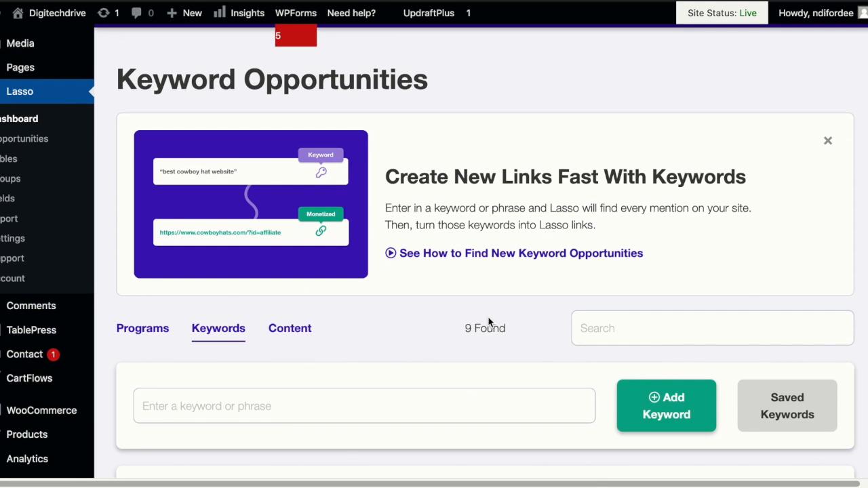
{"action": "scroll", "scroll_direction": "down", "scroll_amount": 3}
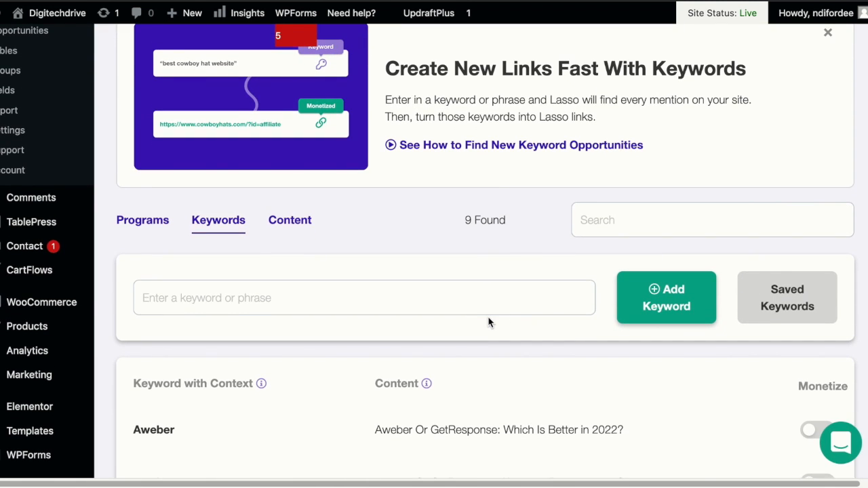
{"action": "scroll", "scroll_direction": "down", "scroll_amount": 3}
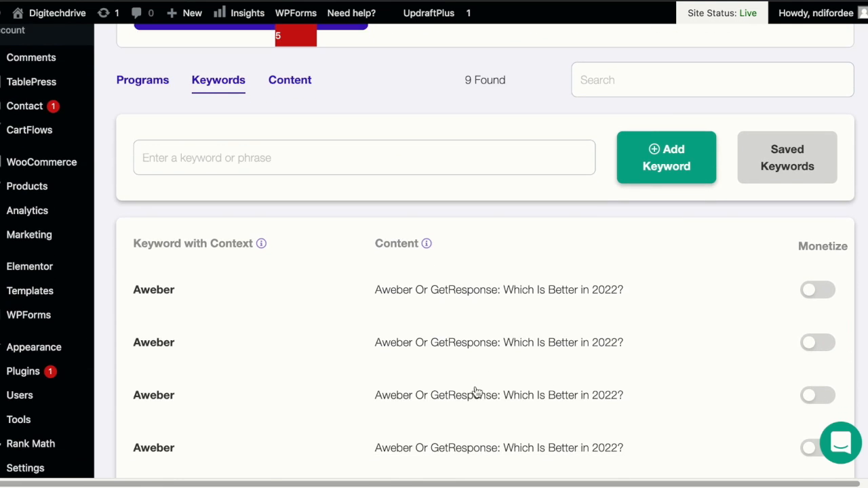
{"action": "scroll", "scroll_direction": "down", "scroll_amount": 3}
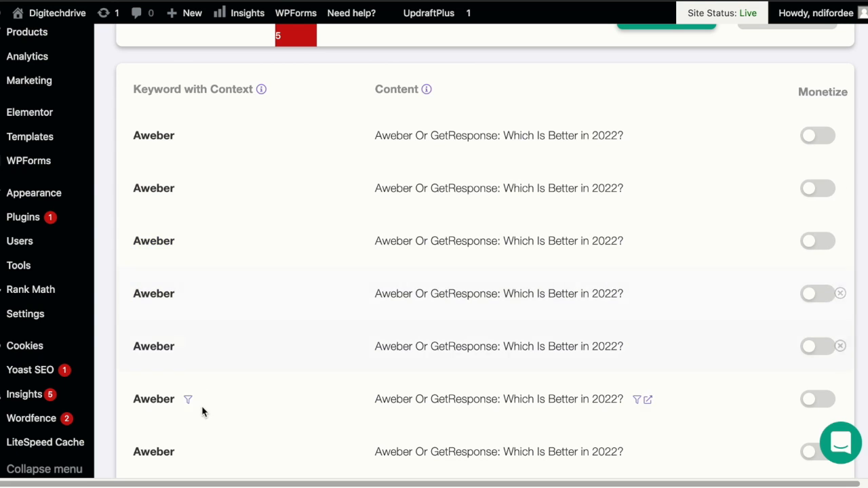
{"action": "scroll", "scroll_direction": "down", "scroll_amount": 3}
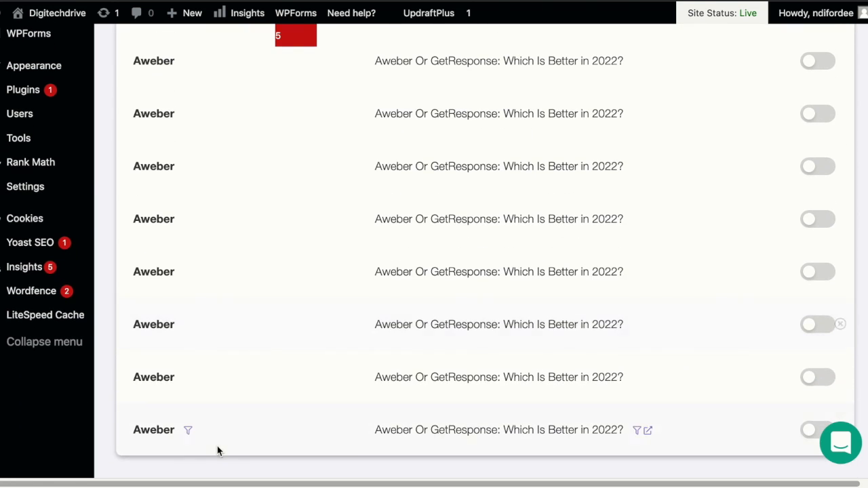
{"action": "scroll", "scroll_direction": "down", "scroll_amount": 3}
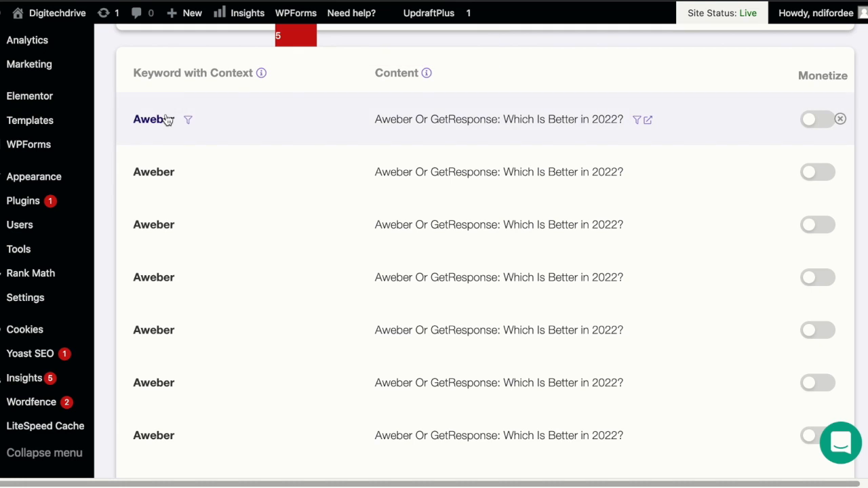
{"action": "scroll", "scroll_direction": "down", "scroll_amount": 3}
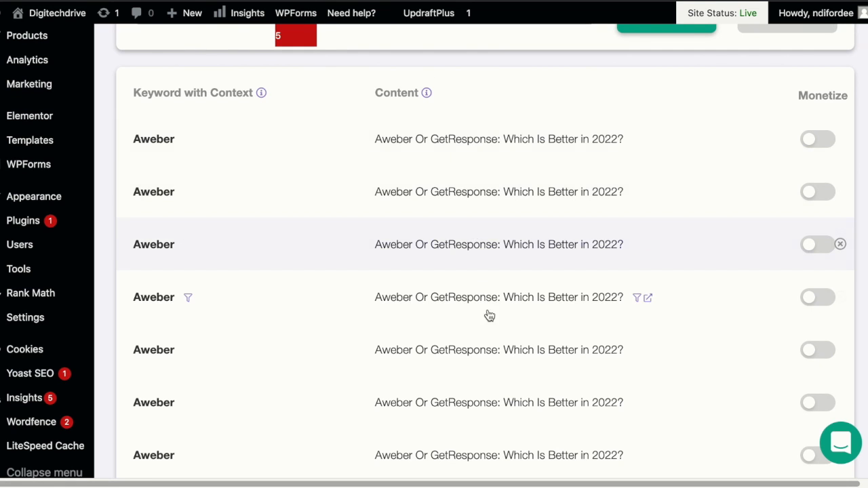
{"action": "scroll", "scroll_direction": "down", "scroll_amount": 3}
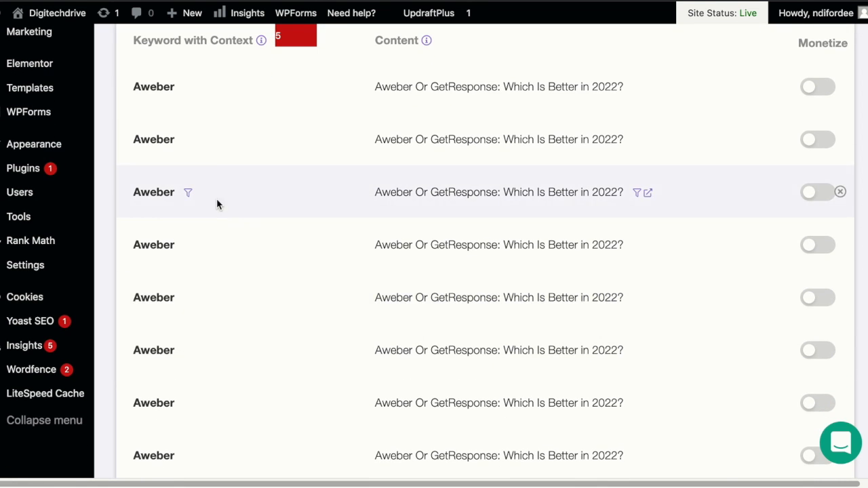
{"action": "scroll", "scroll_direction": "down", "scroll_amount": 3}
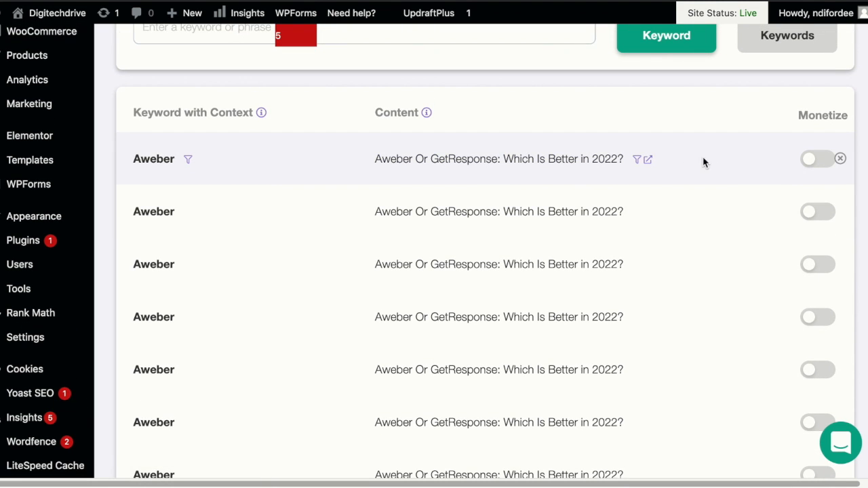
{"action": "mouse_move", "coordinate": [481, 172]}
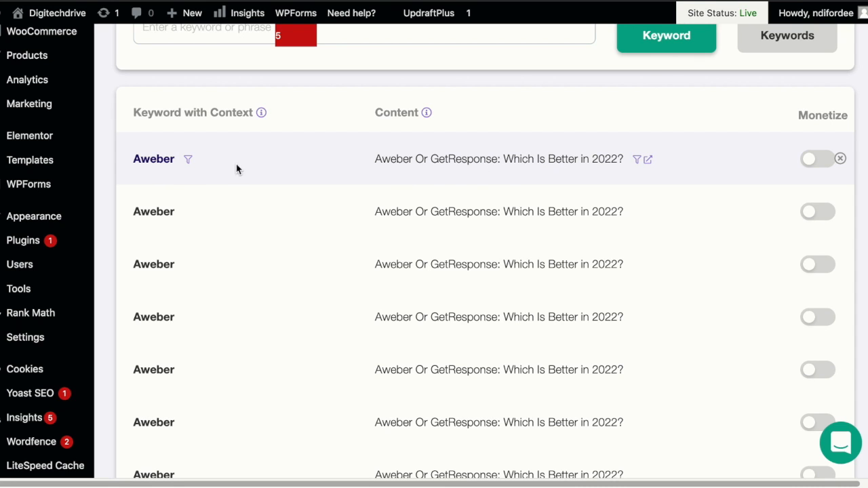
{"action": "mouse_move", "coordinate": [722, 185]}
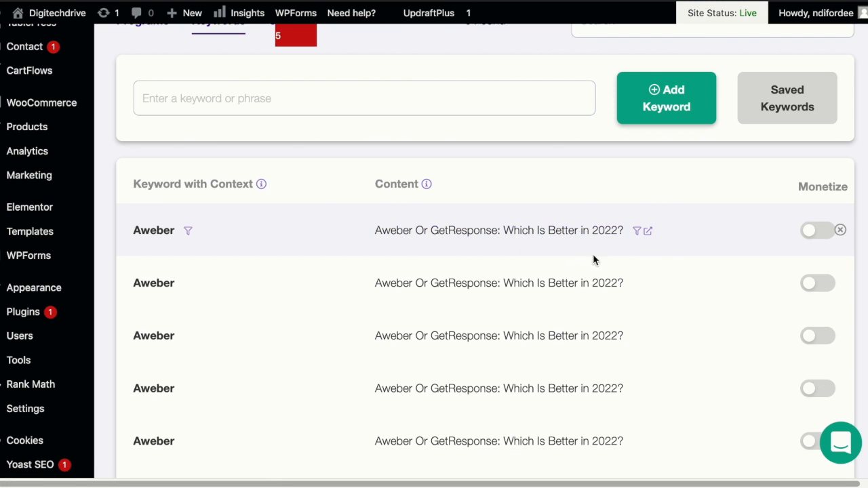
{"action": "mouse_move", "coordinate": [692, 283]}
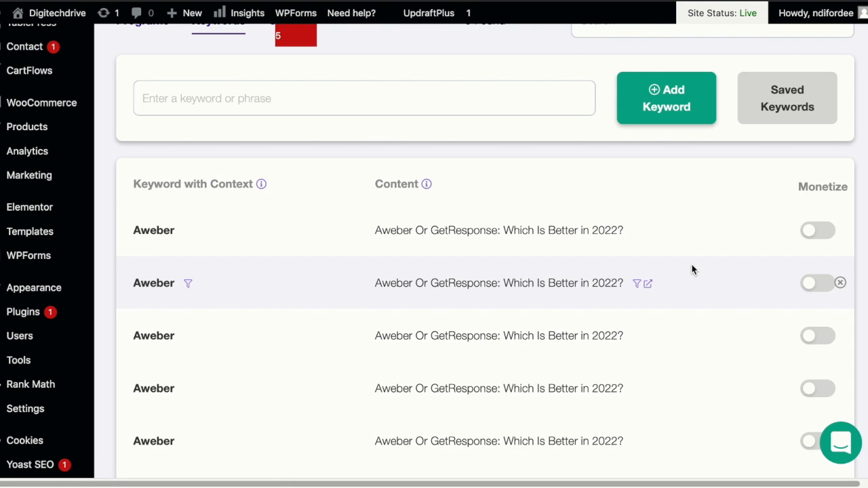
{"action": "scroll", "scroll_direction": "down", "scroll_amount": 3}
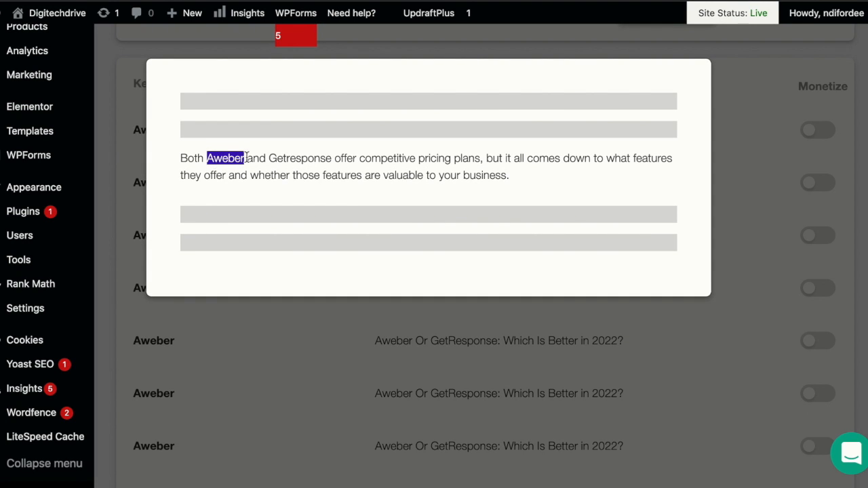
{"action": "mouse_move", "coordinate": [302, 338]}
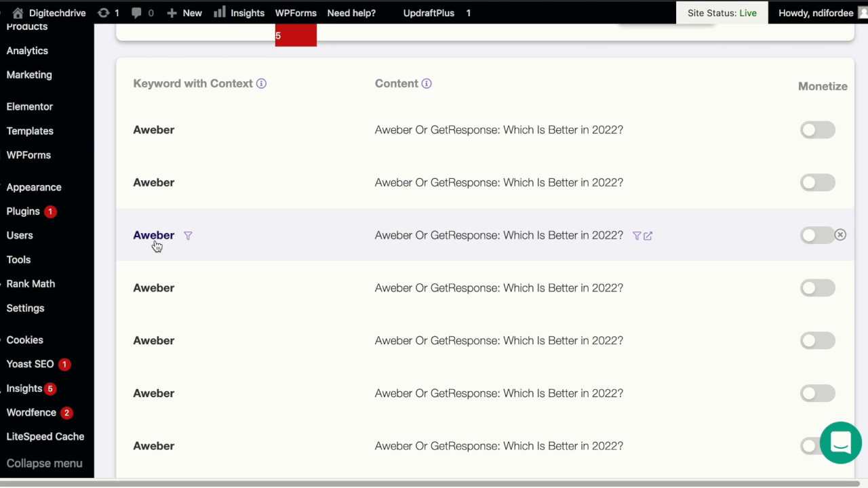
{"action": "mouse_move", "coordinate": [665, 246]}
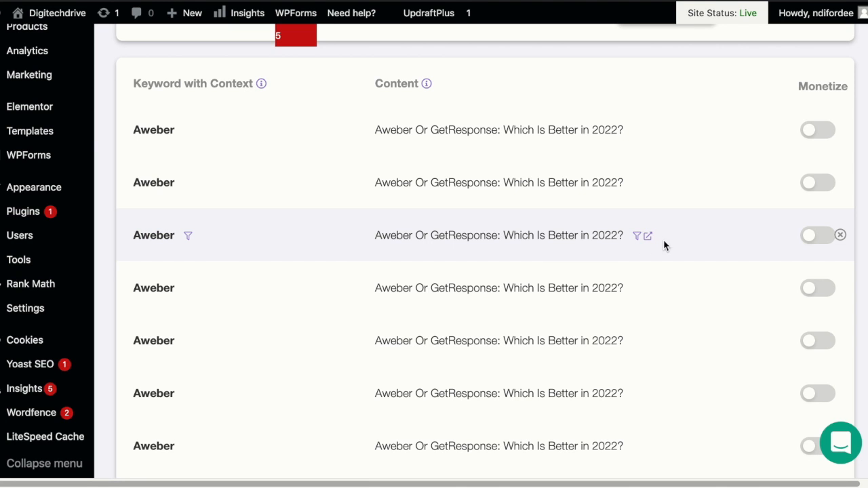
- Attach the saved Aweber affiliate link to an Aweber keyword mention, found by searching 'aweber'
{"action": "left_click", "coordinate": [818, 235]}
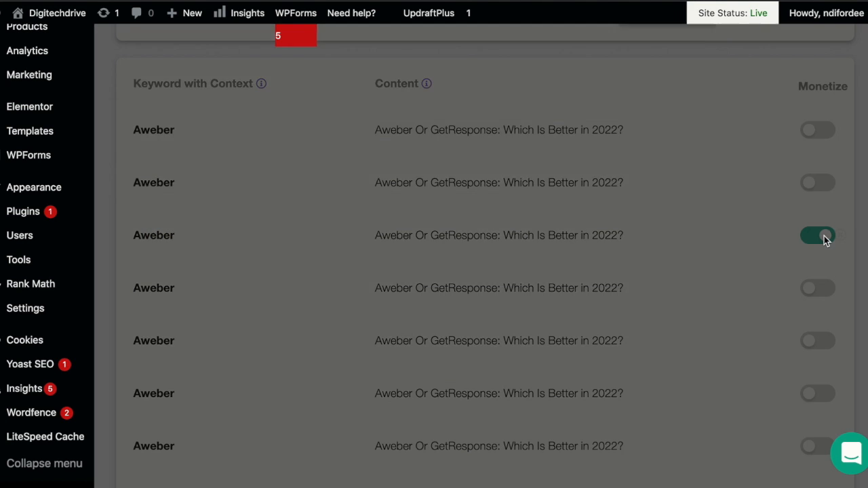
{"action": "left_click", "coordinate": [817, 236]}
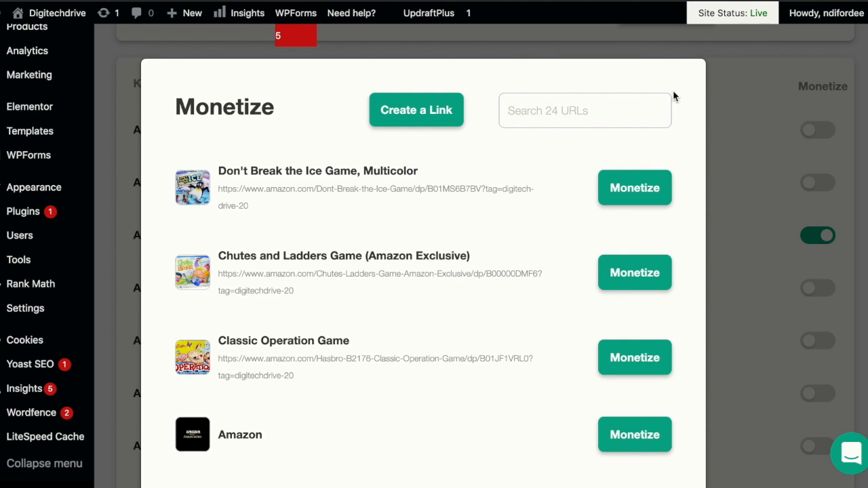
{"action": "type", "text": "a"}
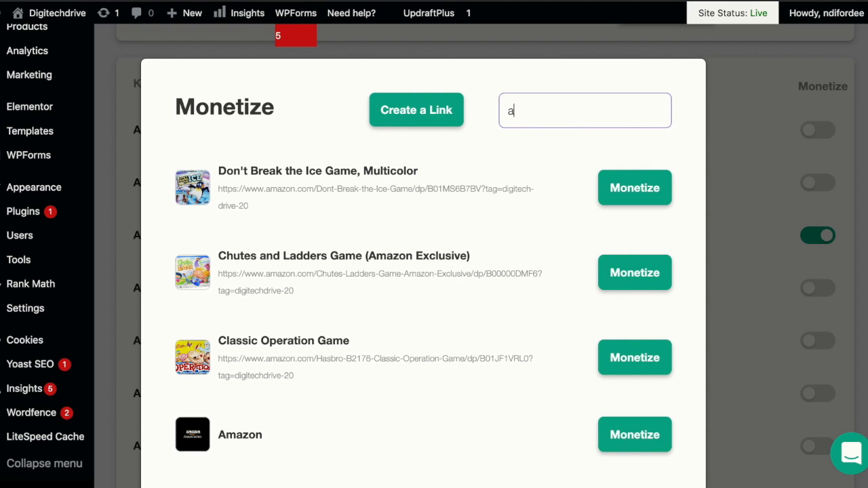
{"action": "type", "text": "weber"}
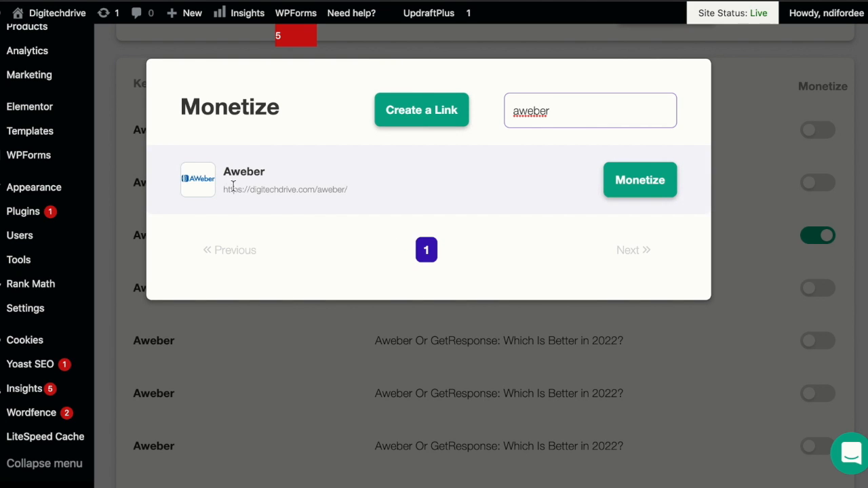
{"action": "mouse_move", "coordinate": [493, 185]}
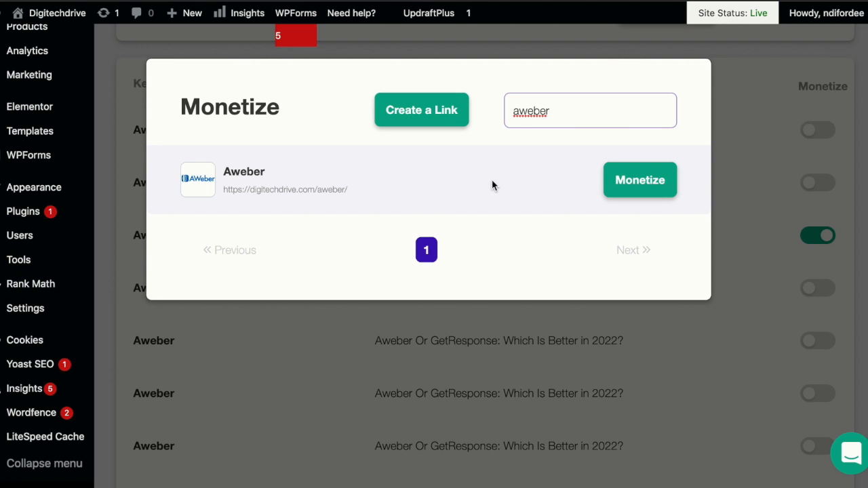
{"action": "left_click", "coordinate": [640, 180]}
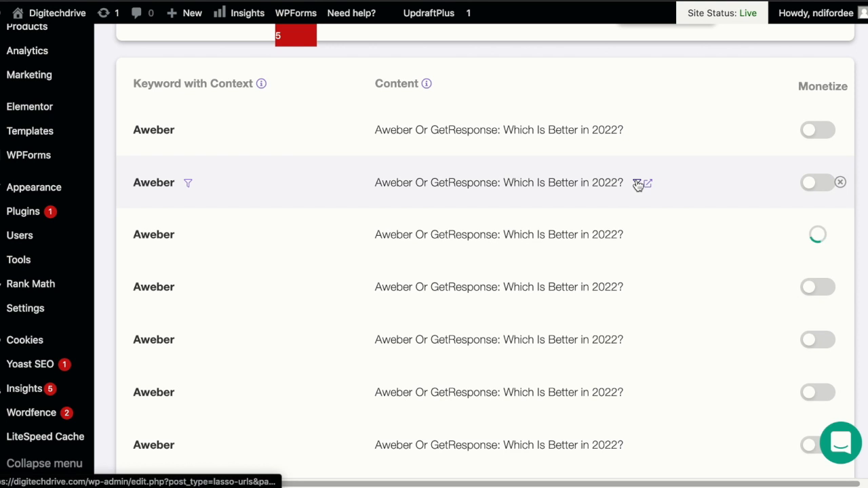
{"action": "left_click", "coordinate": [817, 235]}
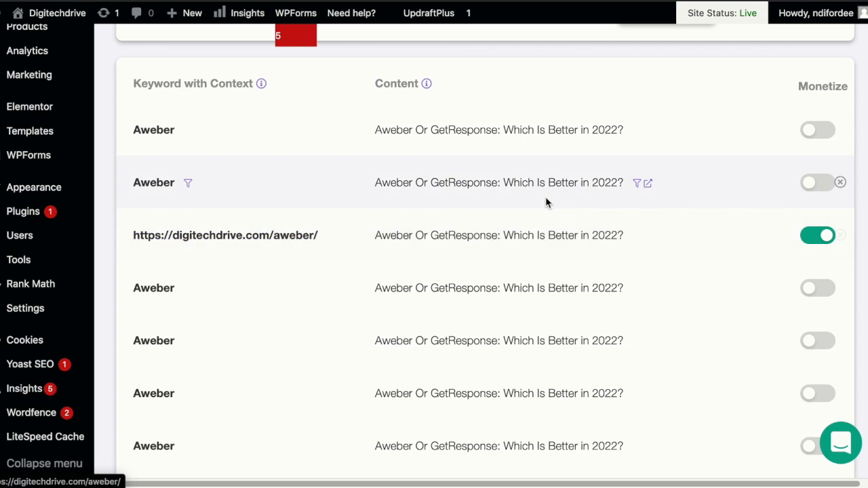
{"action": "scroll", "scroll_direction": "down", "scroll_amount": 3}
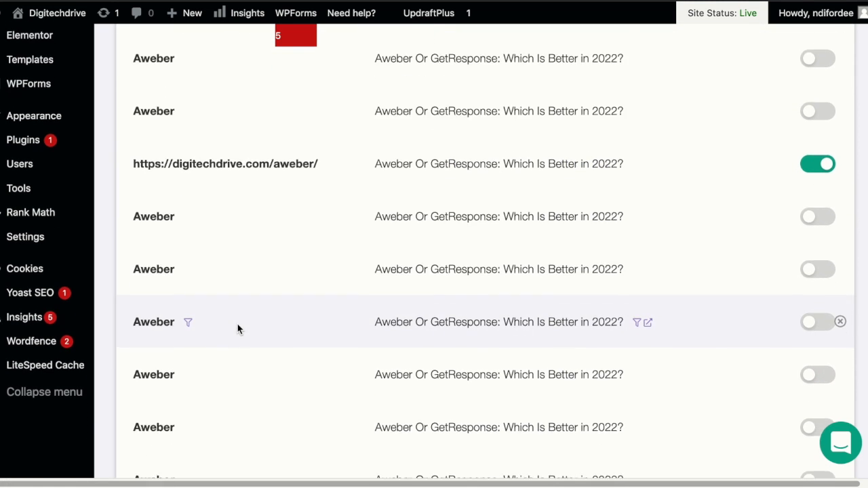
{"action": "scroll", "scroll_direction": "down", "scroll_amount": 3}
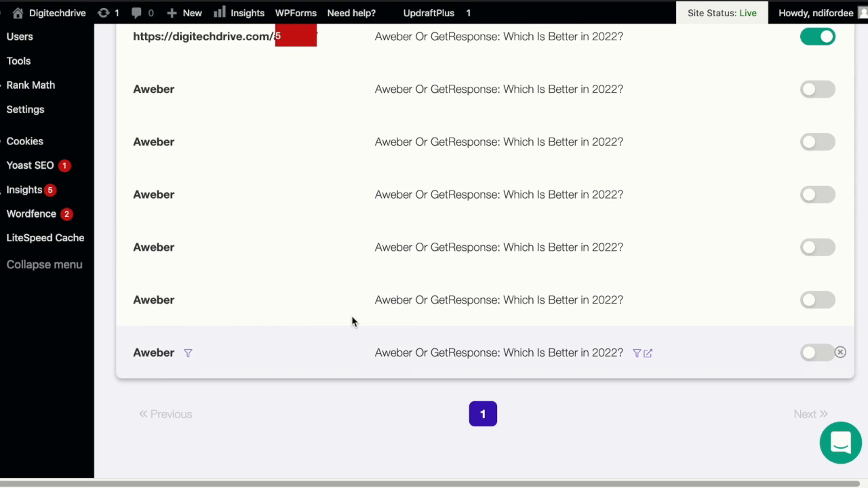
{"action": "mouse_move", "coordinate": [586, 258]}
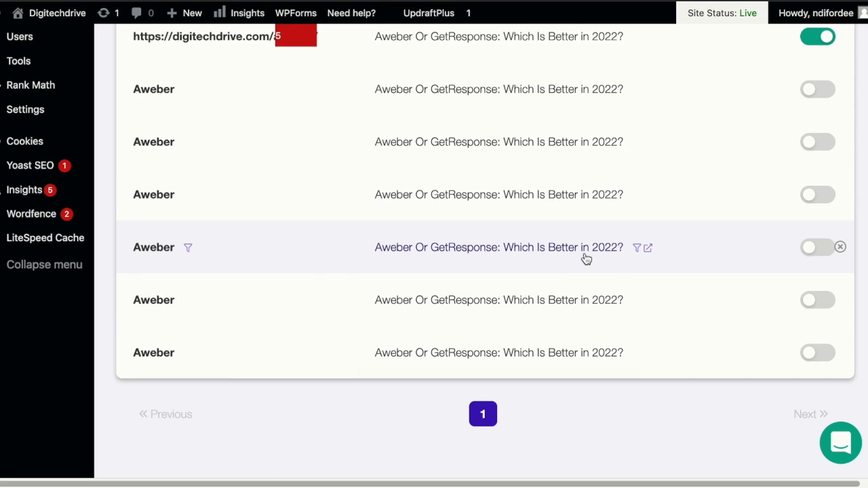
{"action": "scroll", "scroll_direction": "down", "scroll_amount": 3}
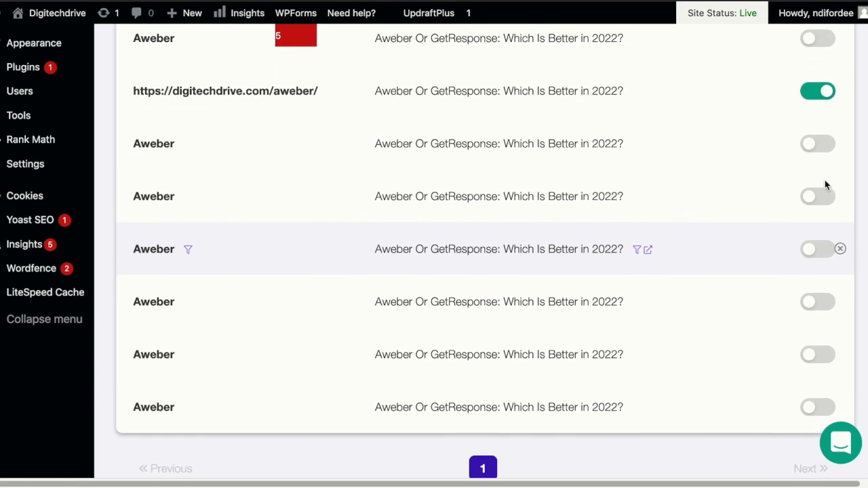
- Browse the Content Links list of posts with their permalinks and link counts
{"action": "left_click", "coordinate": [290, 69]}
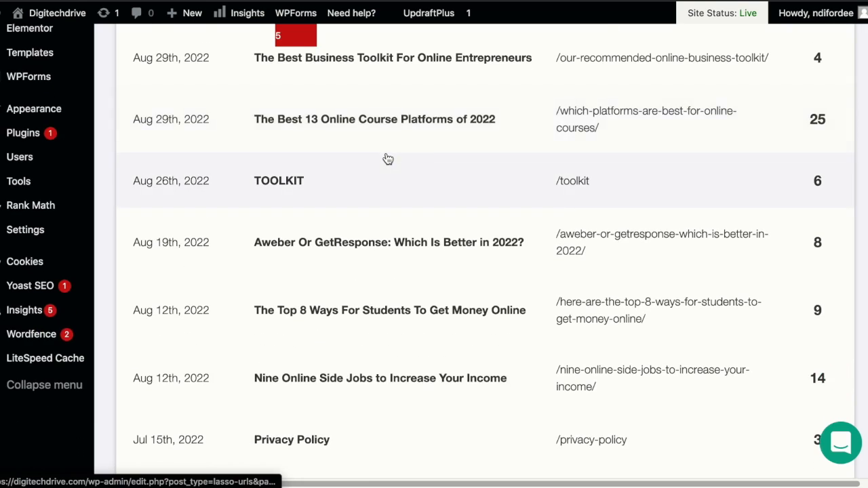
{"action": "scroll", "scroll_direction": "down", "scroll_amount": 3}
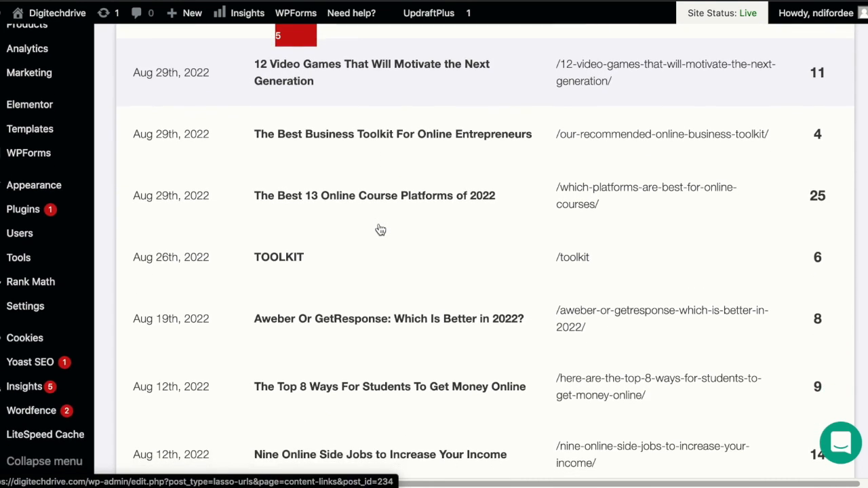
{"action": "scroll", "scroll_direction": "up", "scroll_amount": 3}
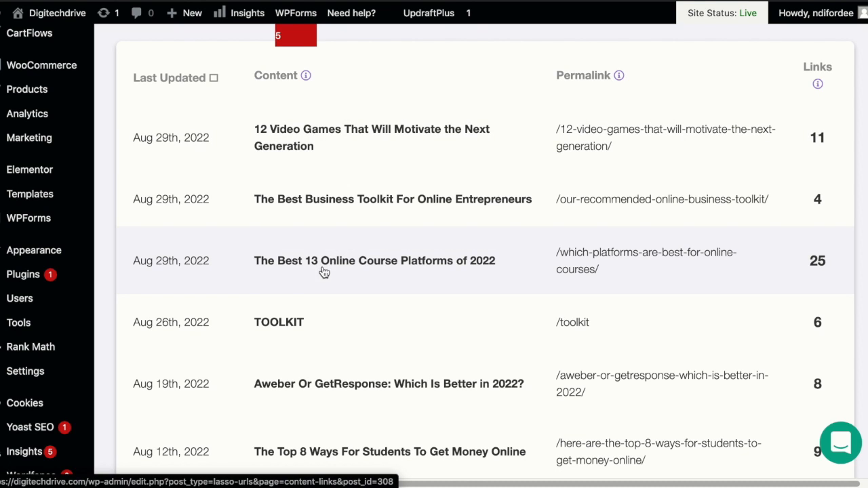
{"action": "mouse_move", "coordinate": [464, 270]}
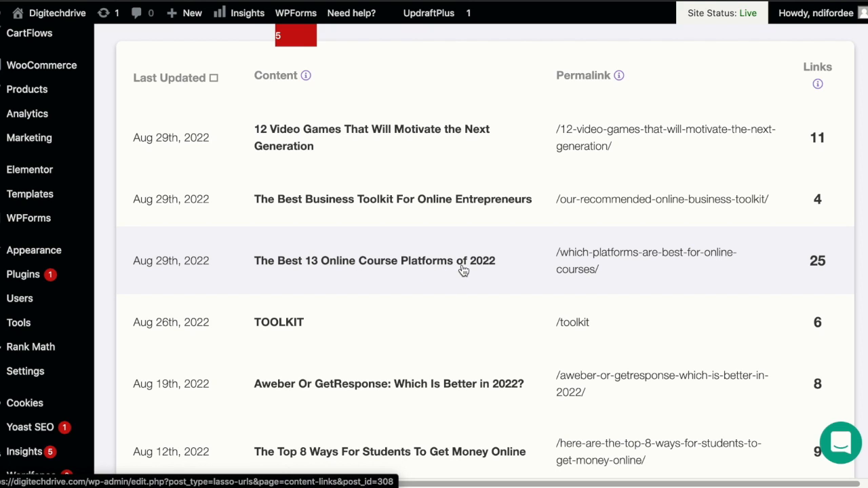
{"action": "mouse_move", "coordinate": [808, 265]}
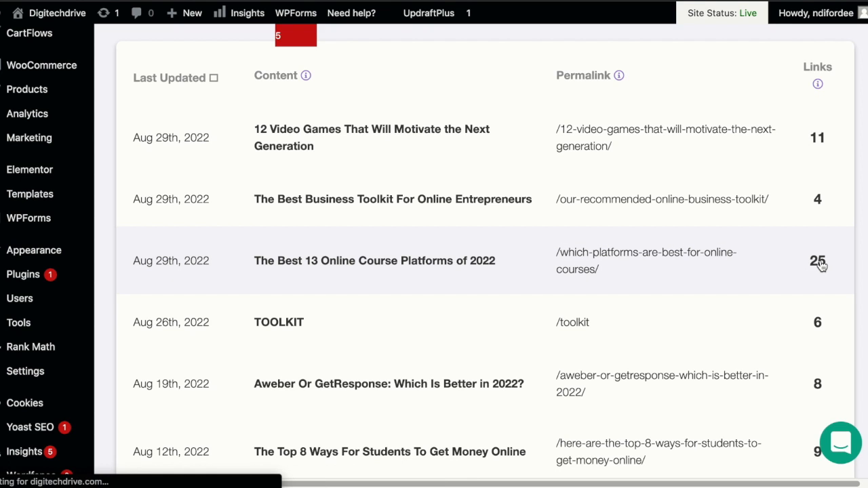
- Scroll through the 25 links in 'The Best 13 Online Course Platforms of 2022'
{"action": "left_click", "coordinate": [19, 197]}
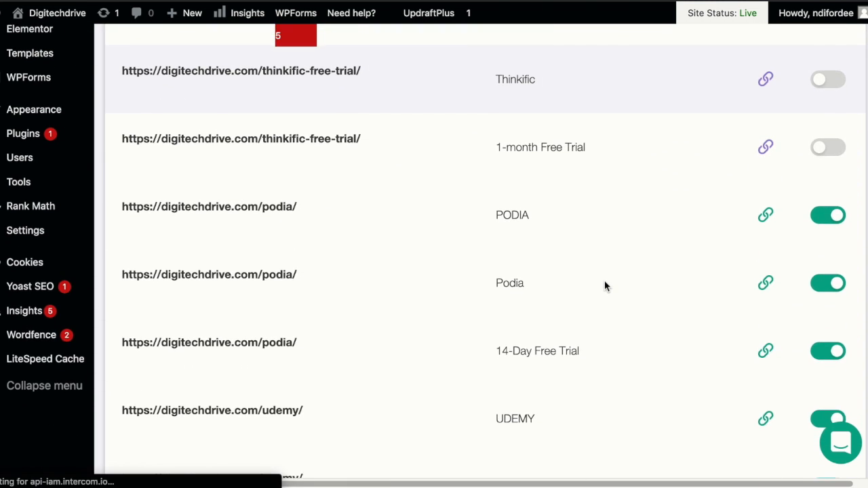
{"action": "scroll", "scroll_direction": "down", "scroll_amount": 3}
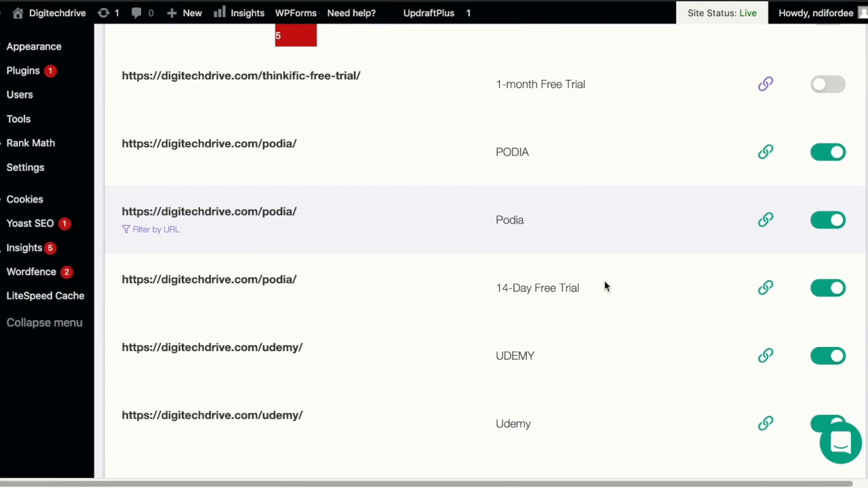
{"action": "scroll", "scroll_direction": "down", "scroll_amount": 3}
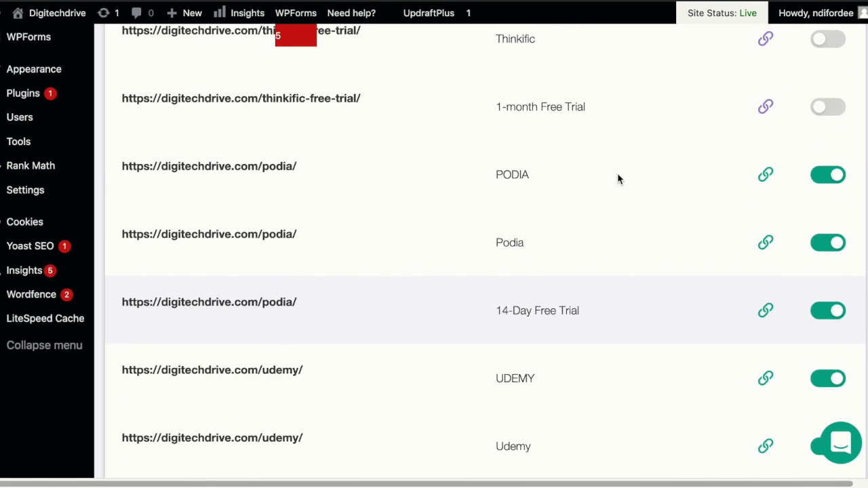
{"action": "scroll", "scroll_direction": "down", "scroll_amount": 3}
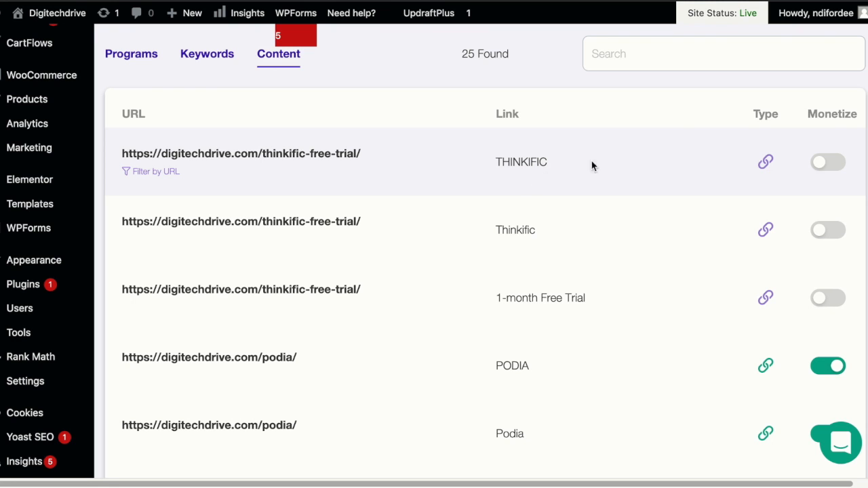
- Link the THINKIFIC text to the Thinkific affiliate link found by searching 'think'
{"action": "left_click", "coordinate": [827, 161]}
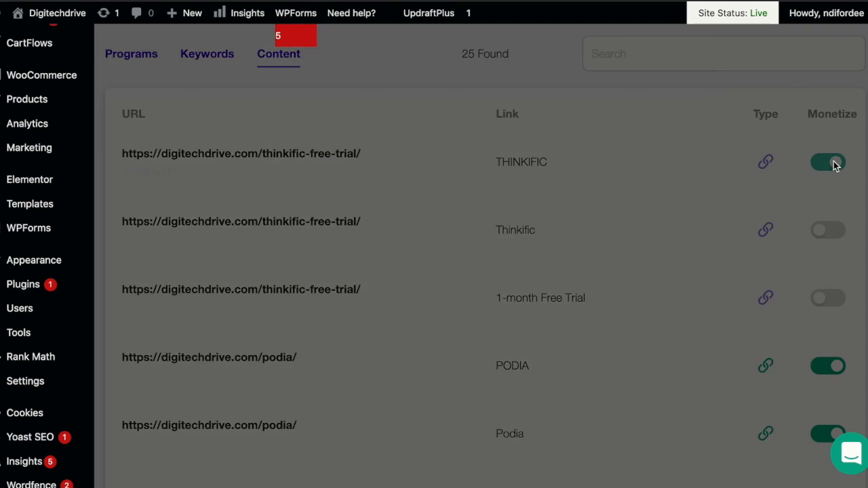
{"action": "left_click", "coordinate": [828, 162]}
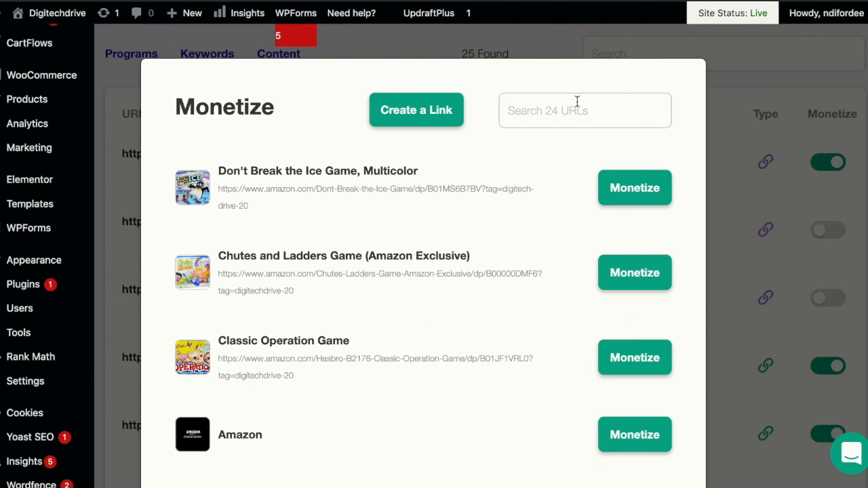
{"action": "type", "text": "thinkific"}
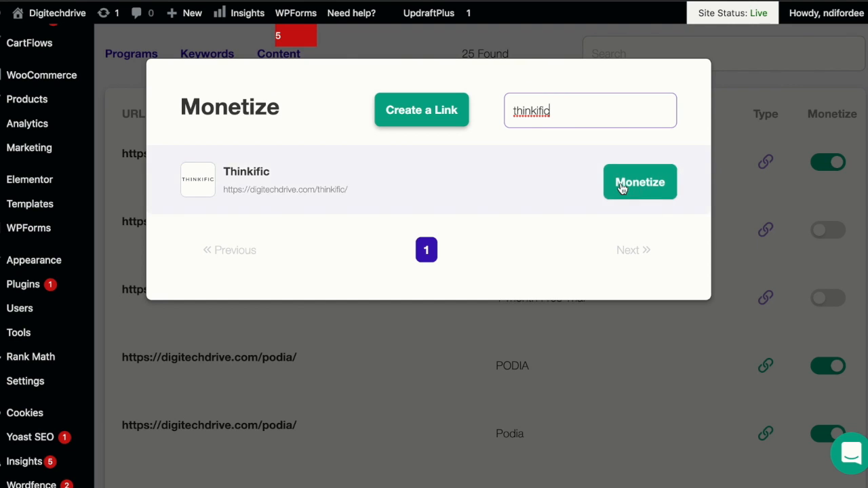
{"action": "left_click", "coordinate": [640, 182]}
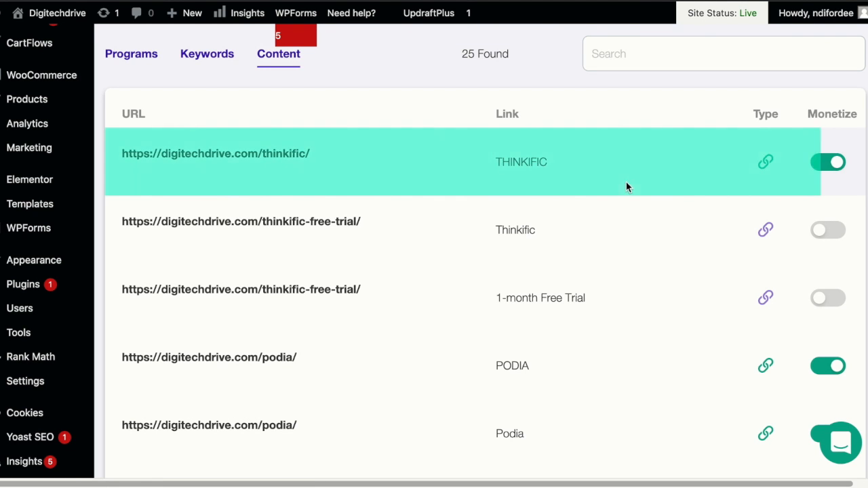
{"action": "mouse_move", "coordinate": [506, 206]}
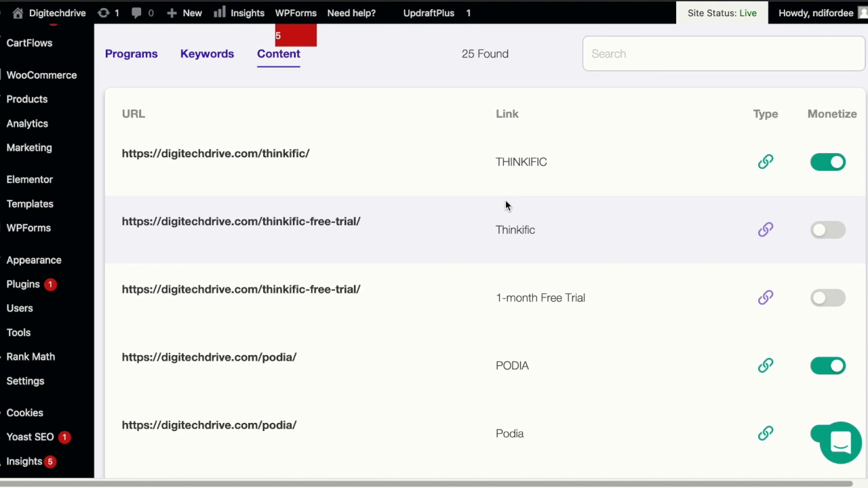
{"action": "scroll", "scroll_direction": "down", "scroll_amount": 3}
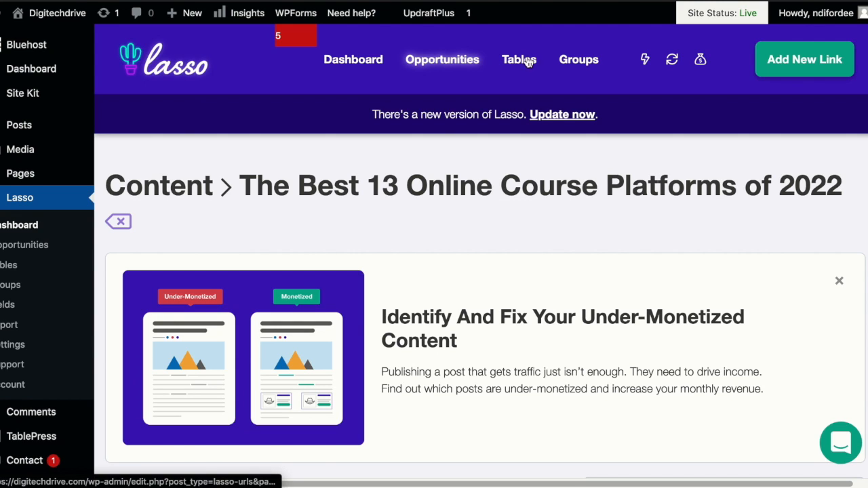
- Review the three product tables, then view the link groups like Dropshipping and Podcasting
{"action": "left_click", "coordinate": [519, 59]}
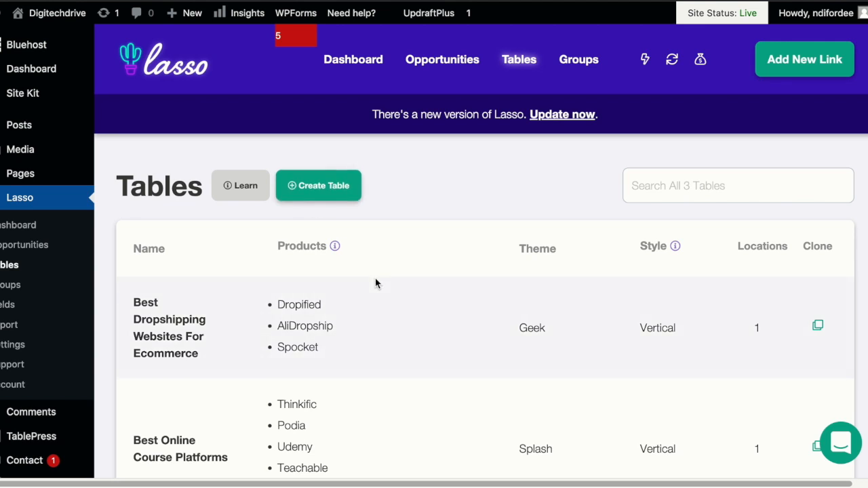
{"action": "scroll", "scroll_direction": "down", "scroll_amount": 3}
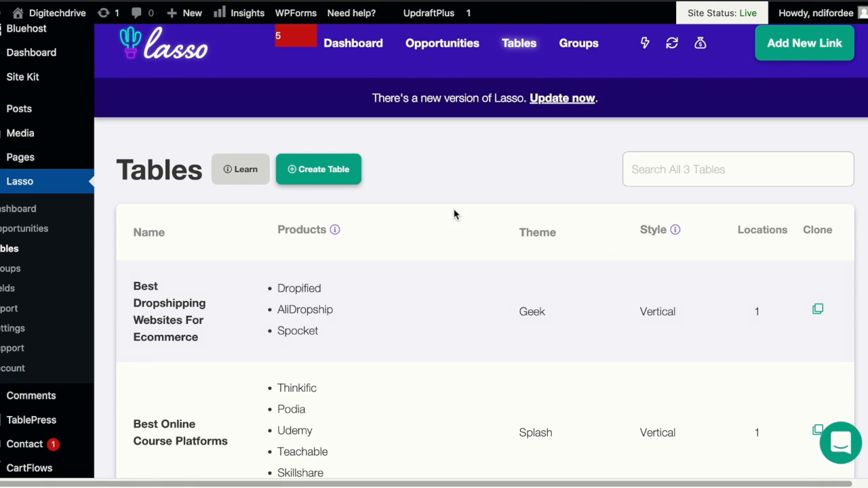
{"action": "left_click", "coordinate": [578, 43]}
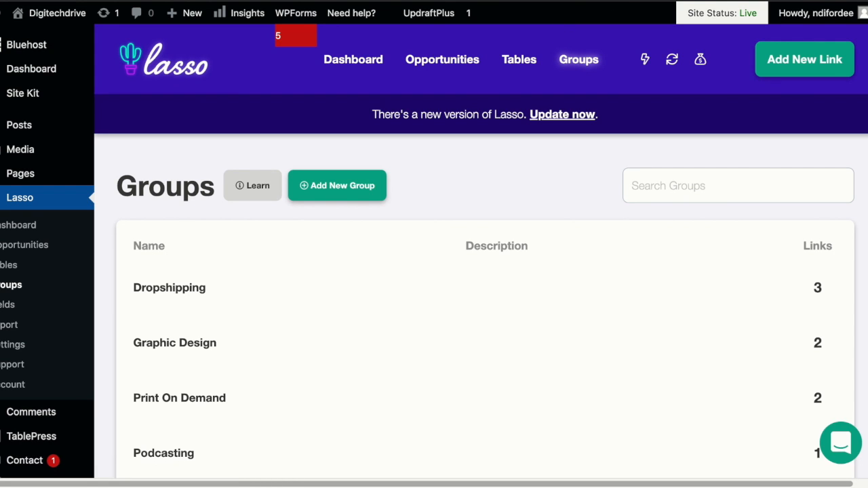
{"action": "scroll", "scroll_direction": "down", "scroll_amount": 3}
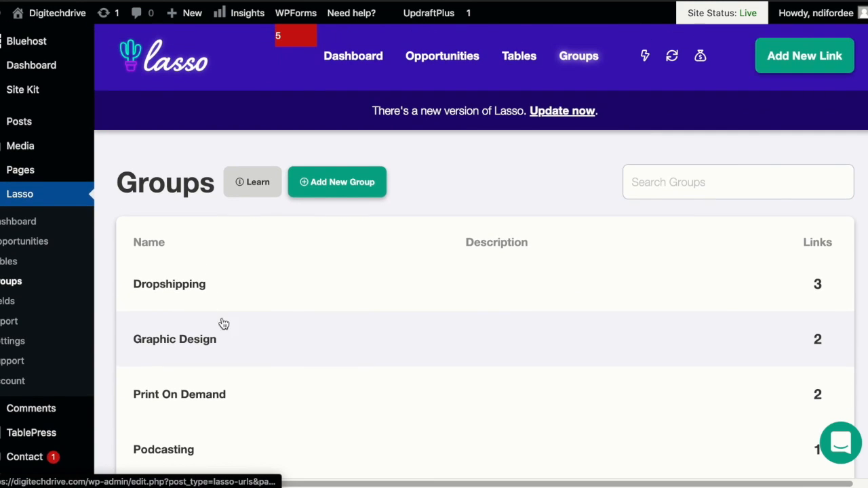
{"action": "mouse_move", "coordinate": [183, 292]}
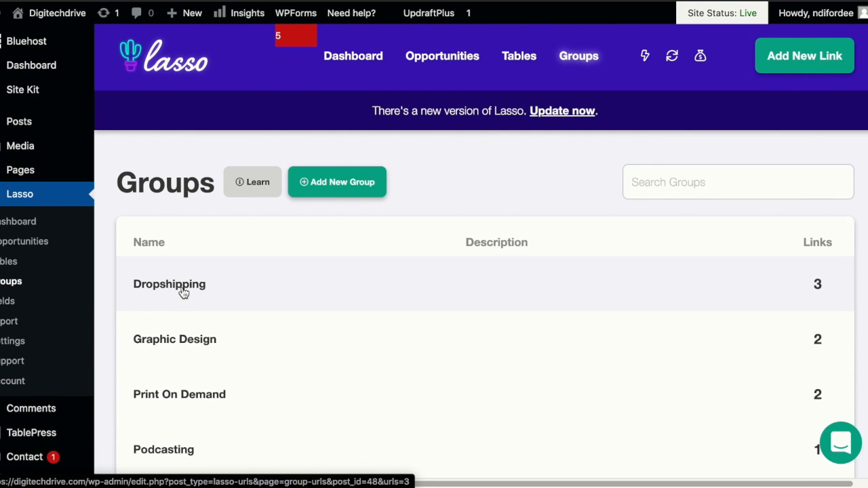
{"action": "mouse_move", "coordinate": [305, 299]}
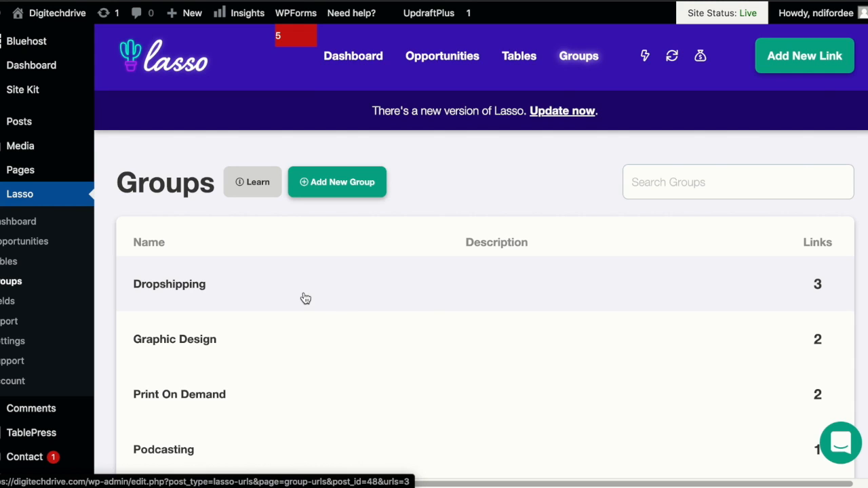
{"action": "left_click", "coordinate": [169, 285]}
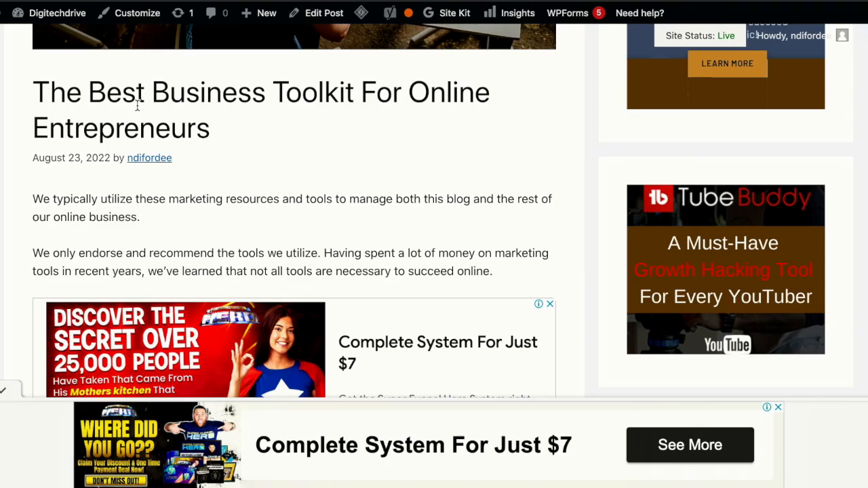
{"action": "mouse_move", "coordinate": [311, 139]}
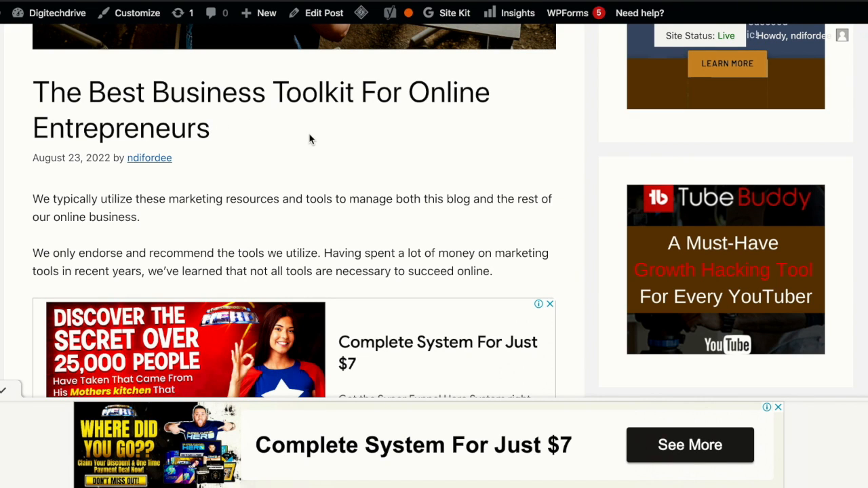
{"action": "mouse_move", "coordinate": [407, 151]}
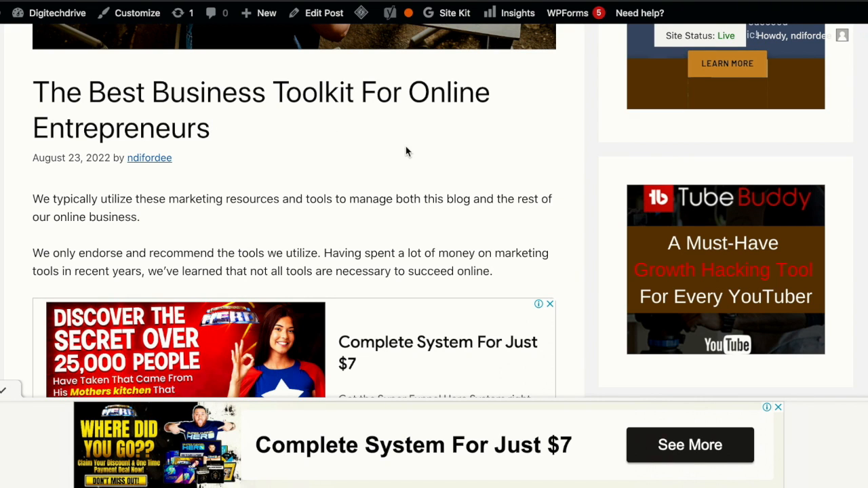
- Scroll the Business Toolkit post past course and dropshipping tables to Best Graphic Design Sites
{"action": "scroll", "scroll_direction": "down", "scroll_amount": 3}
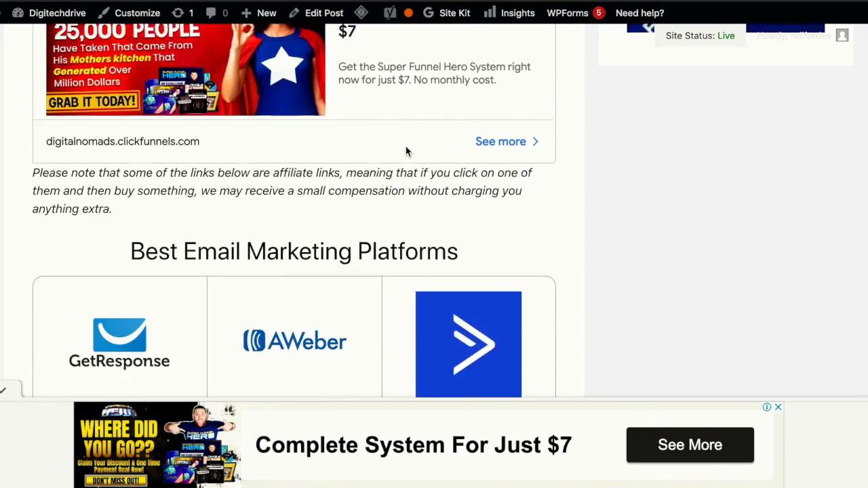
{"action": "scroll", "scroll_direction": "down", "scroll_amount": 3}
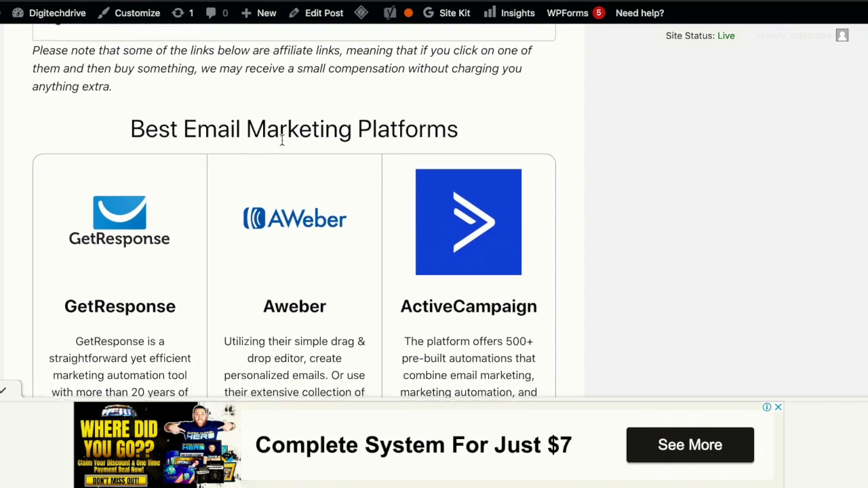
{"action": "scroll", "scroll_direction": "down", "scroll_amount": 3}
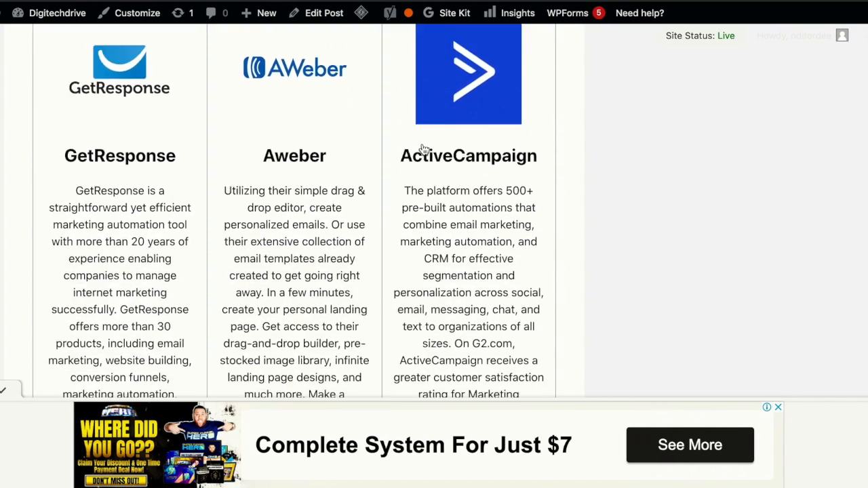
{"action": "scroll", "scroll_direction": "down", "scroll_amount": 3}
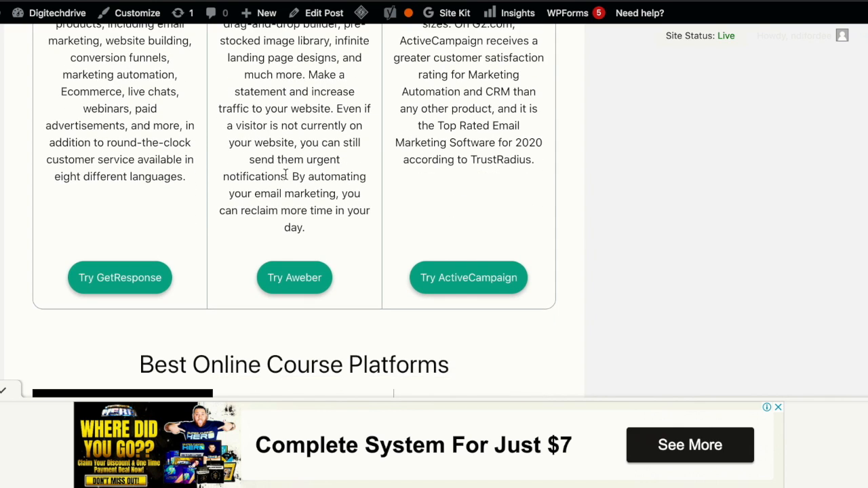
{"action": "scroll", "scroll_direction": "down", "scroll_amount": 3}
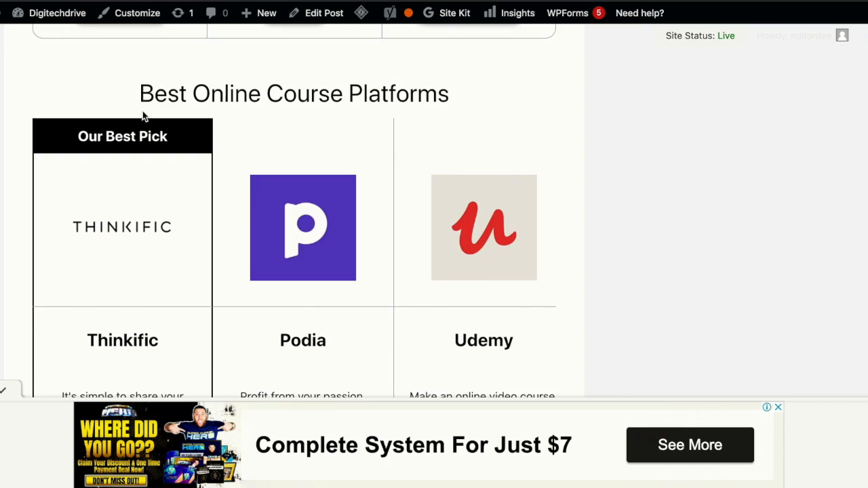
{"action": "scroll", "scroll_direction": "down", "scroll_amount": 3}
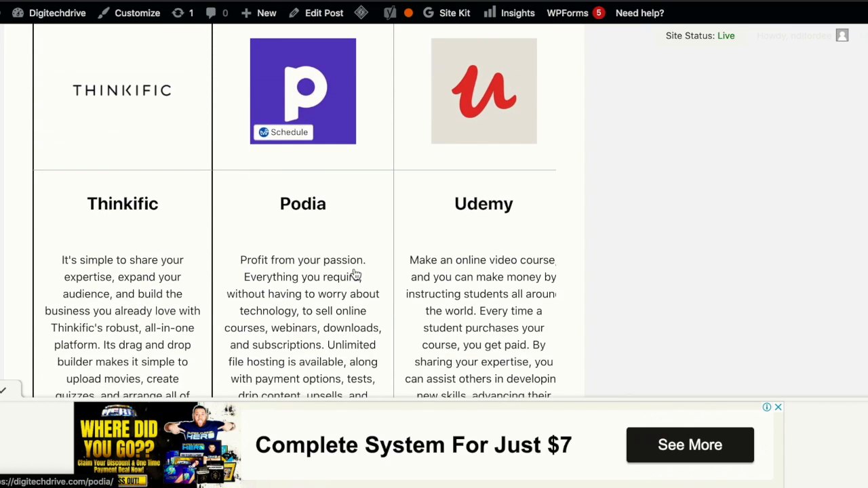
{"action": "scroll", "scroll_direction": "down", "scroll_amount": 3}
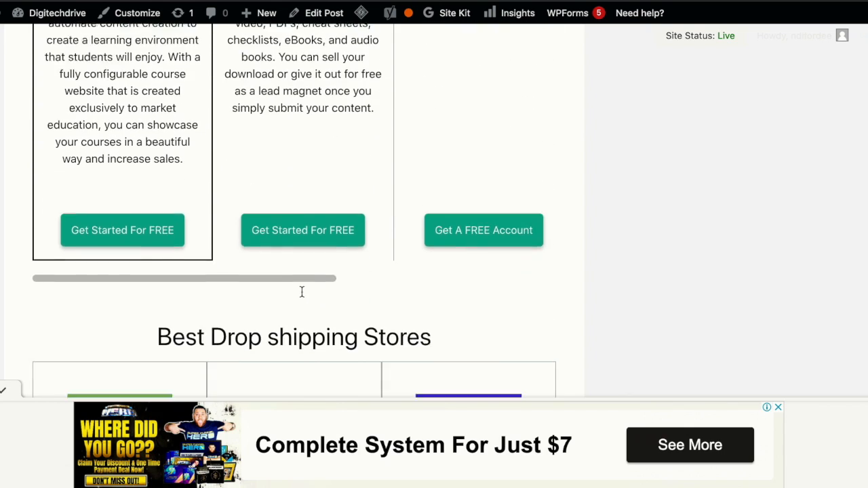
{"action": "scroll", "scroll_direction": "down", "scroll_amount": 3}
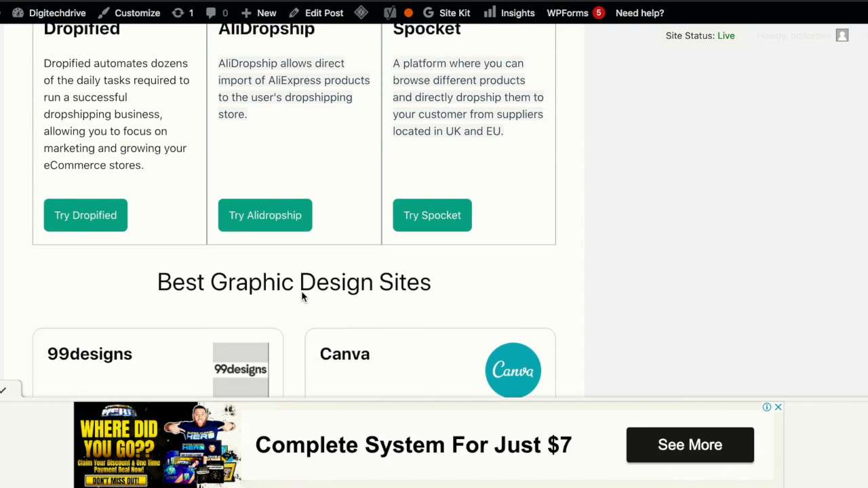
{"action": "scroll", "scroll_direction": "down", "scroll_amount": 3}
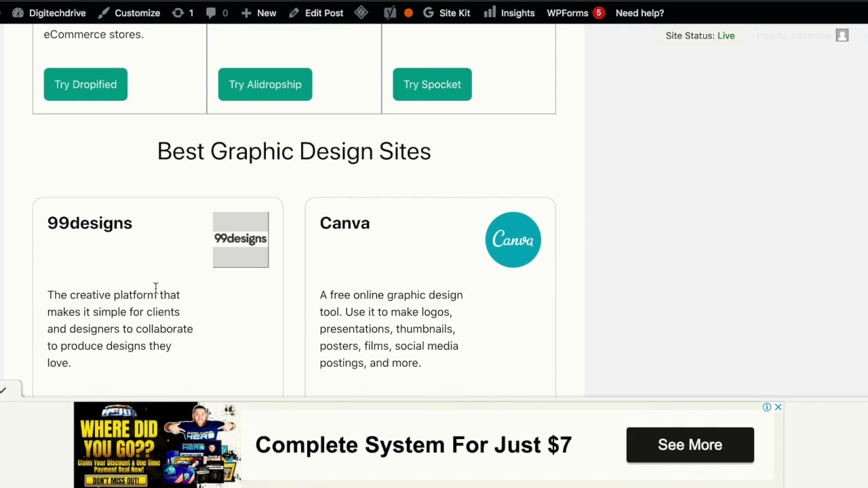
{"action": "scroll", "scroll_direction": "down", "scroll_amount": 3}
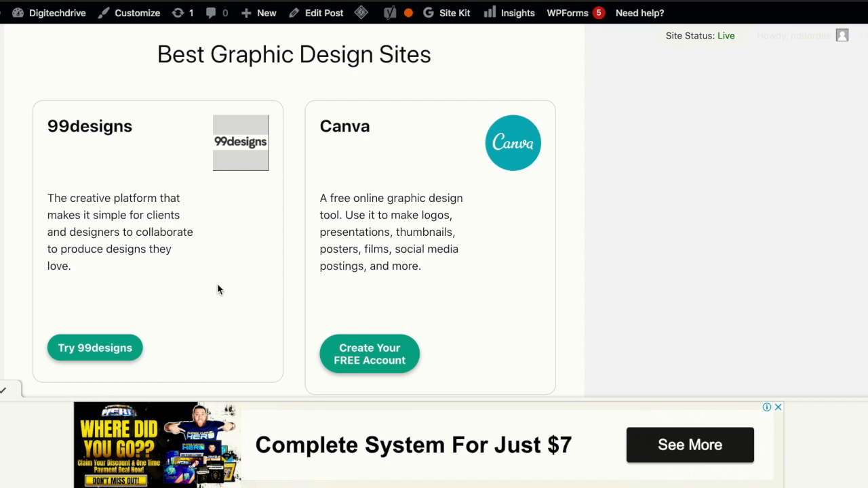
{"action": "mouse_move", "coordinate": [366, 295]}
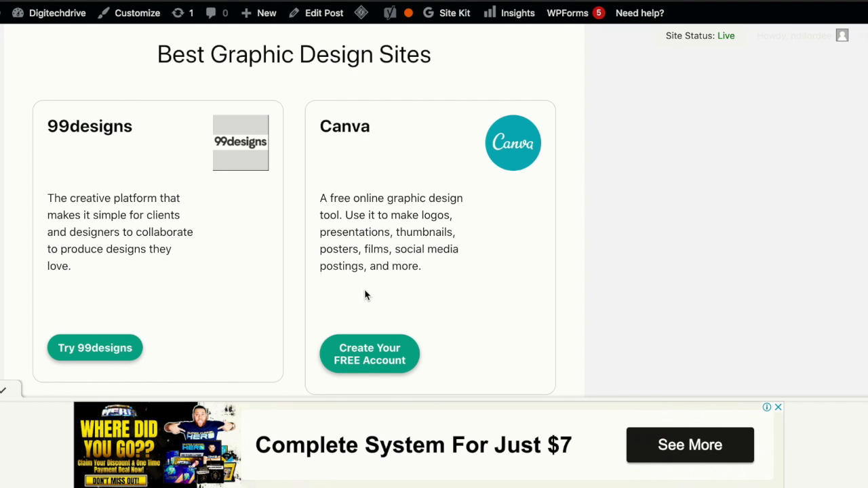